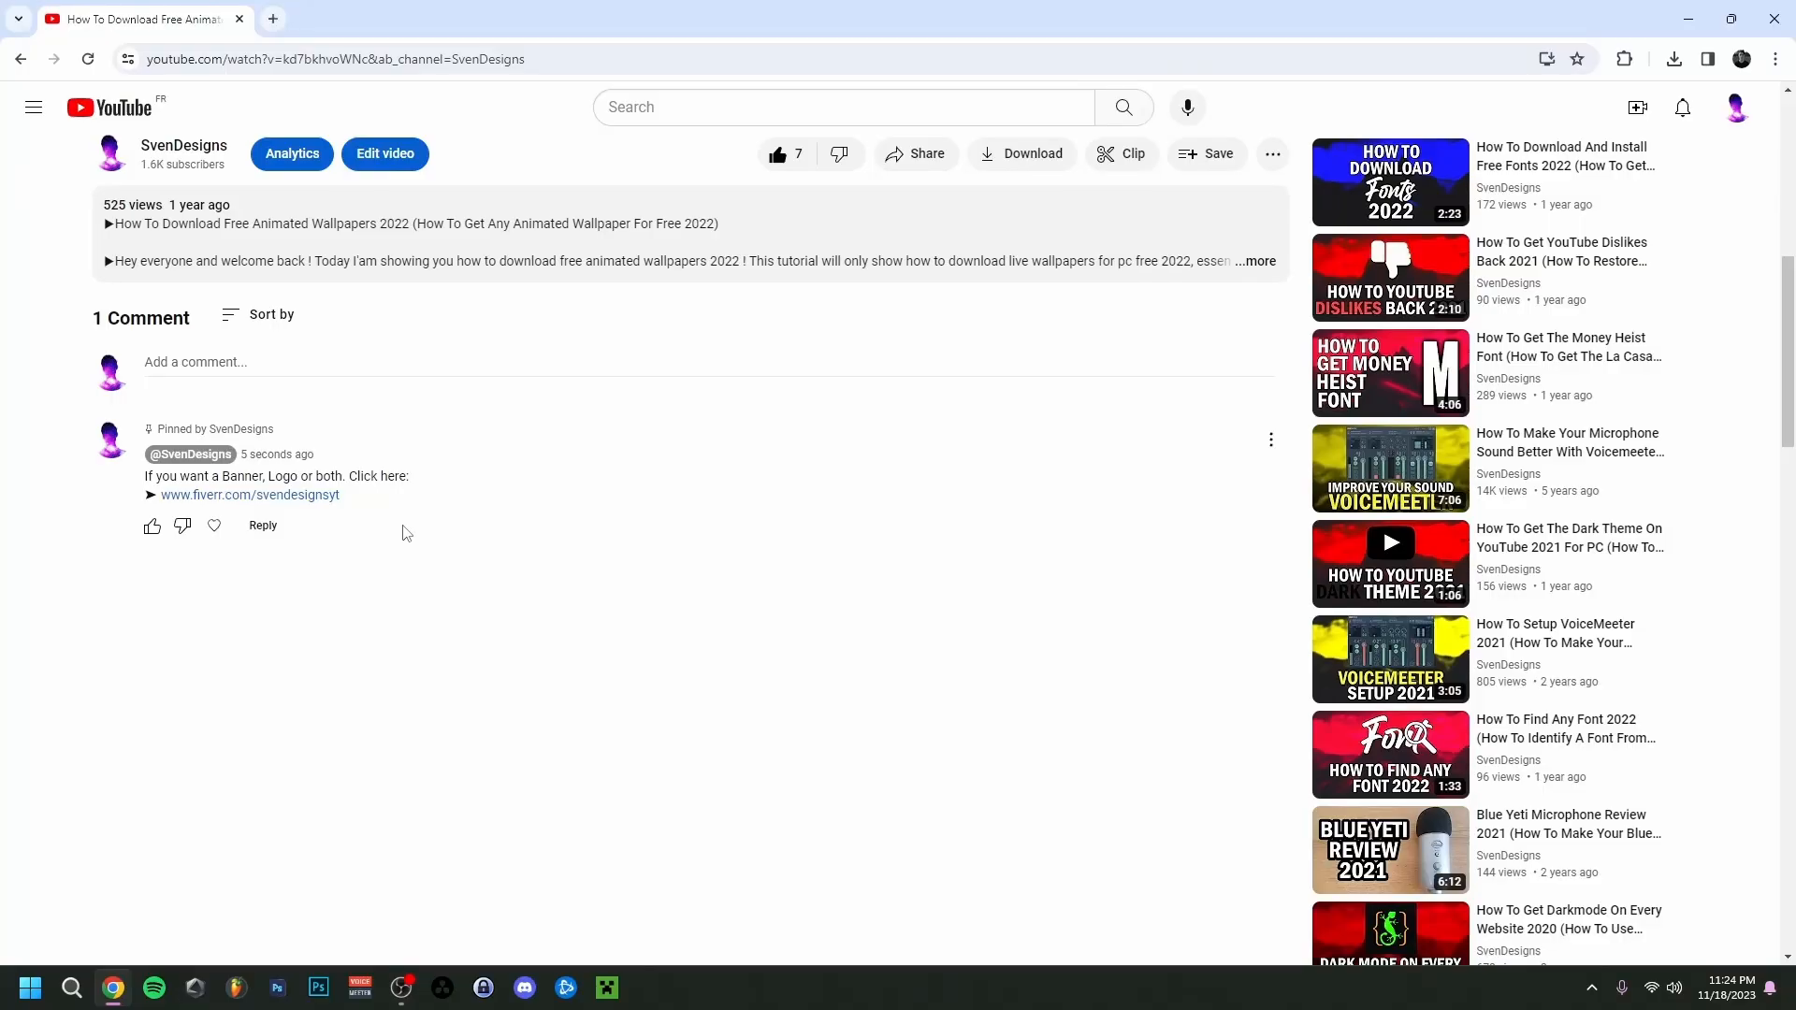
mouse_move(358, 527)
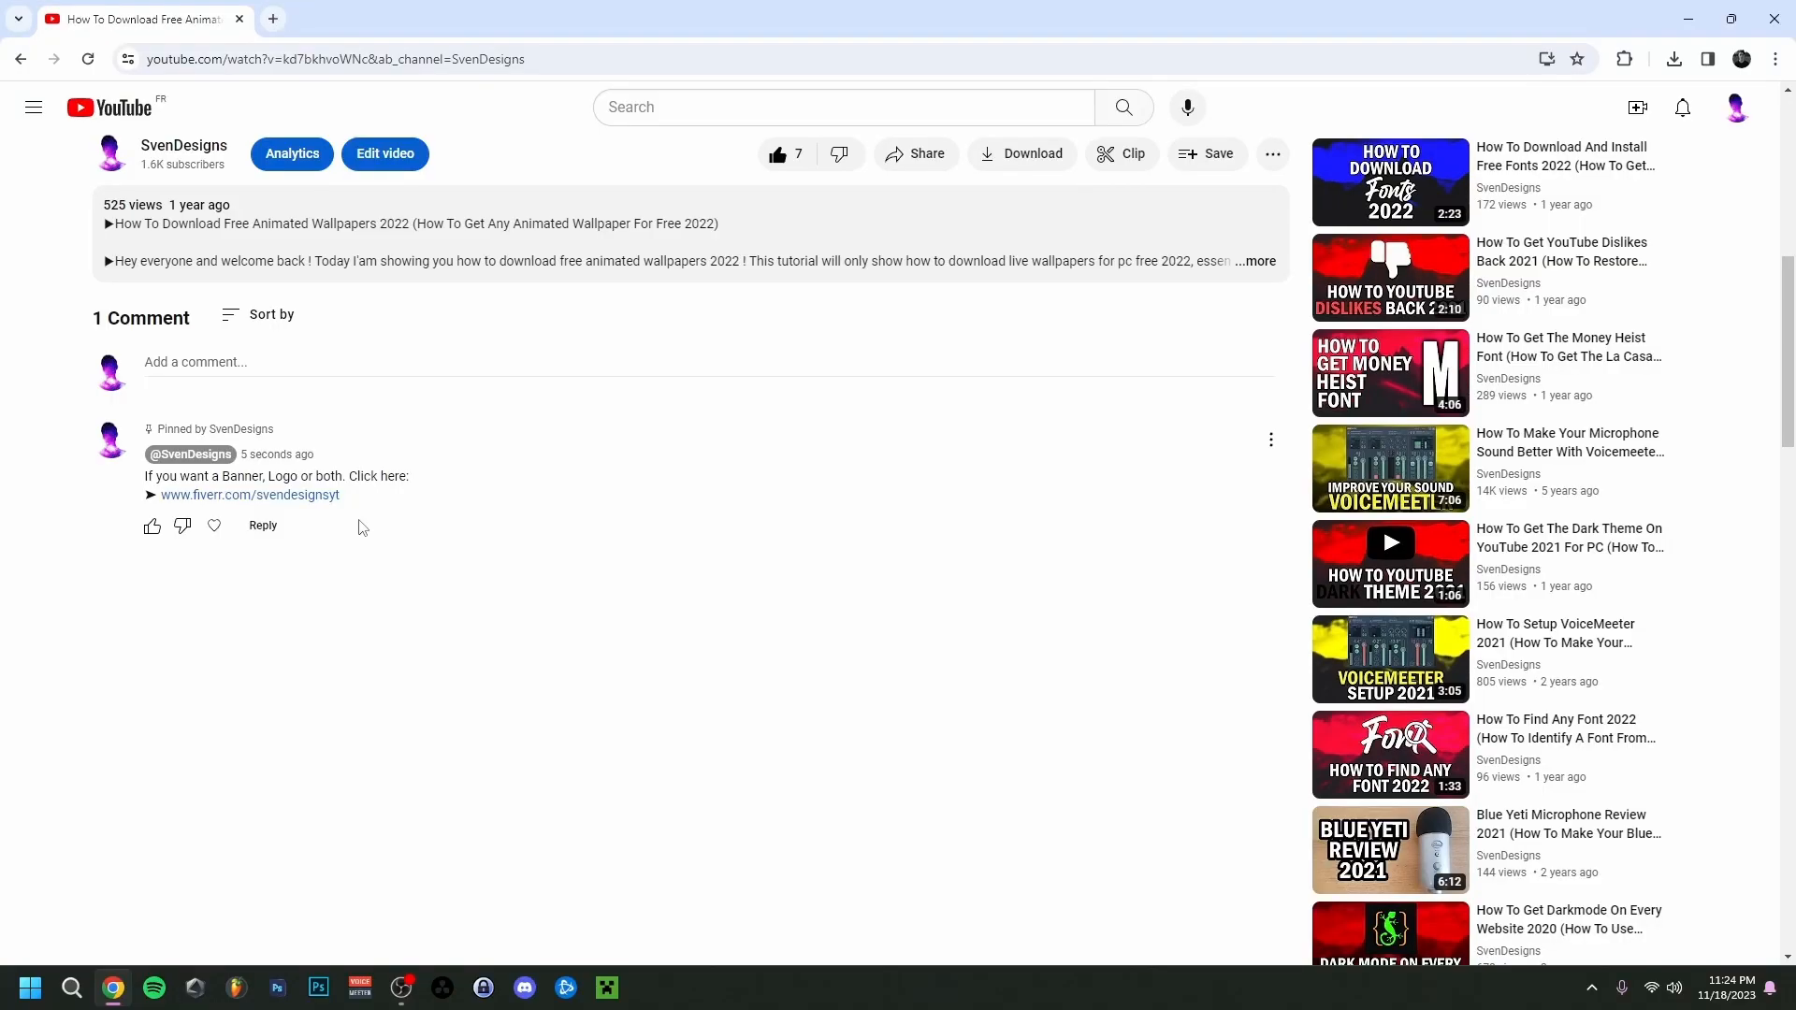
Step: Show the project libraries list and the Local Database location and compatibility details
click(249, 495)
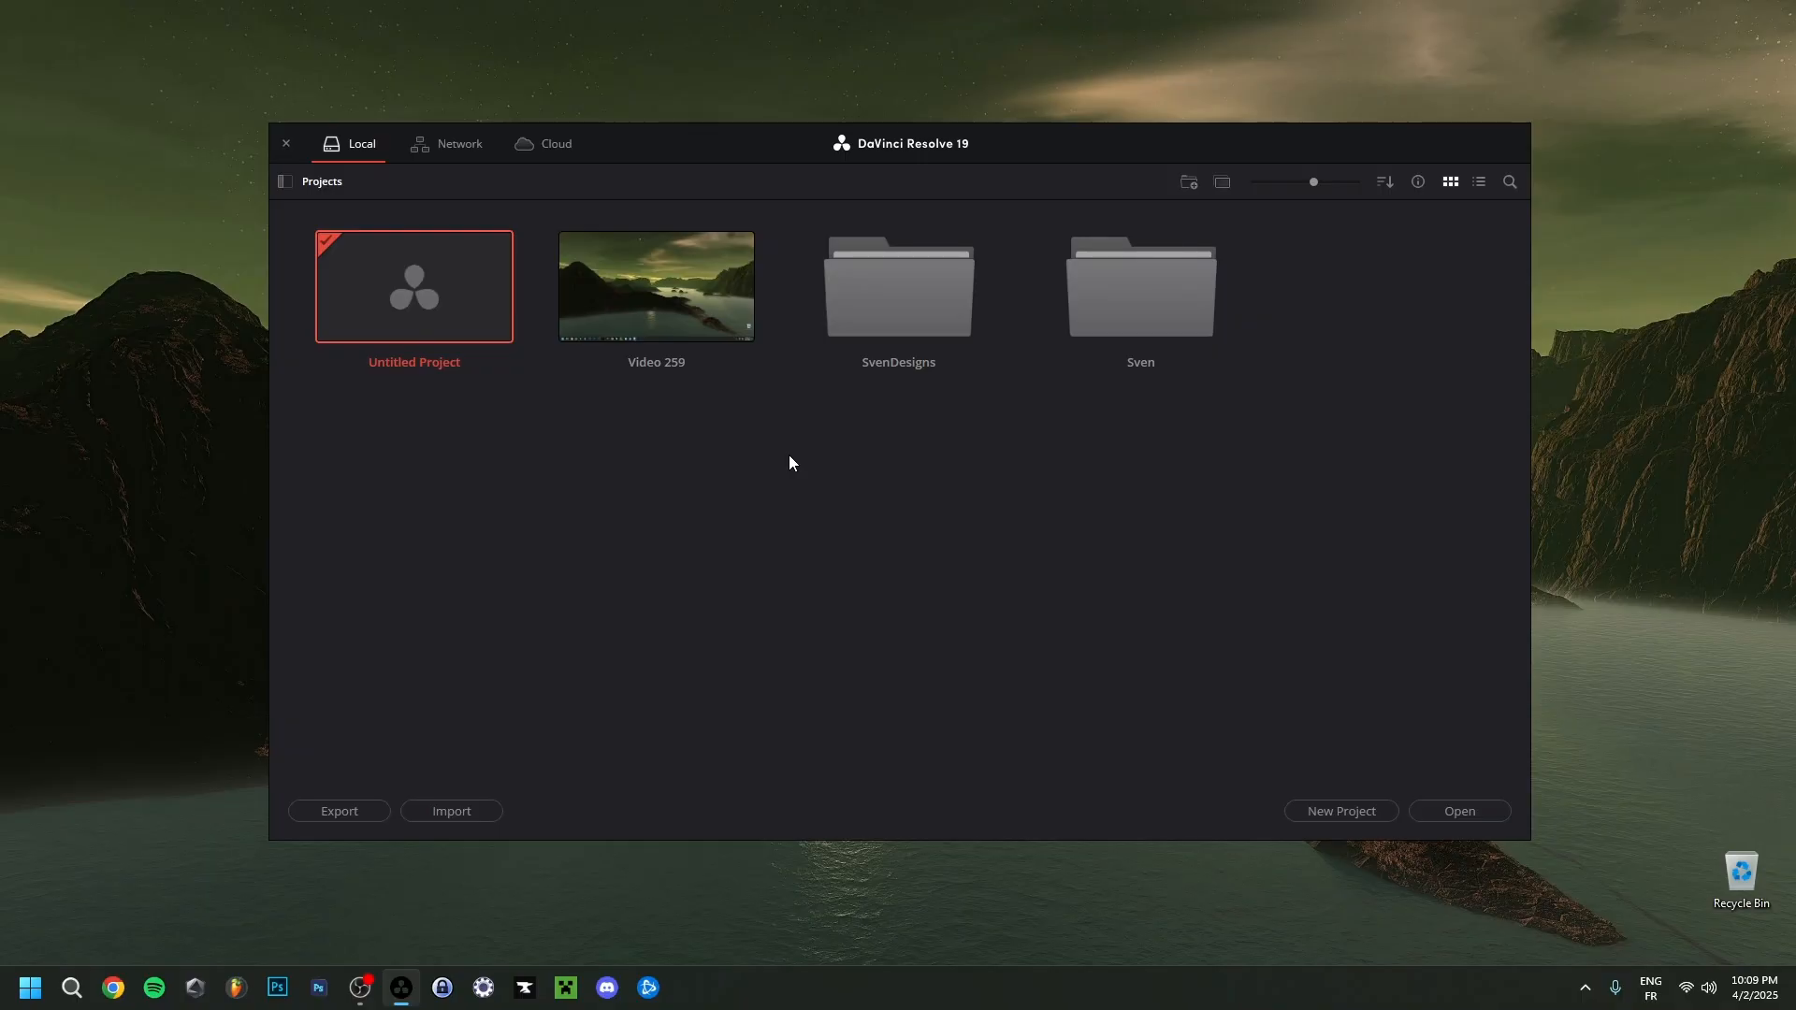
mouse_move(352, 422)
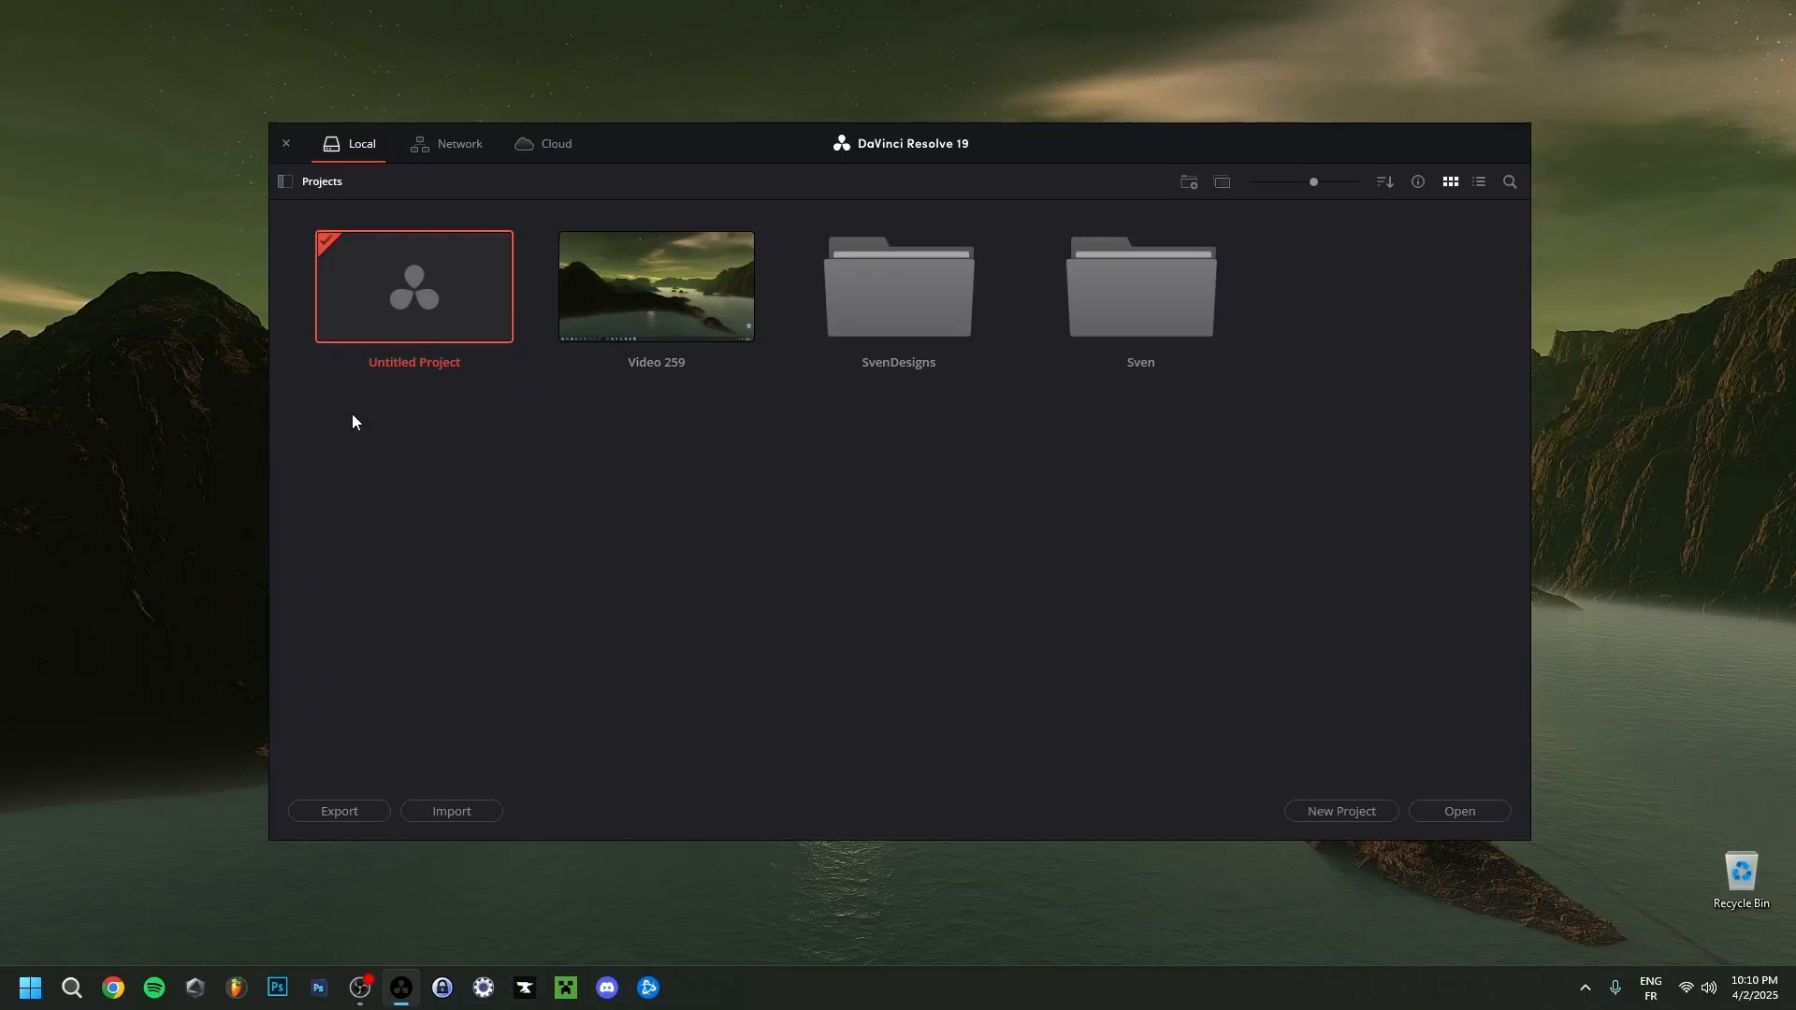
click(283, 180)
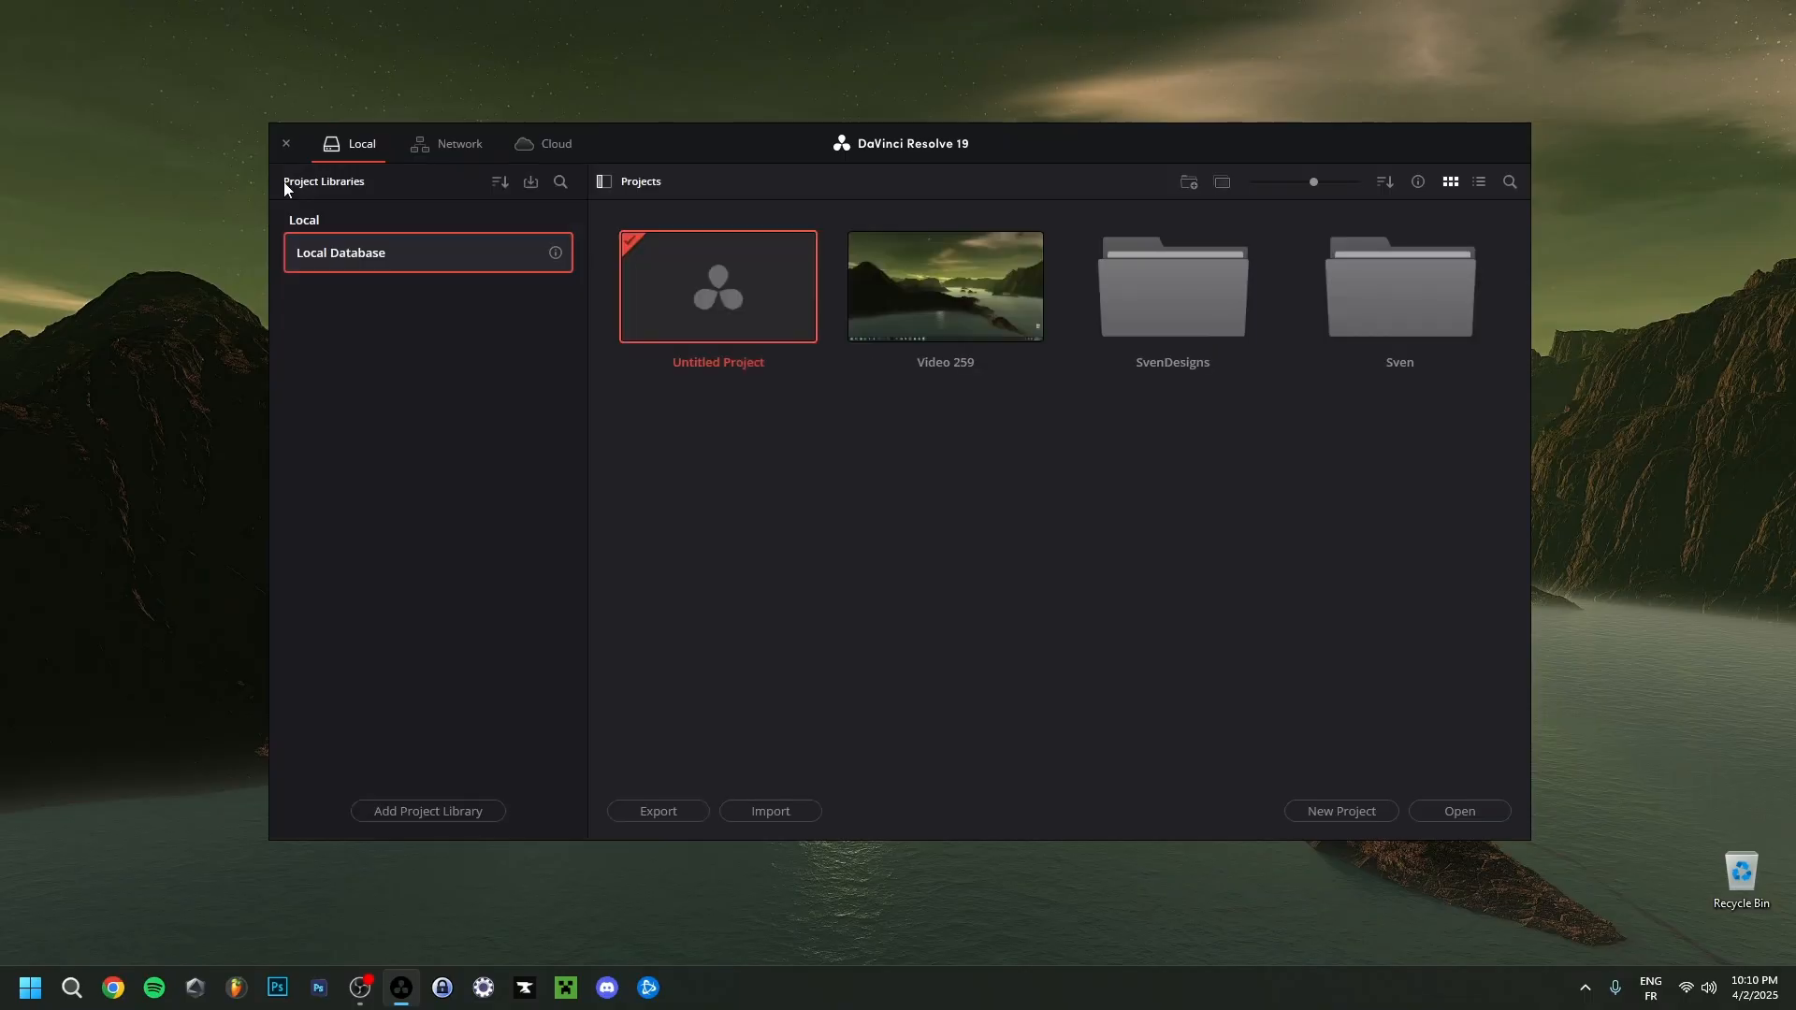
mouse_move(605, 194)
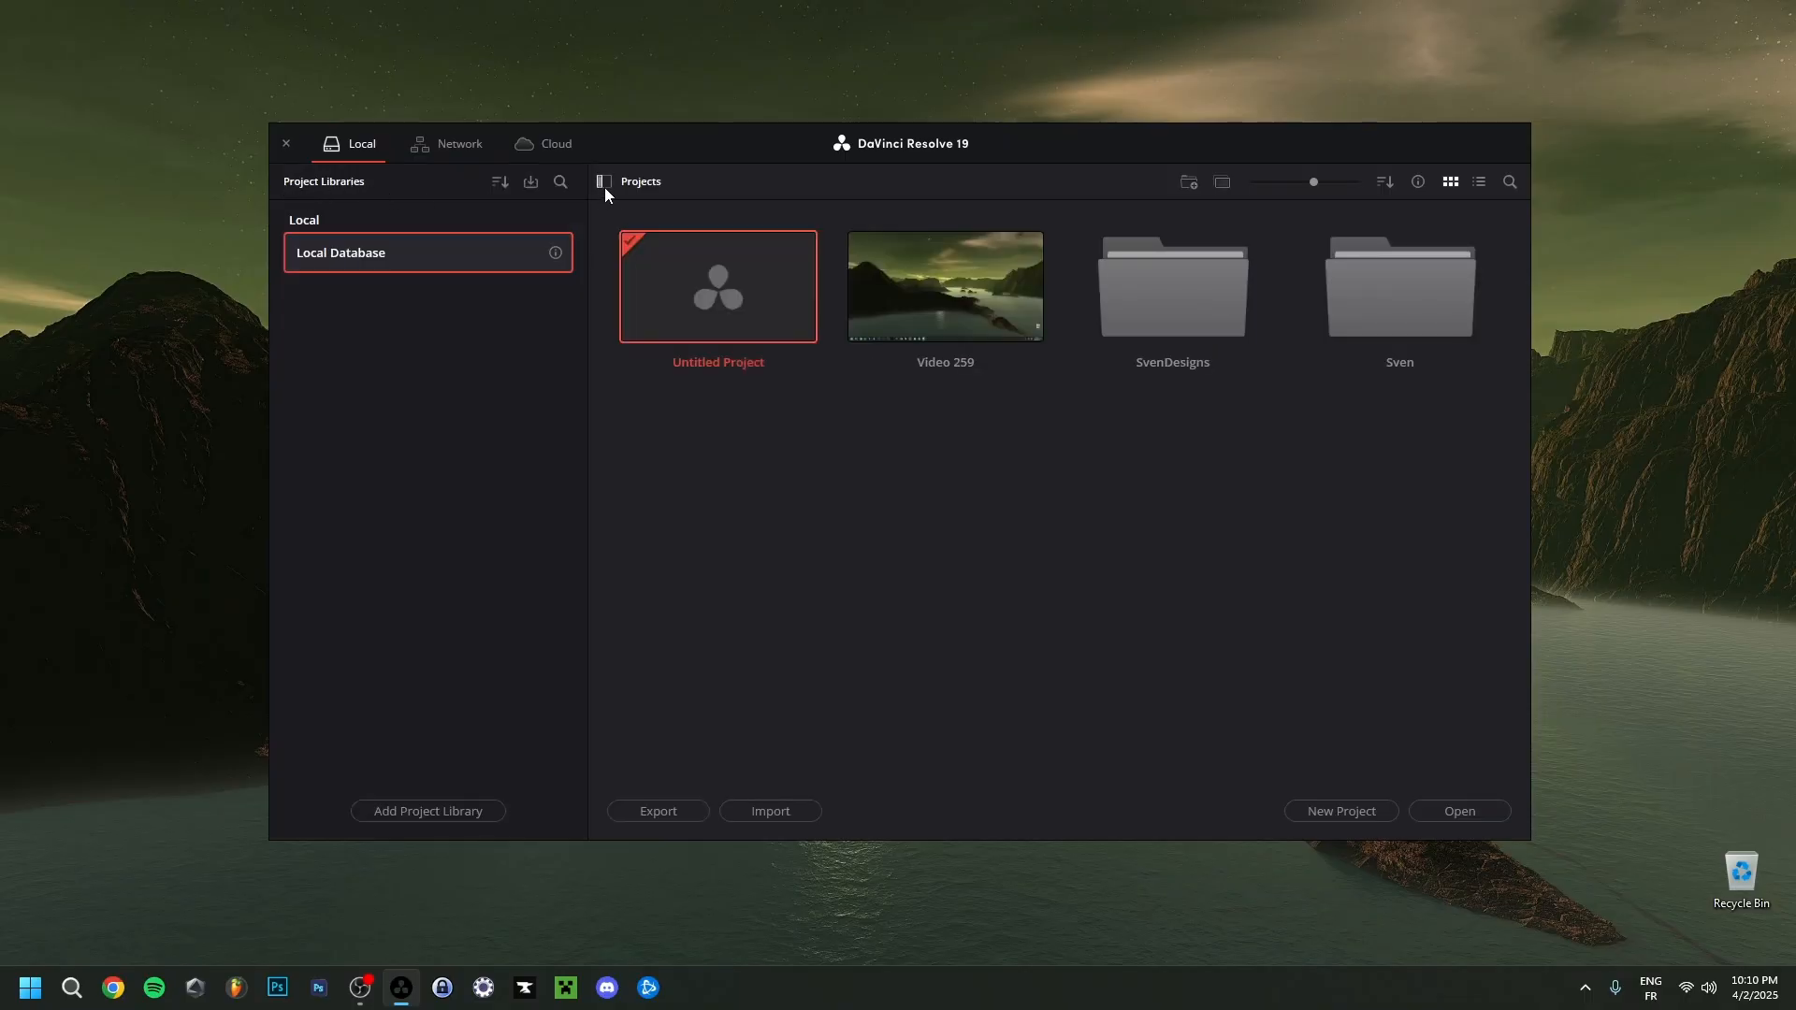
mouse_move(555, 254)
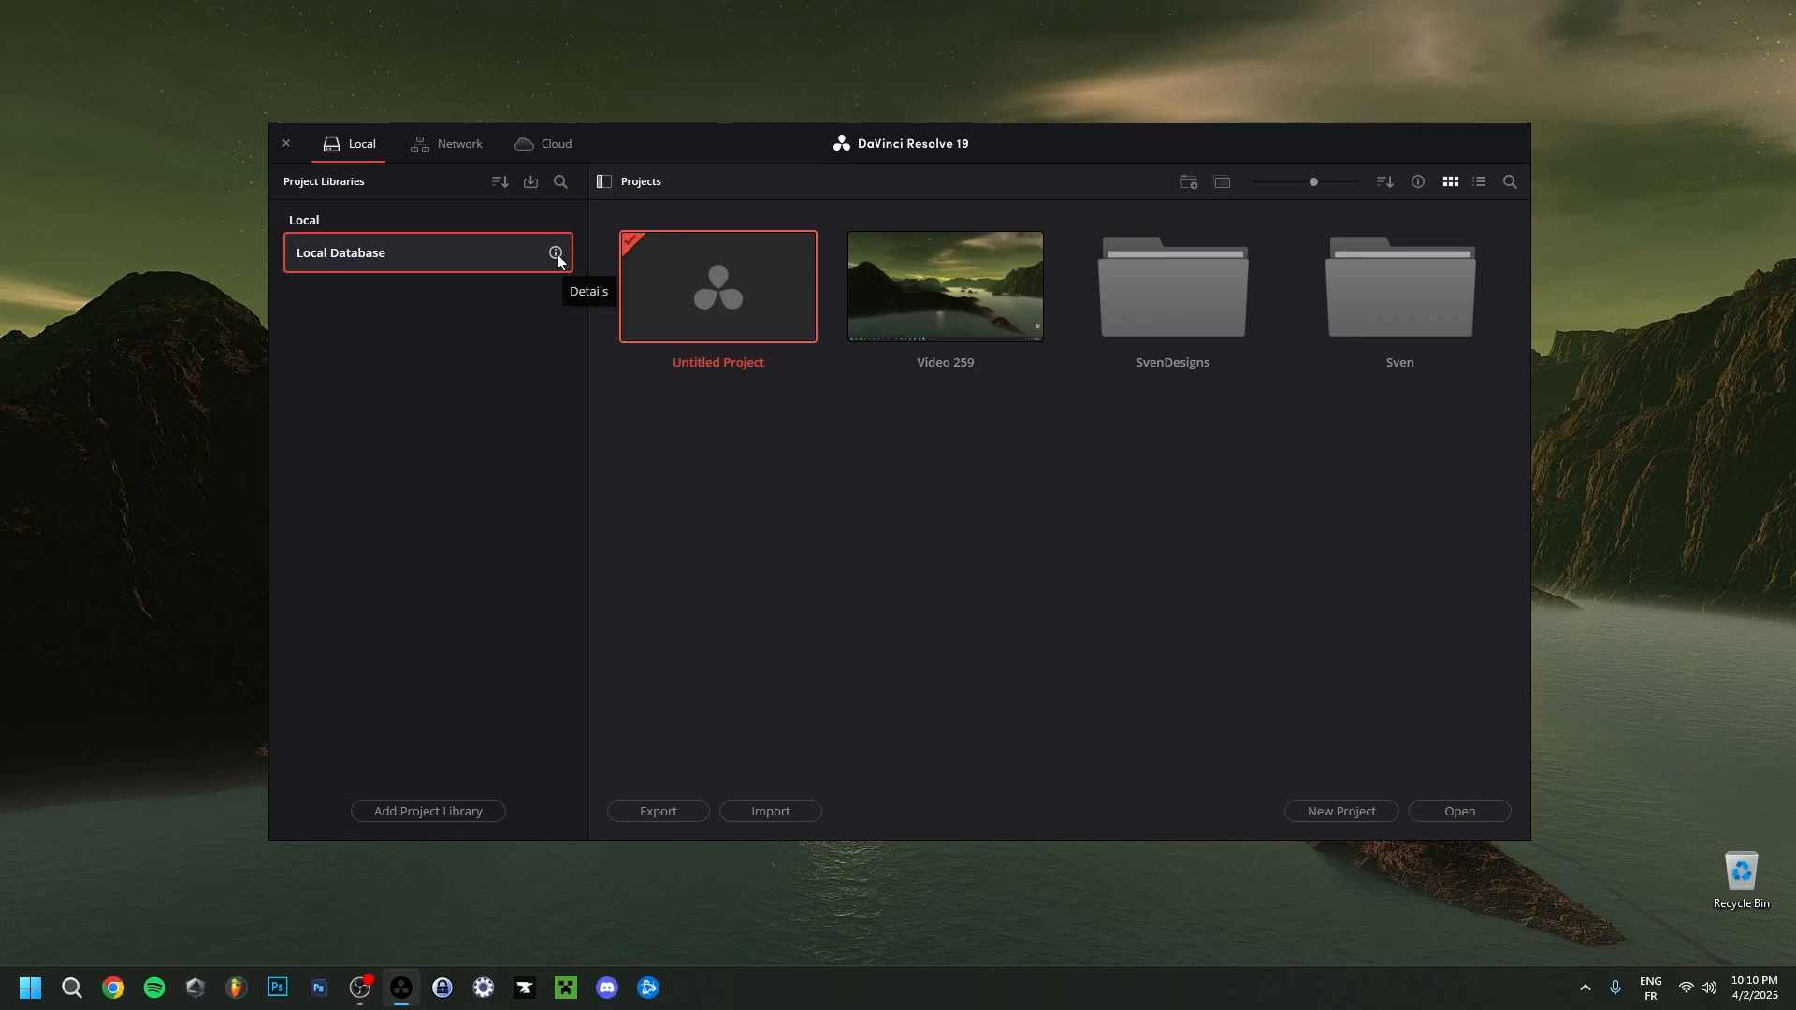
click(555, 251)
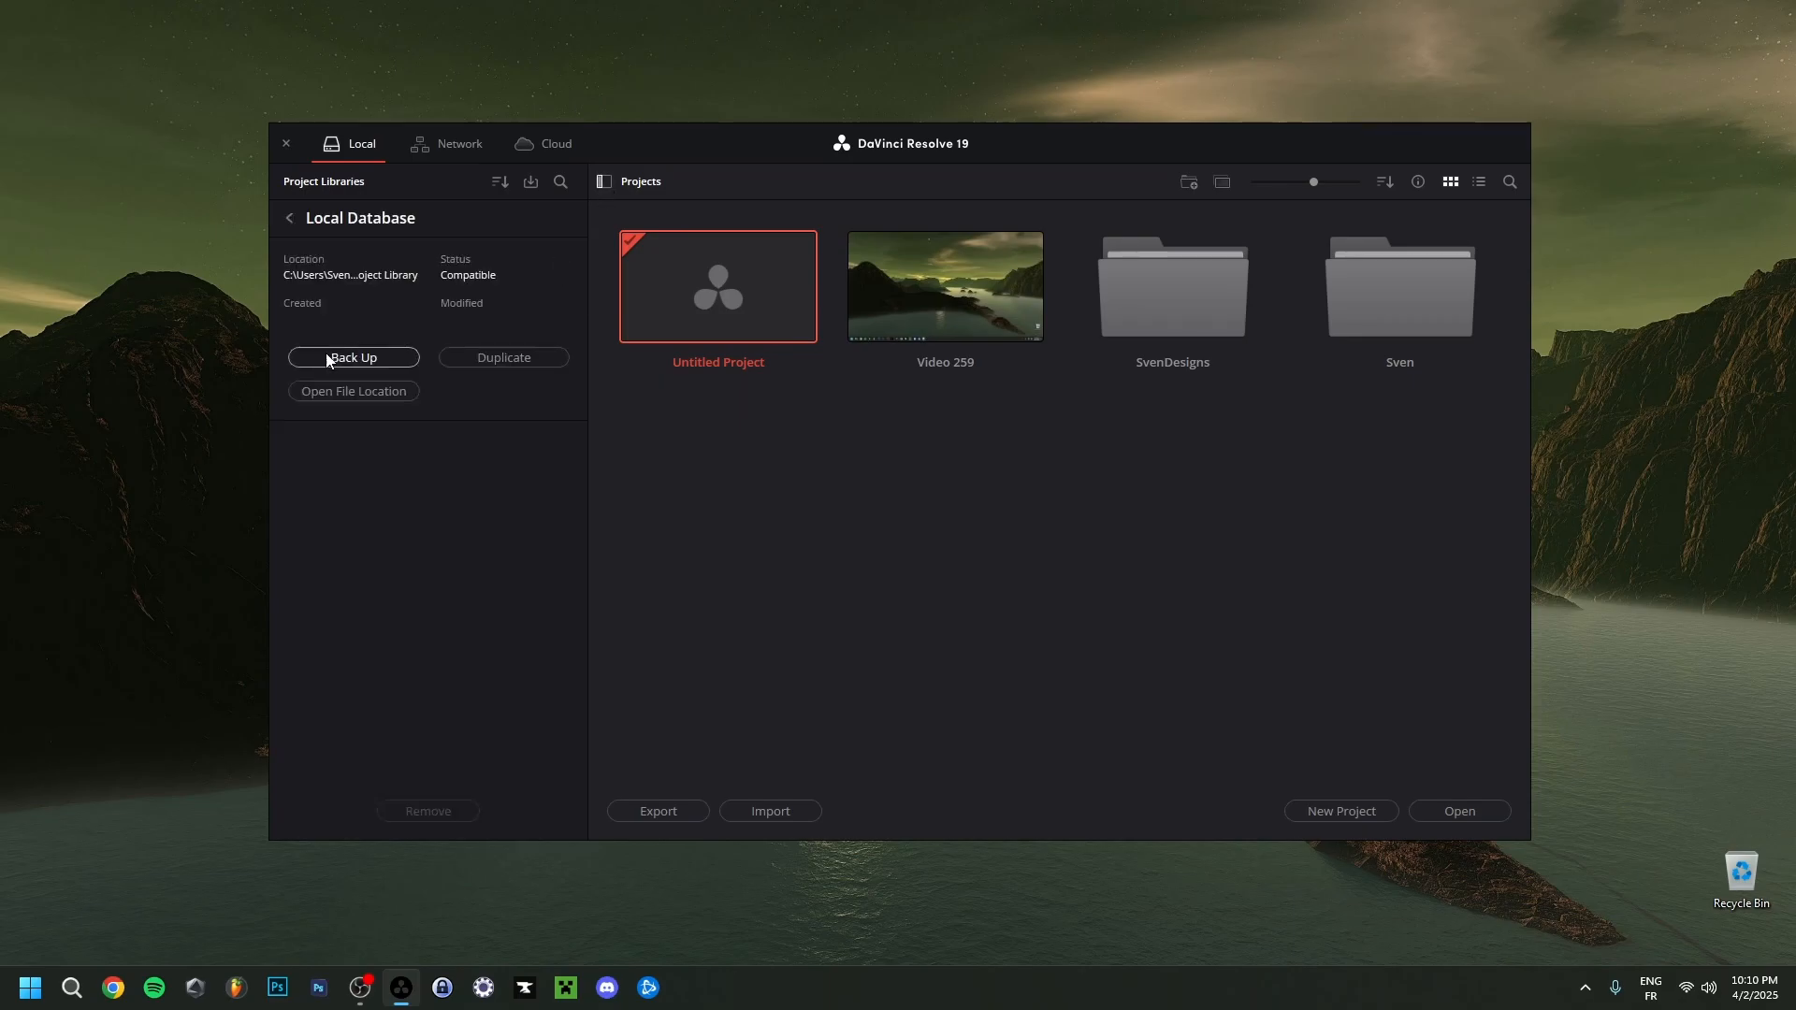
mouse_move(371, 403)
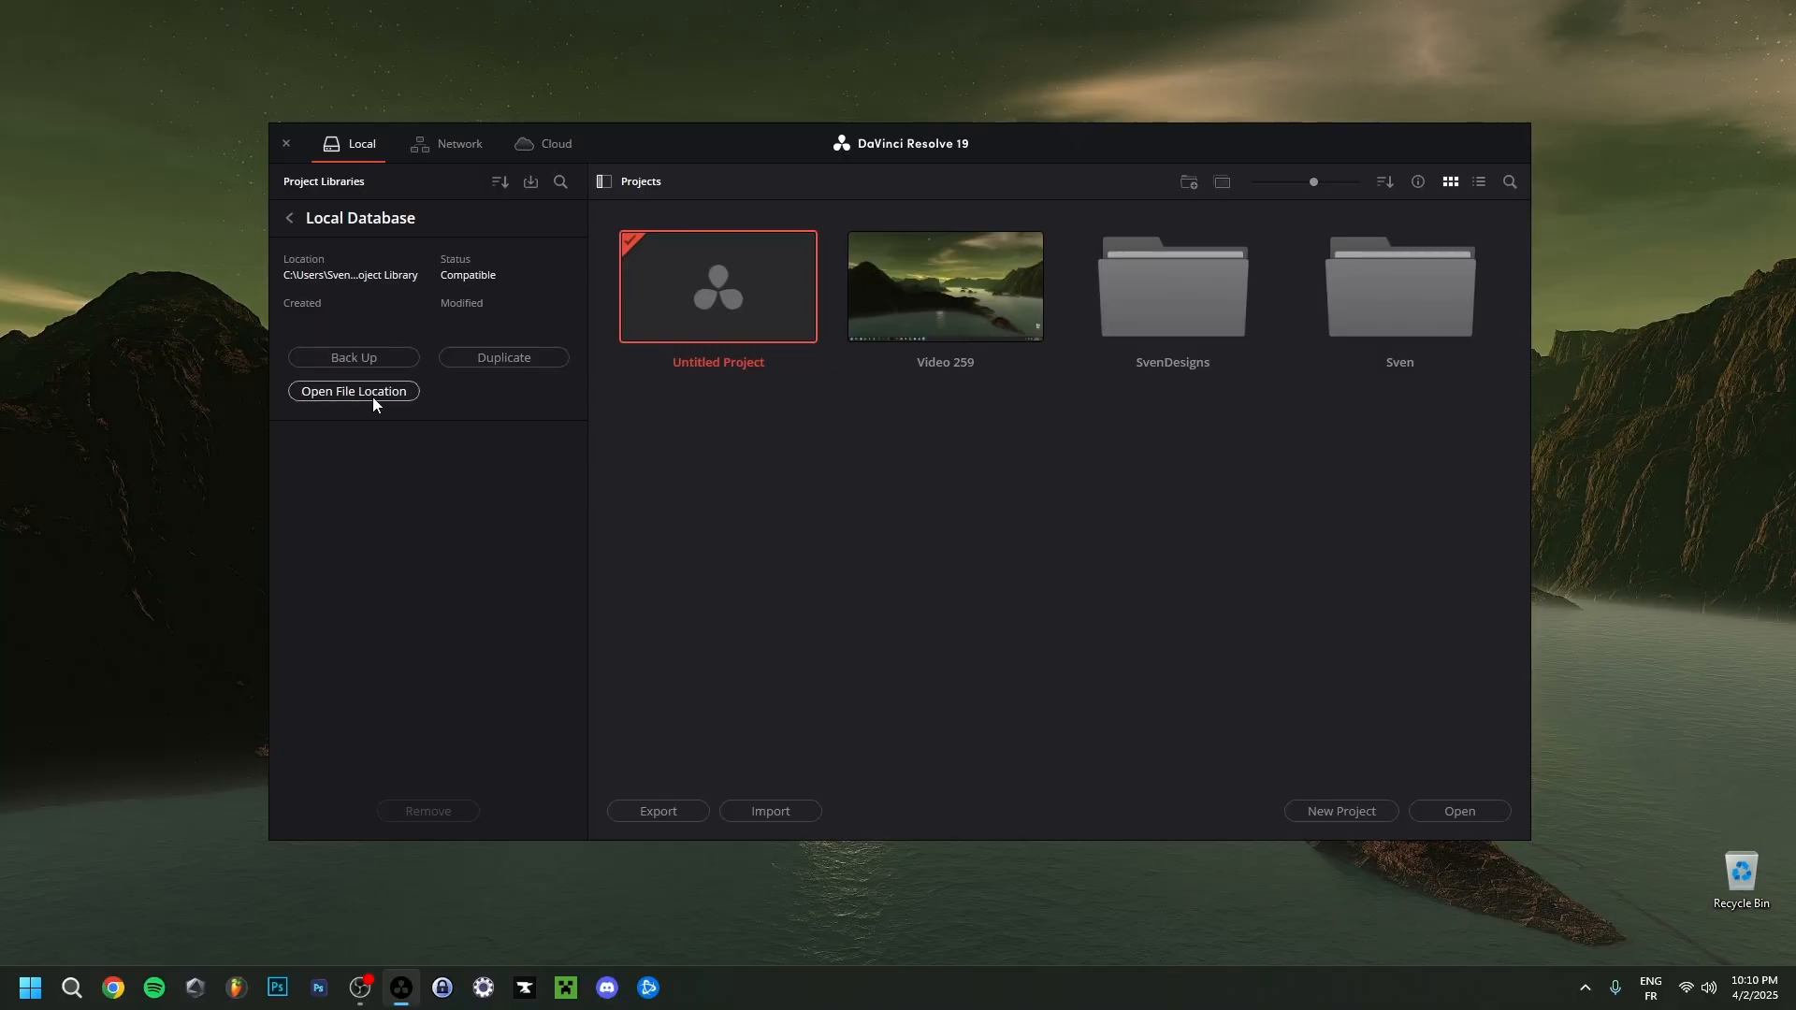
mouse_move(361, 375)
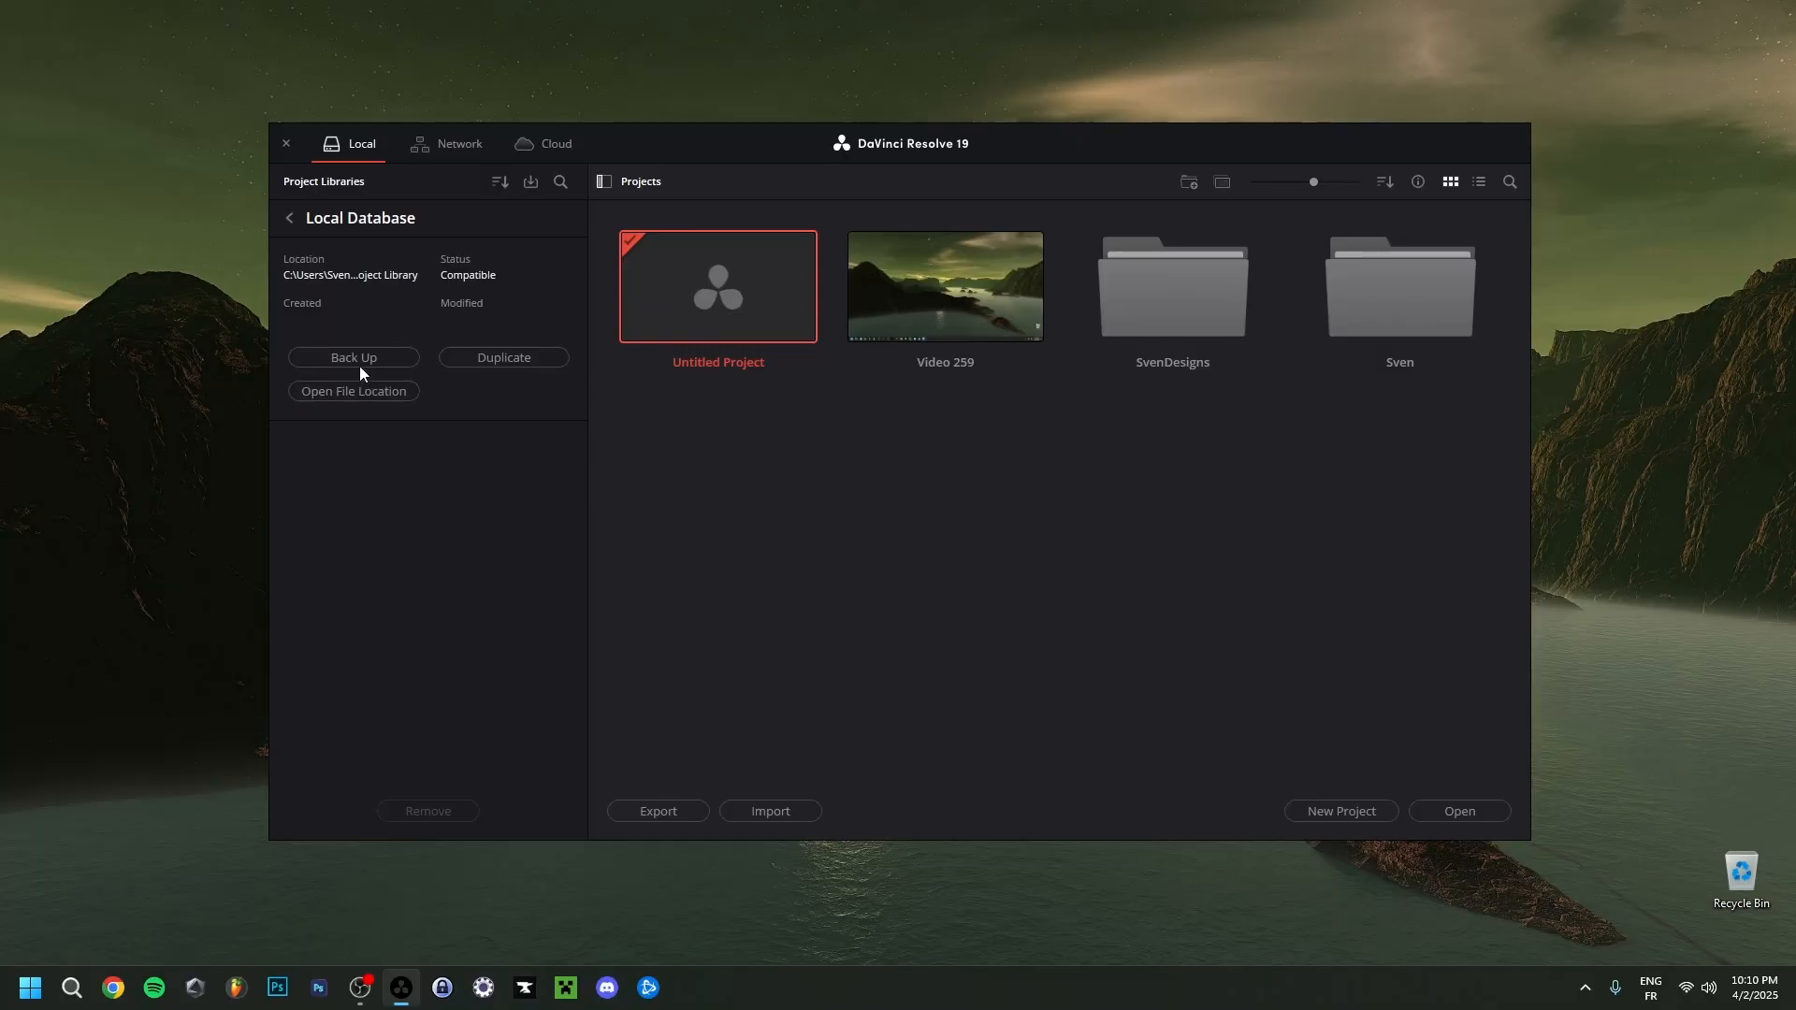
click(352, 357)
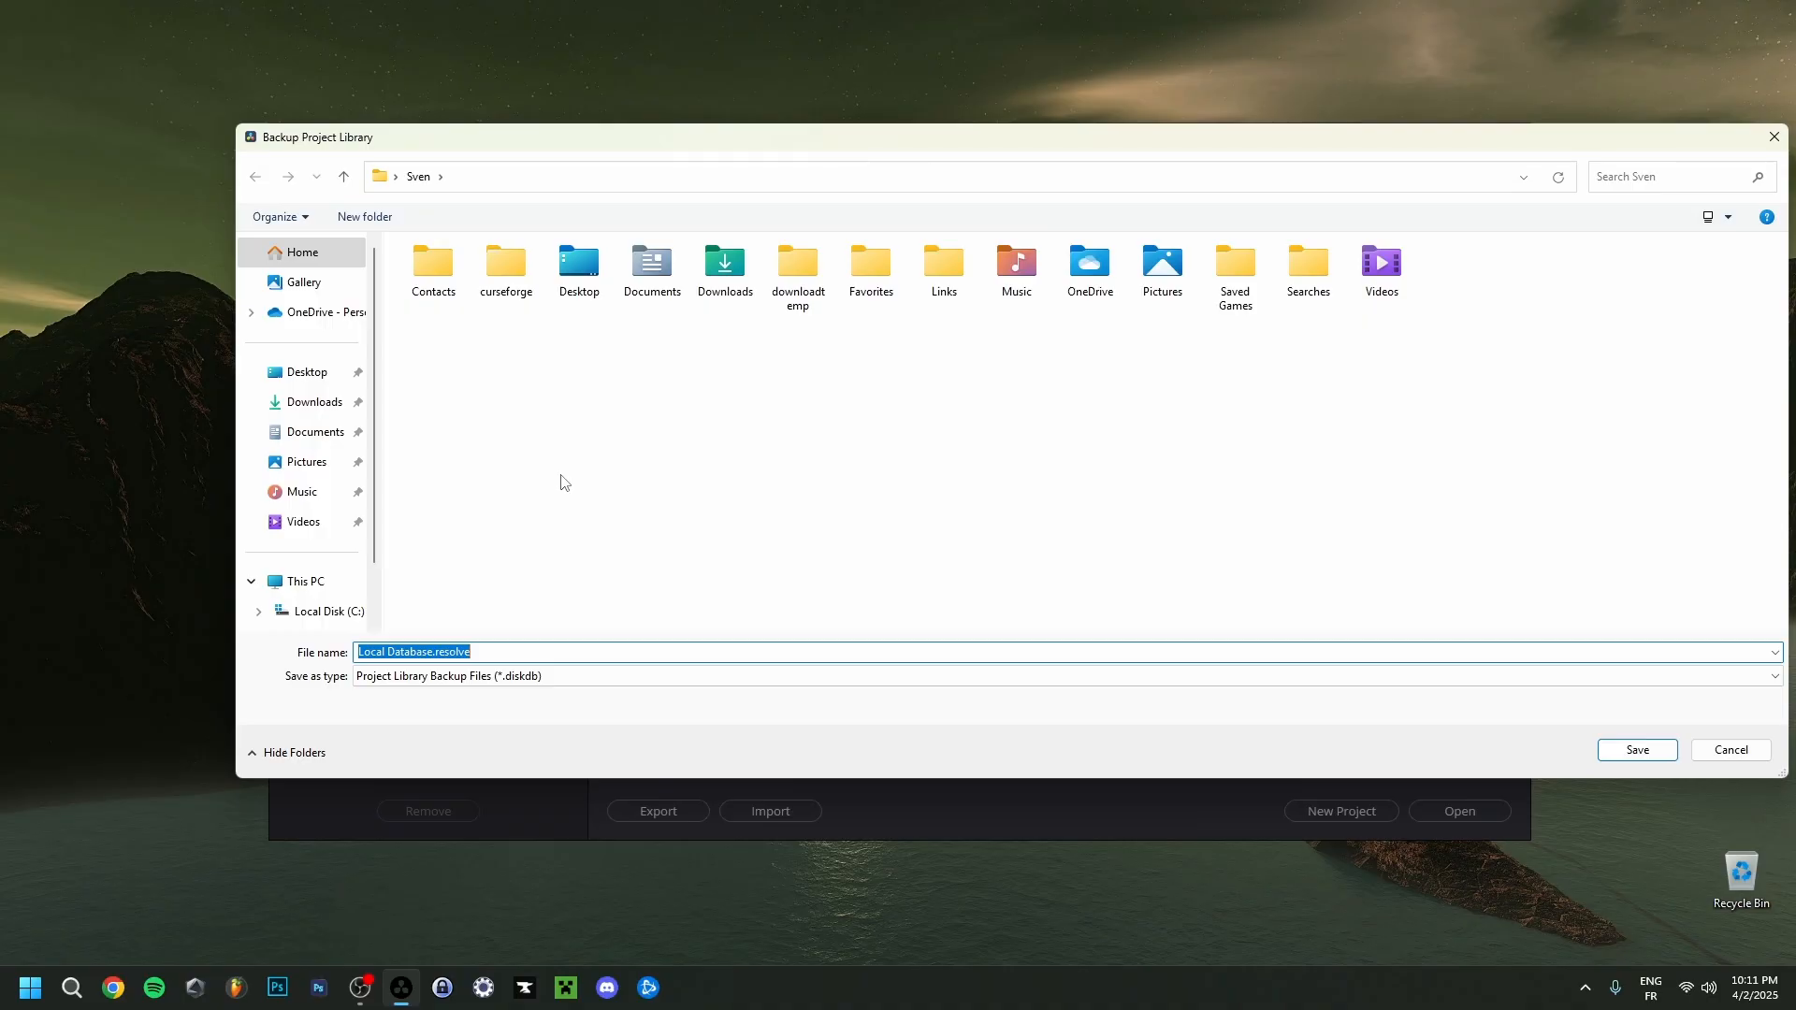
mouse_move(1380, 560)
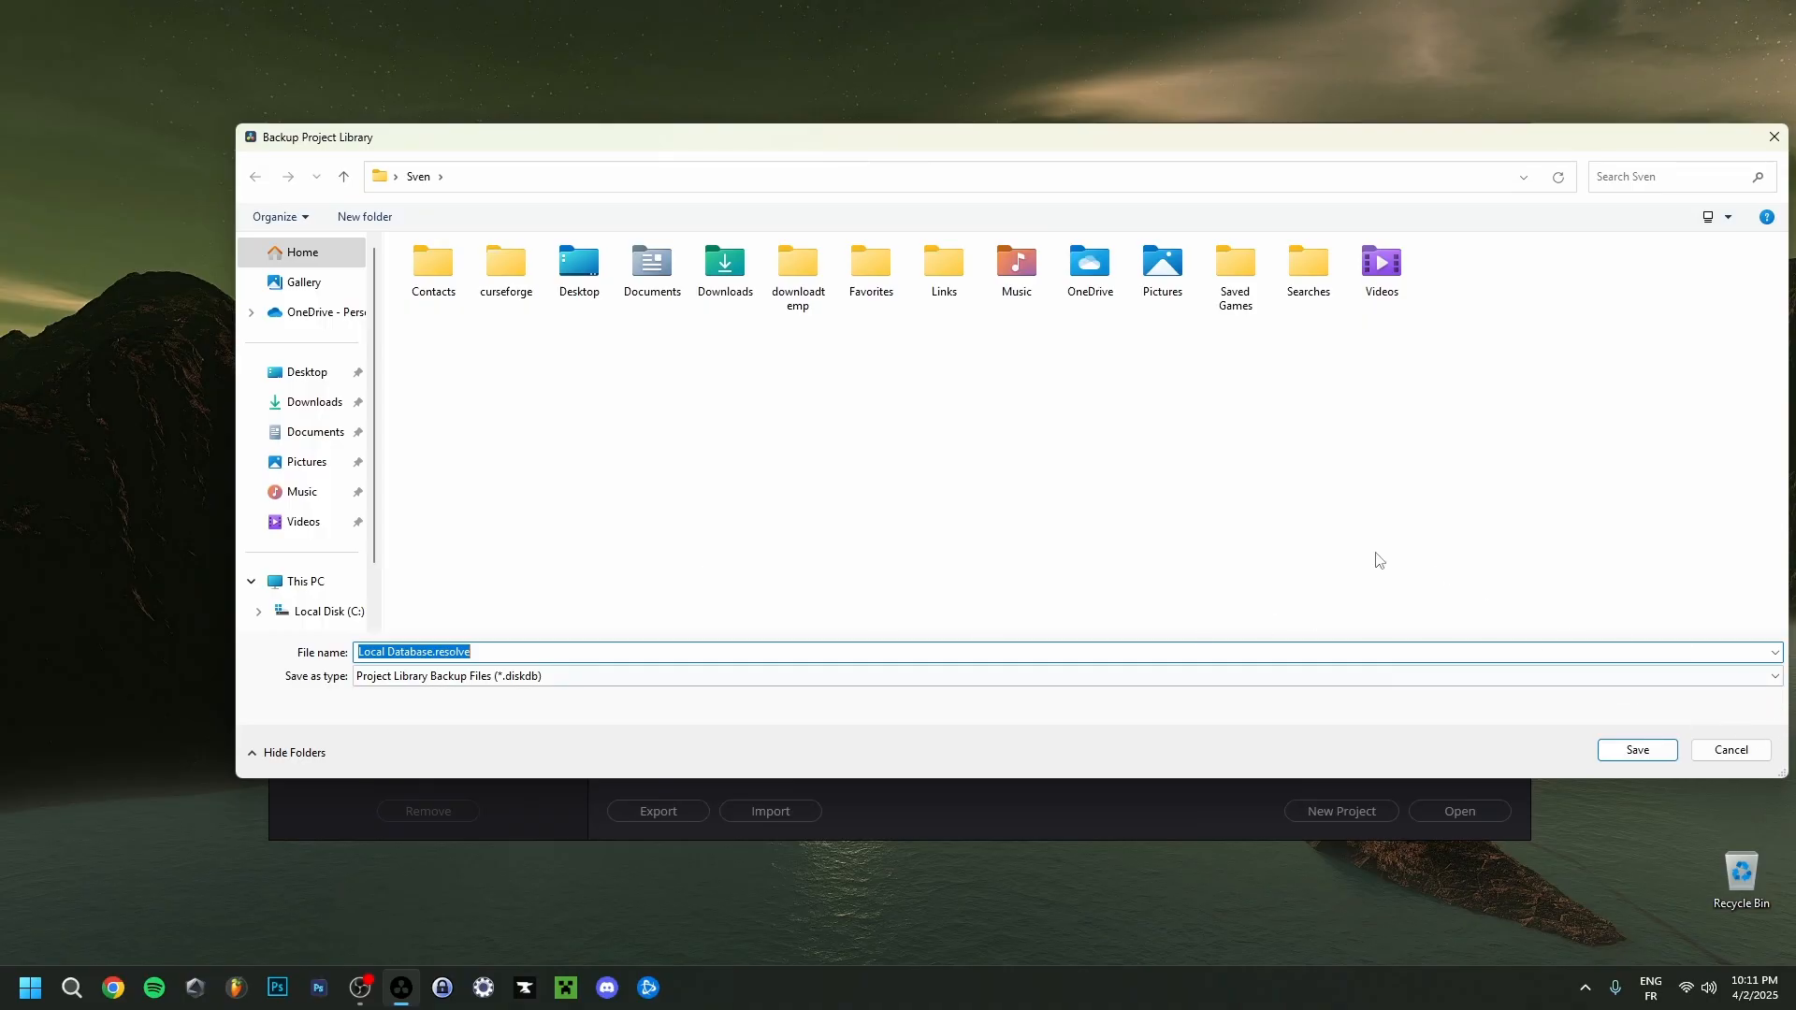
mouse_move(813, 468)
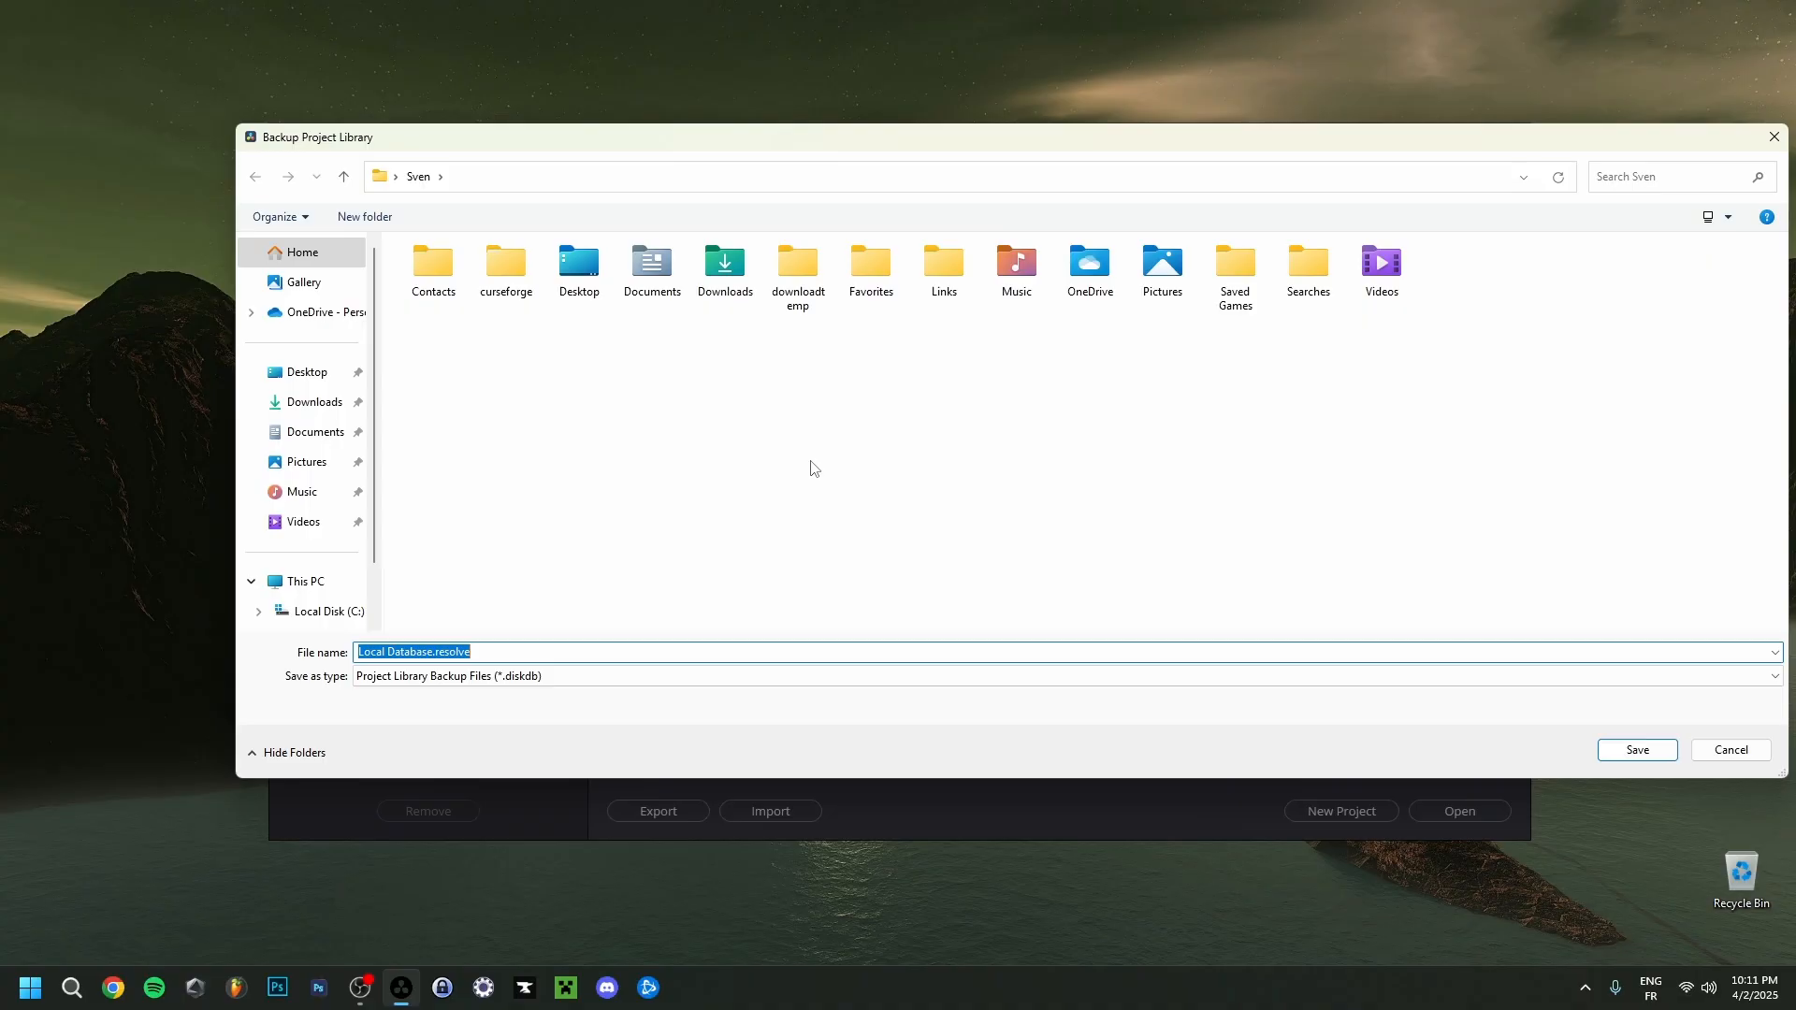
mouse_move(1332, 674)
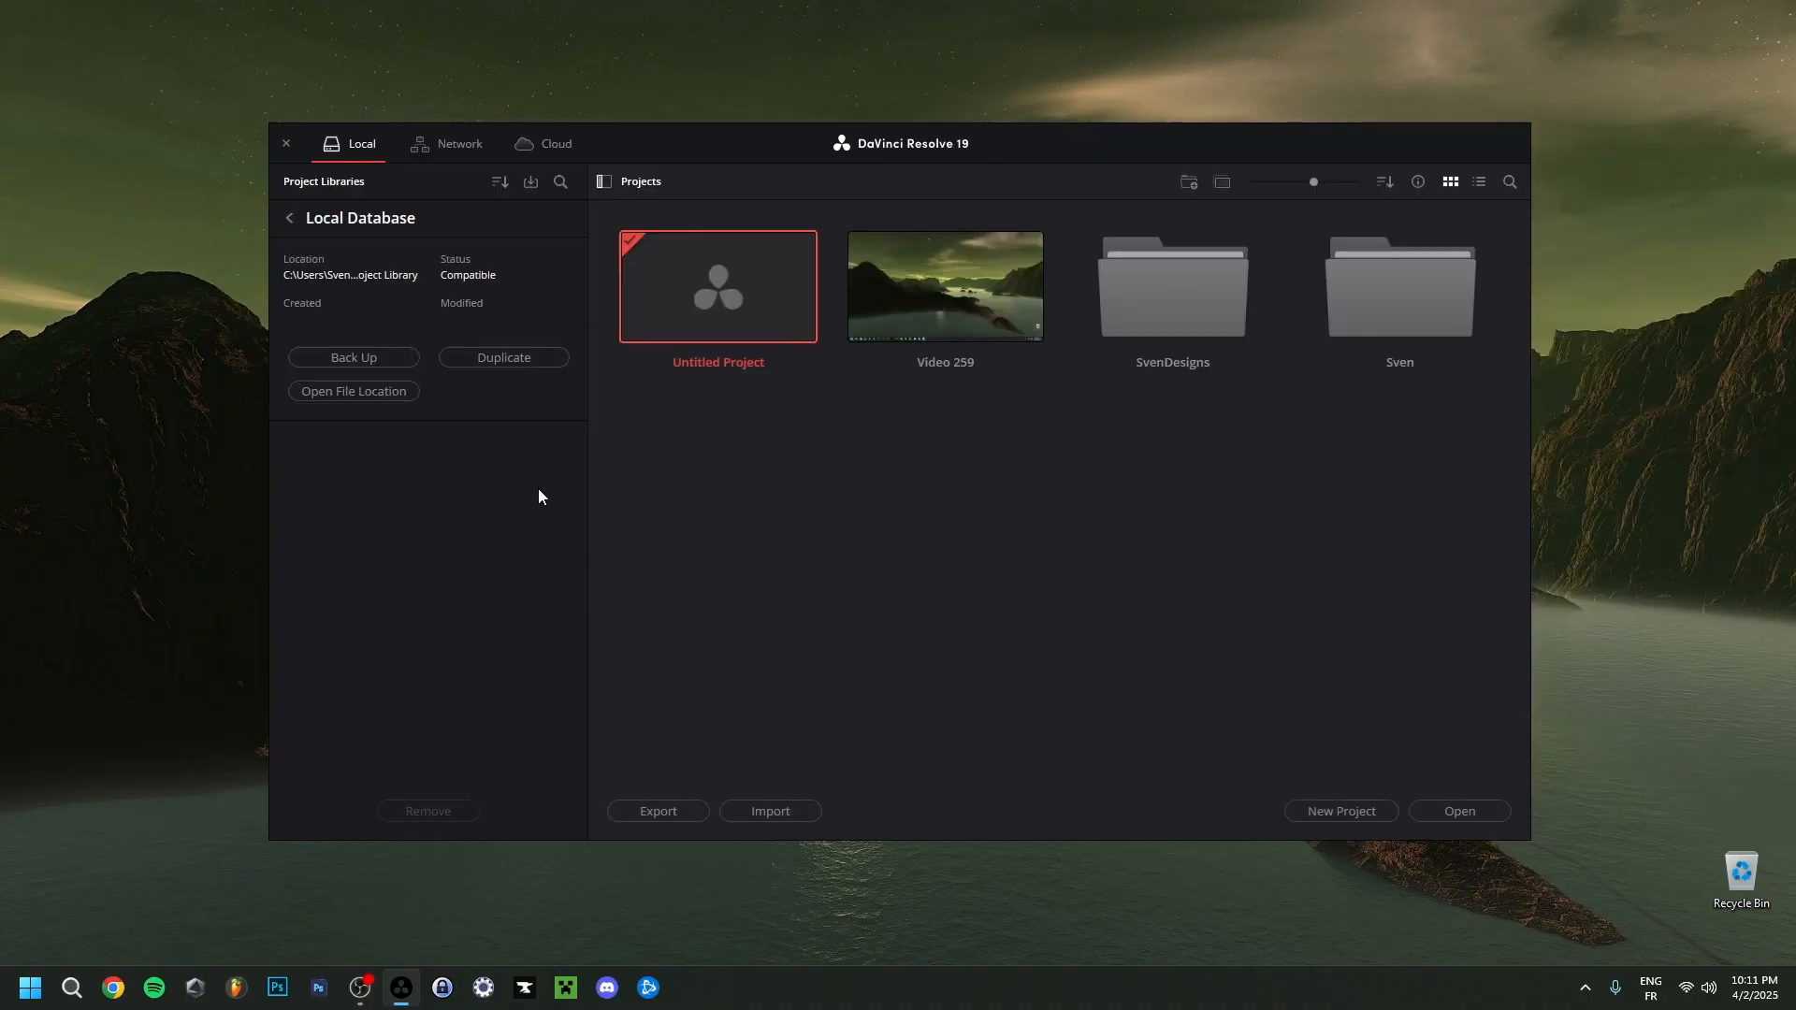
mouse_move(530, 183)
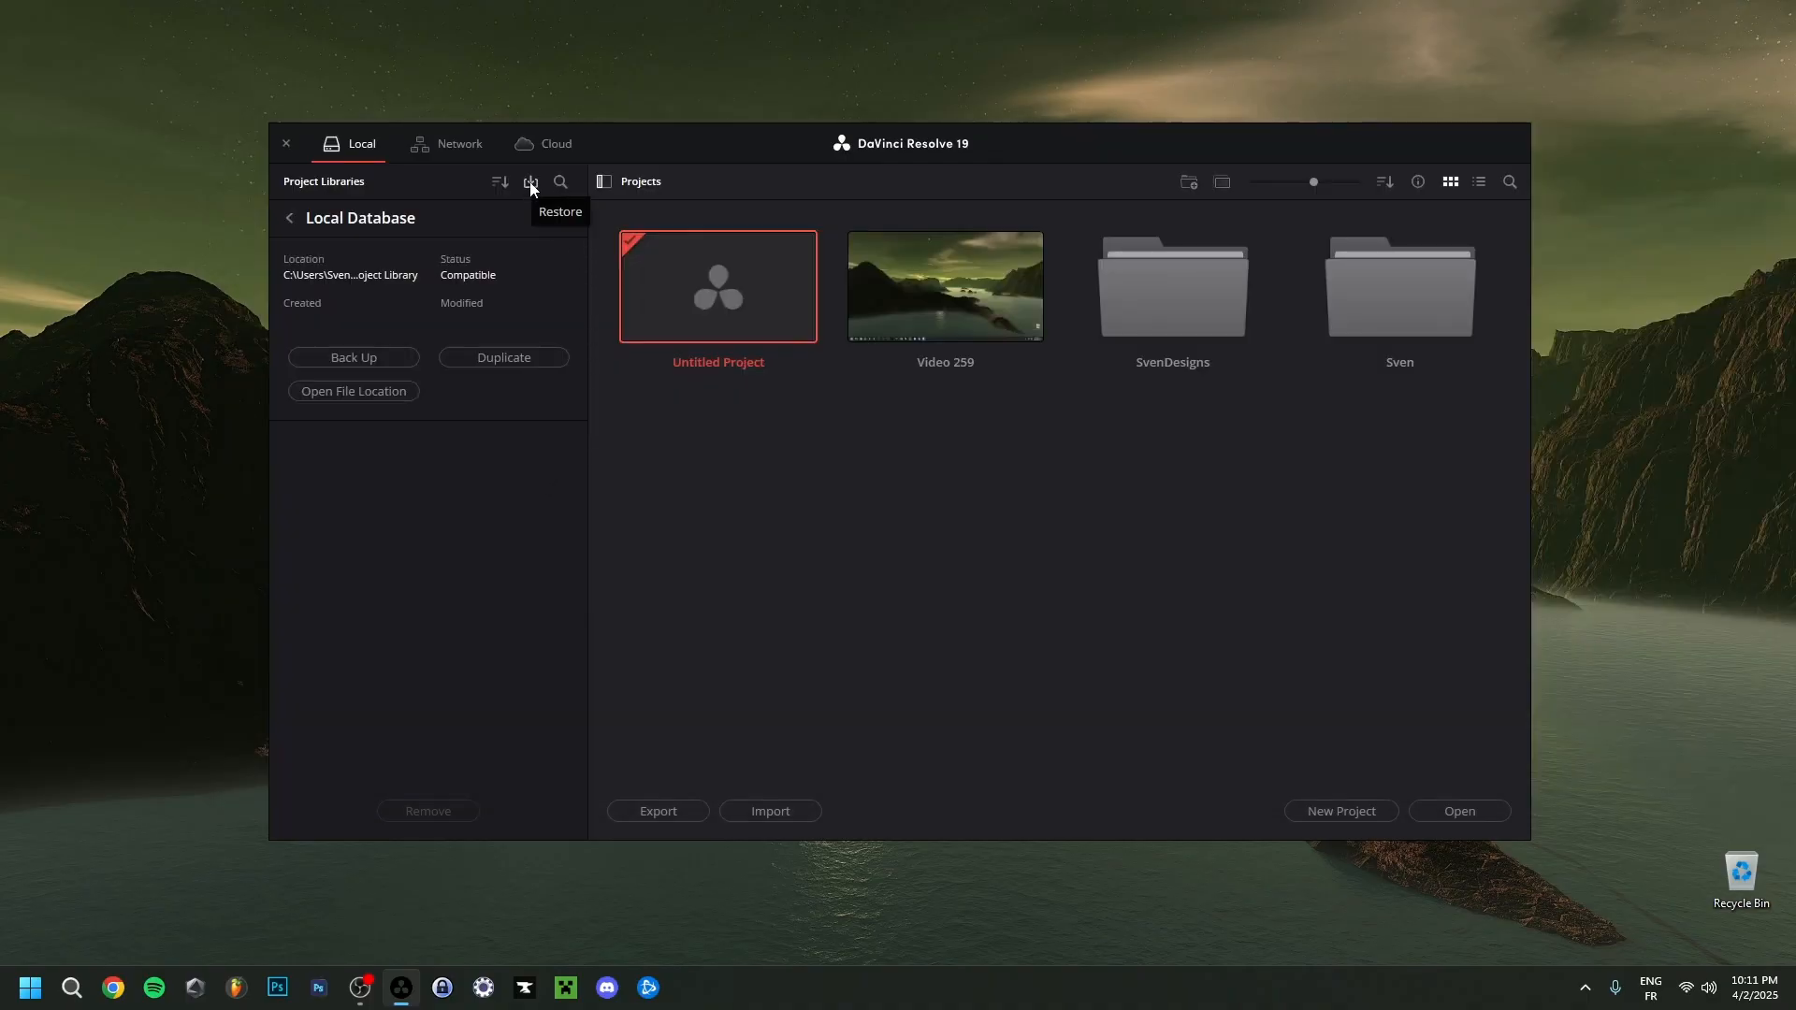
Step: Start a restore, cancel the Choose a Backup File dialog, and return to the projects grid
click(529, 182)
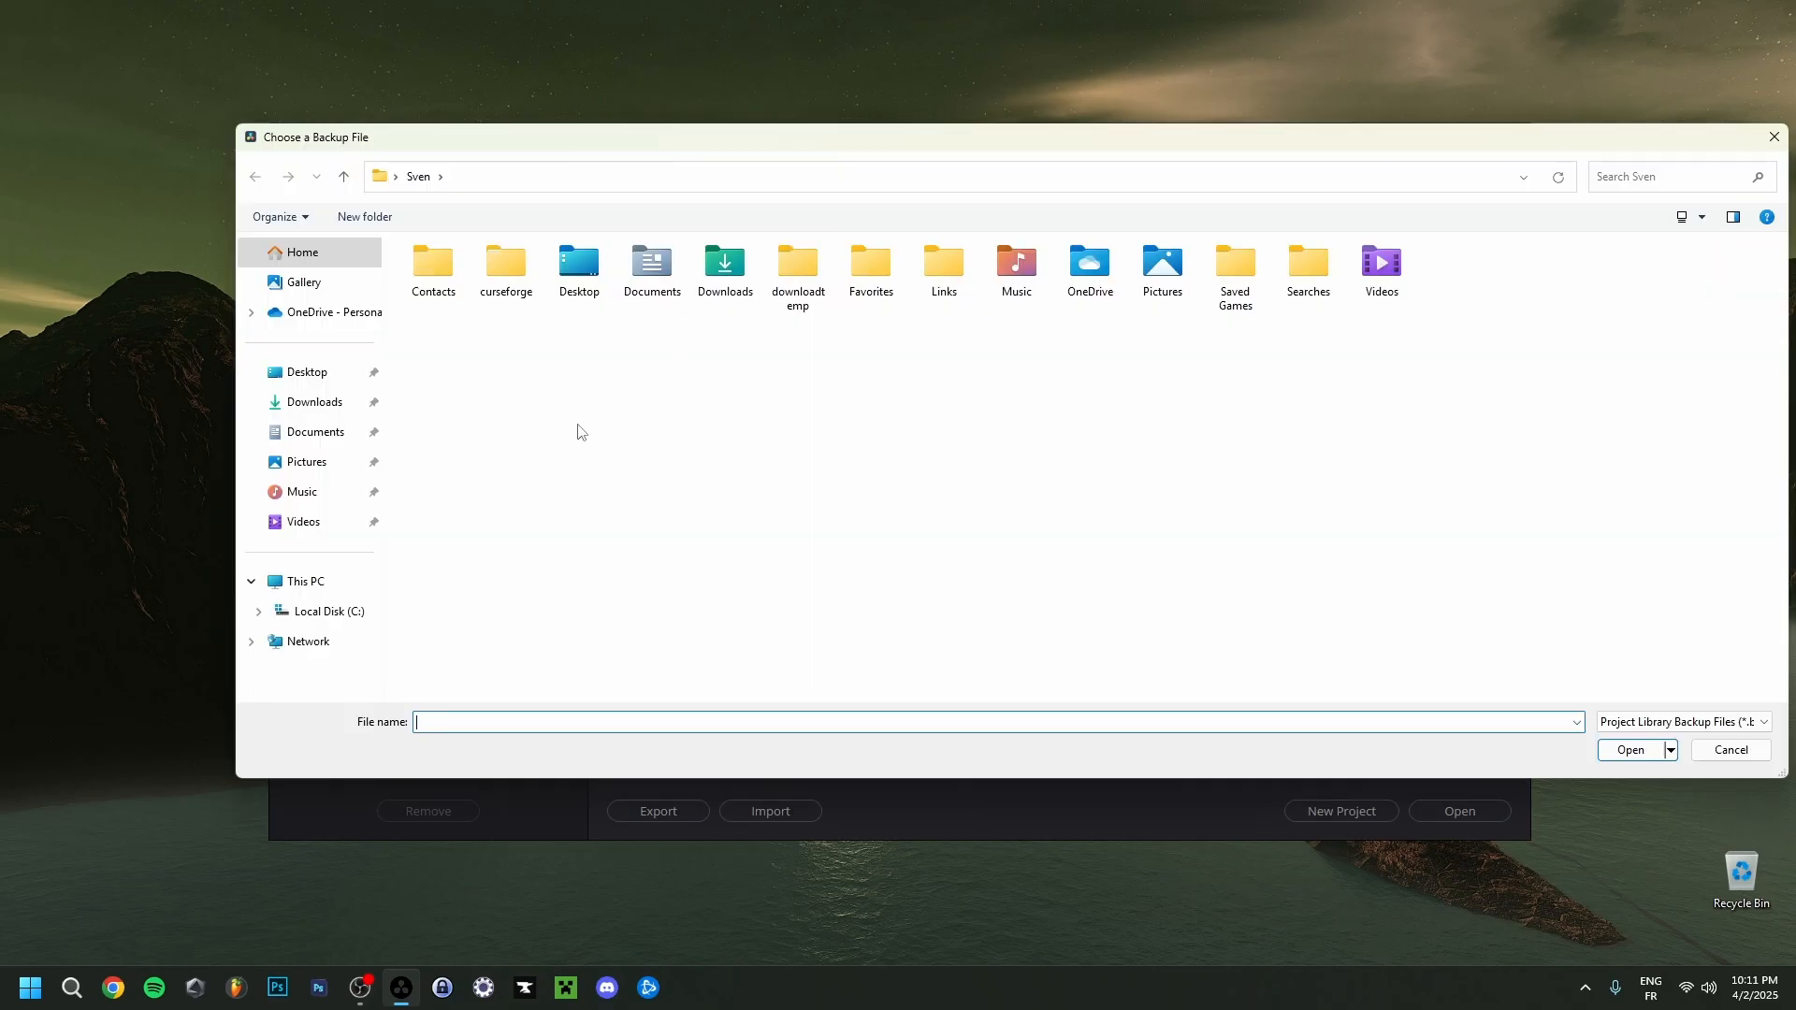
mouse_move(655, 358)
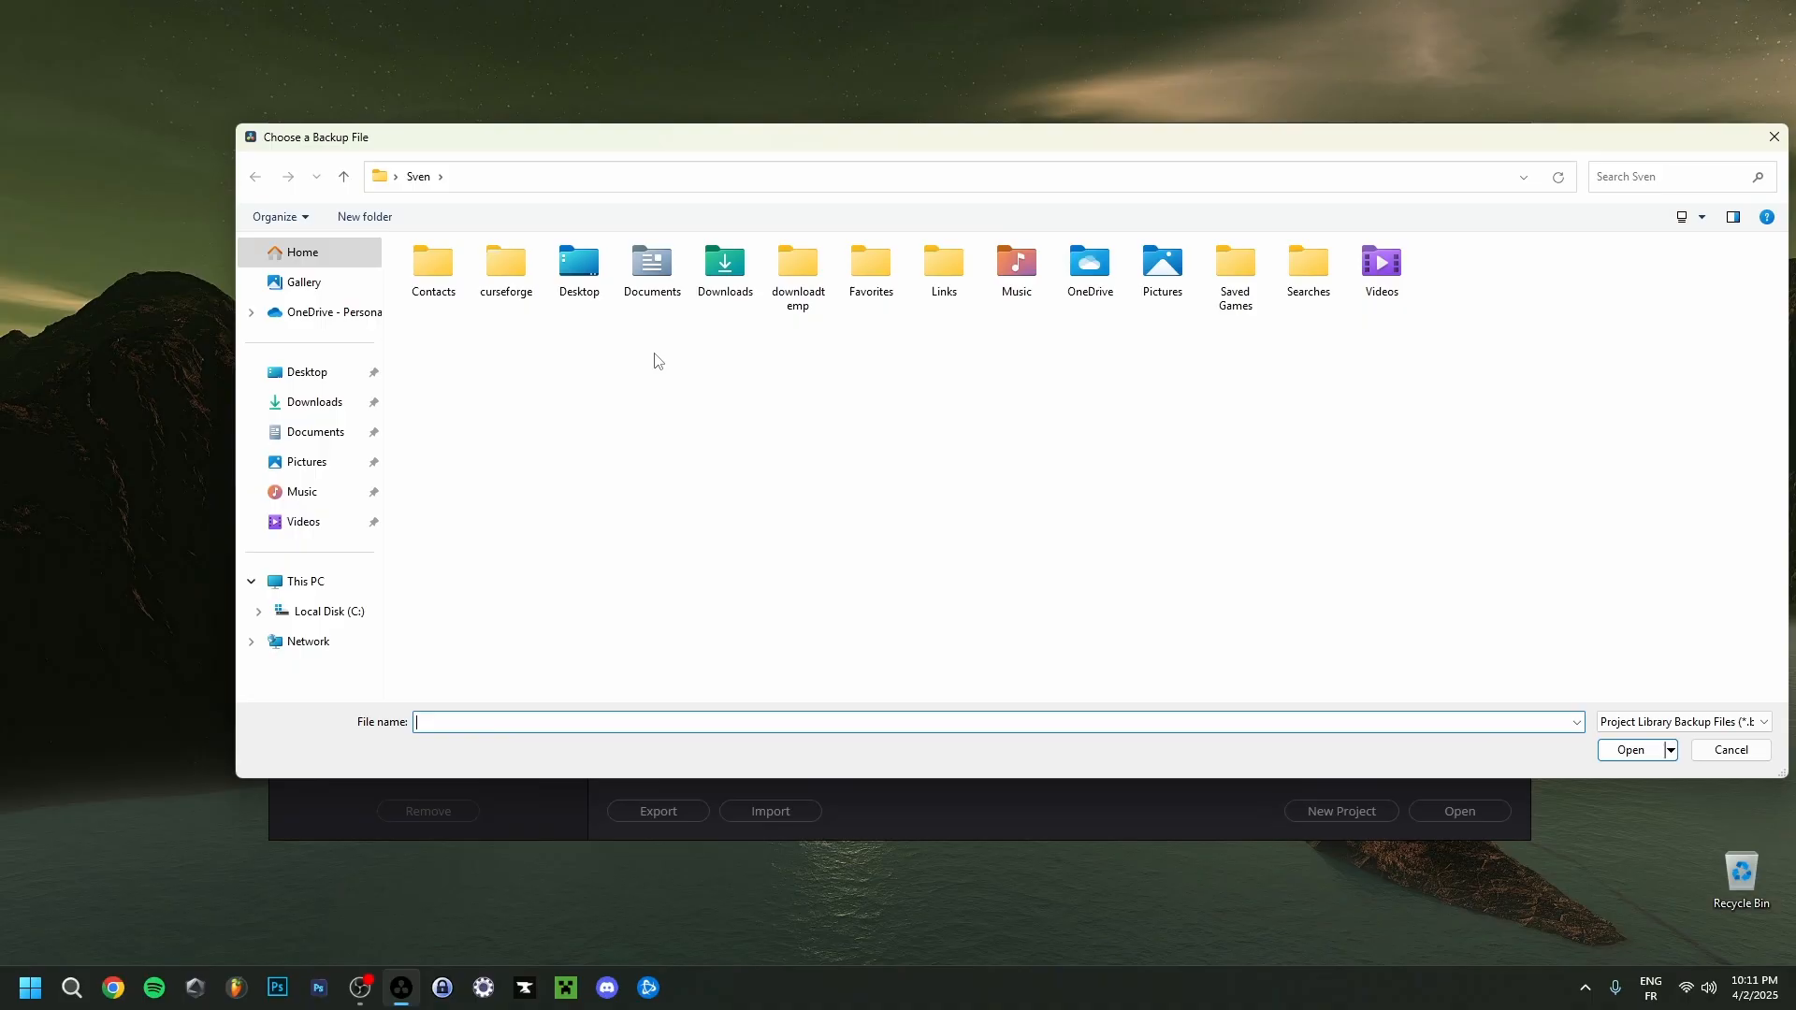
click(1728, 750)
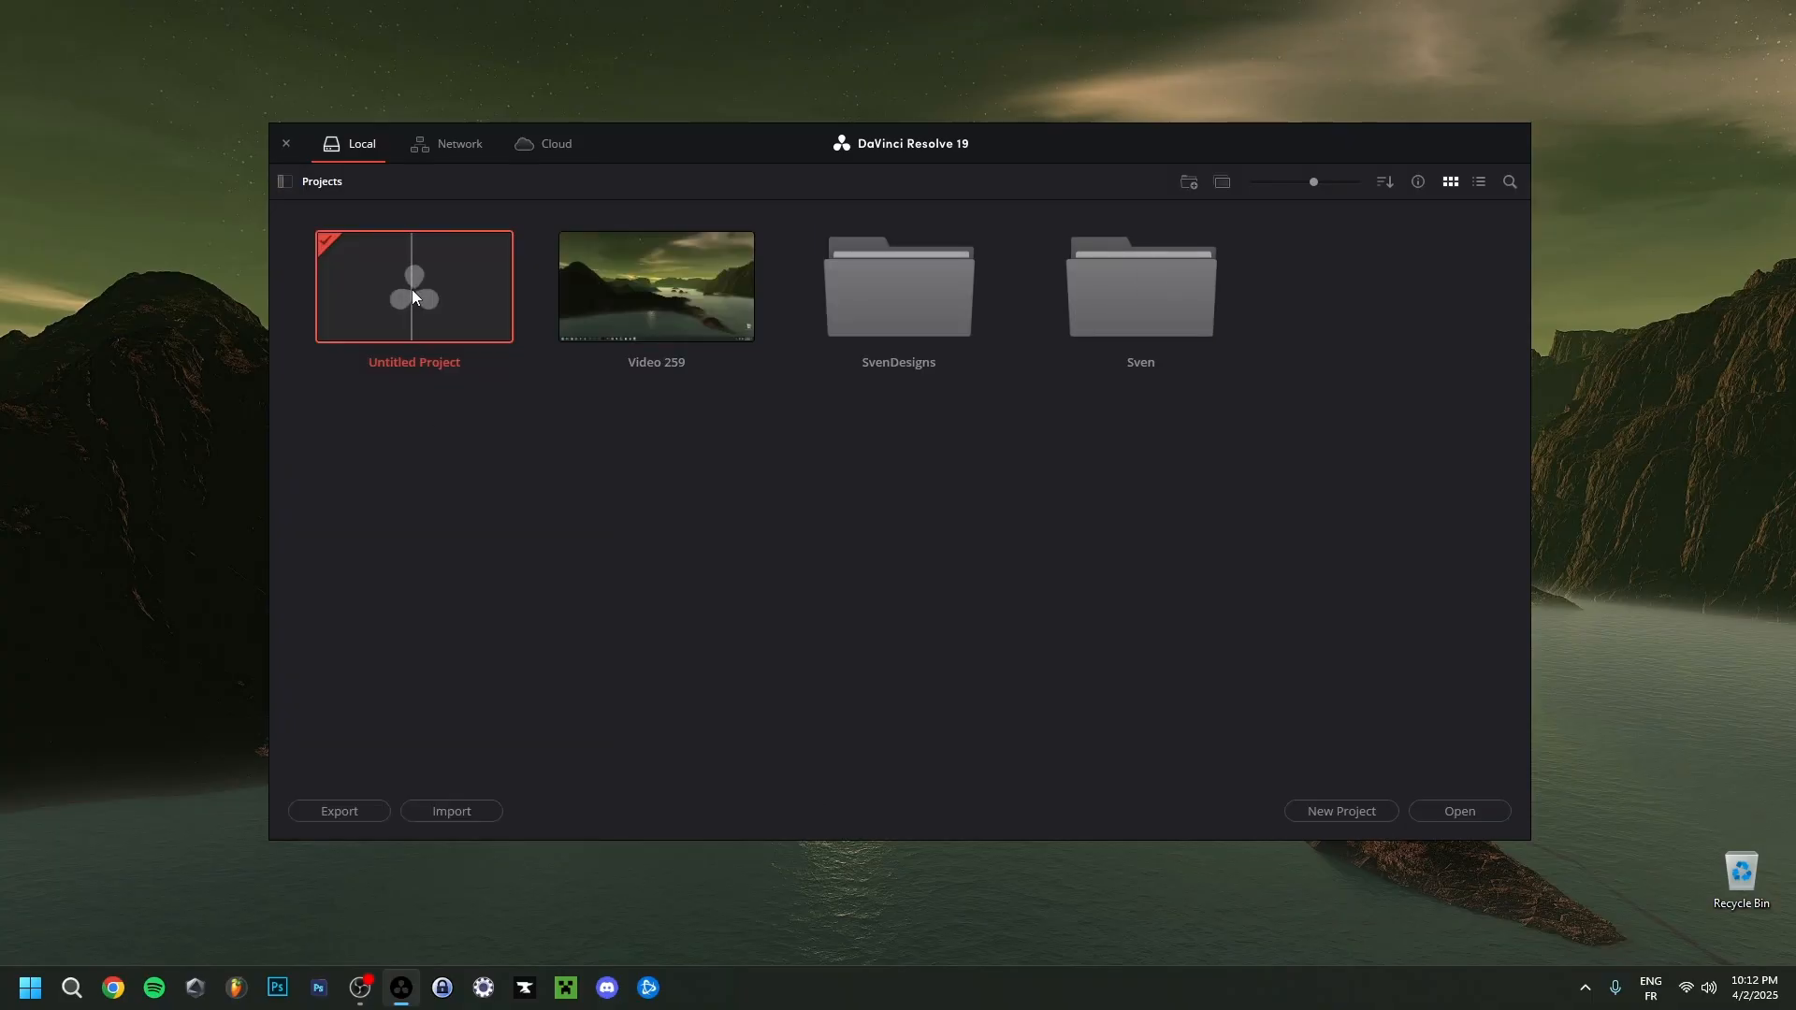
Step: Open Untitled Project on the Cut page and show the DaVinci Resolve application menu
double_click(413, 286)
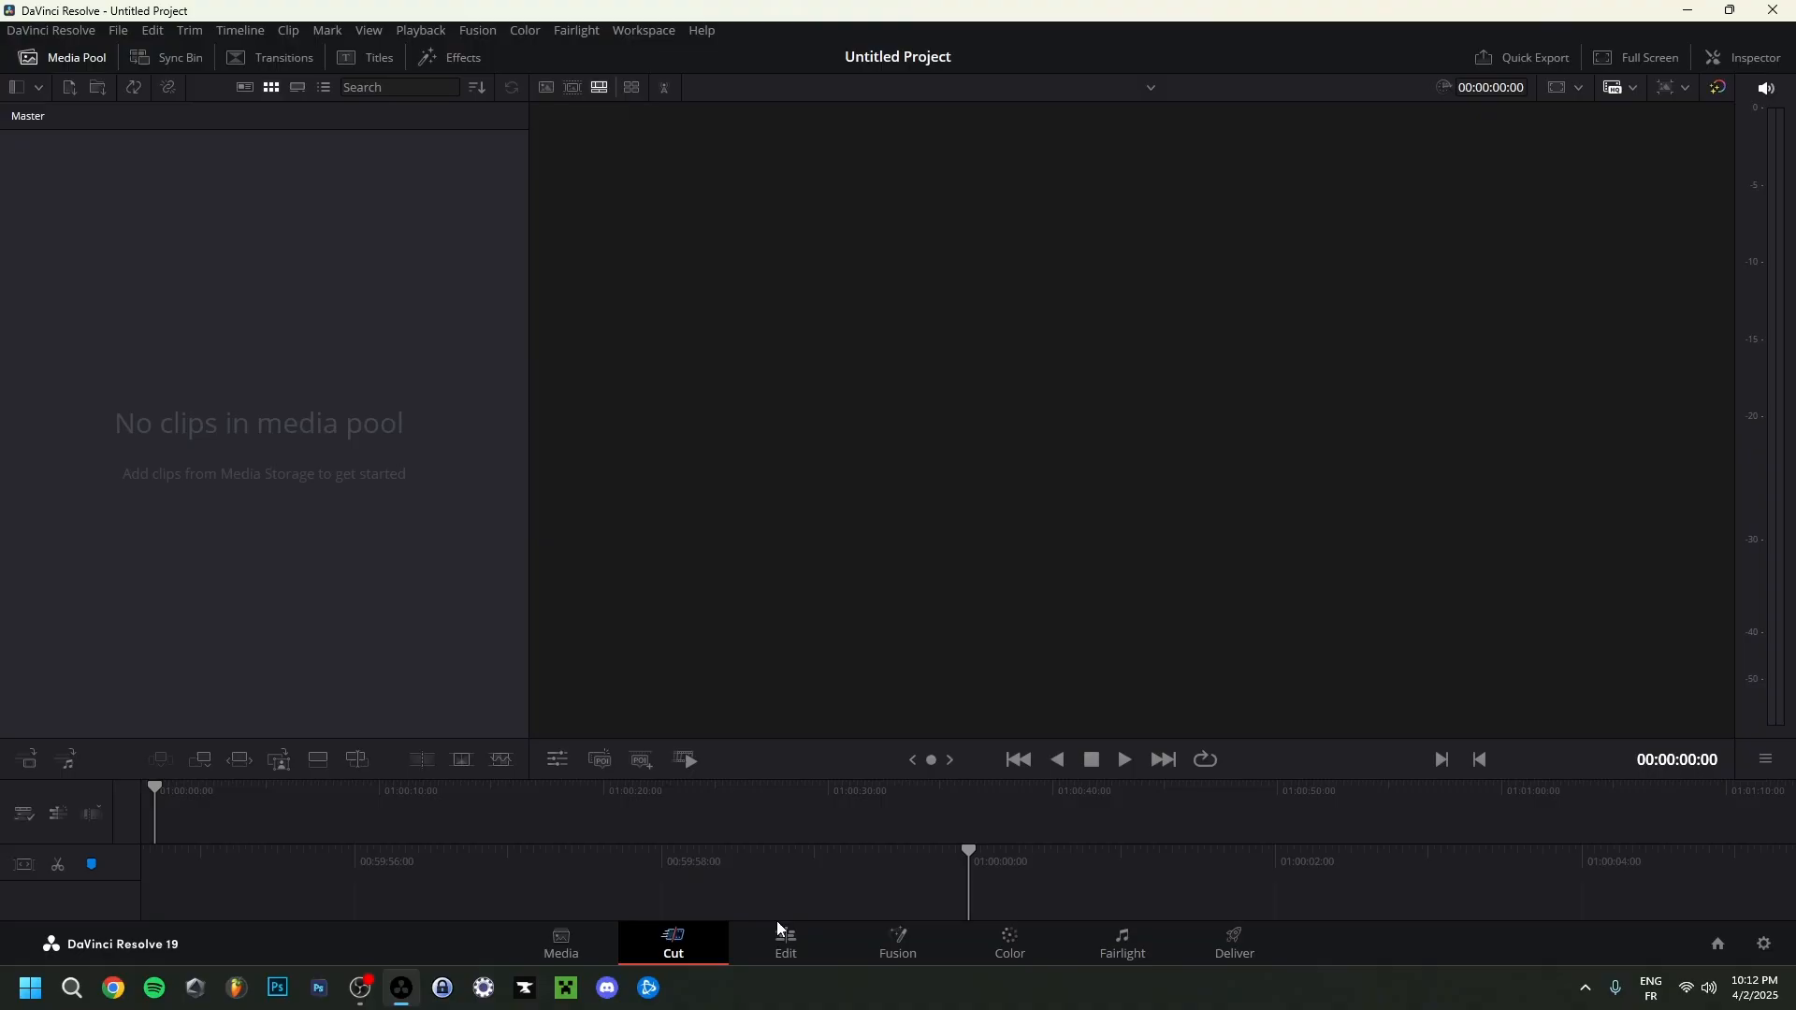
mouse_move(357, 651)
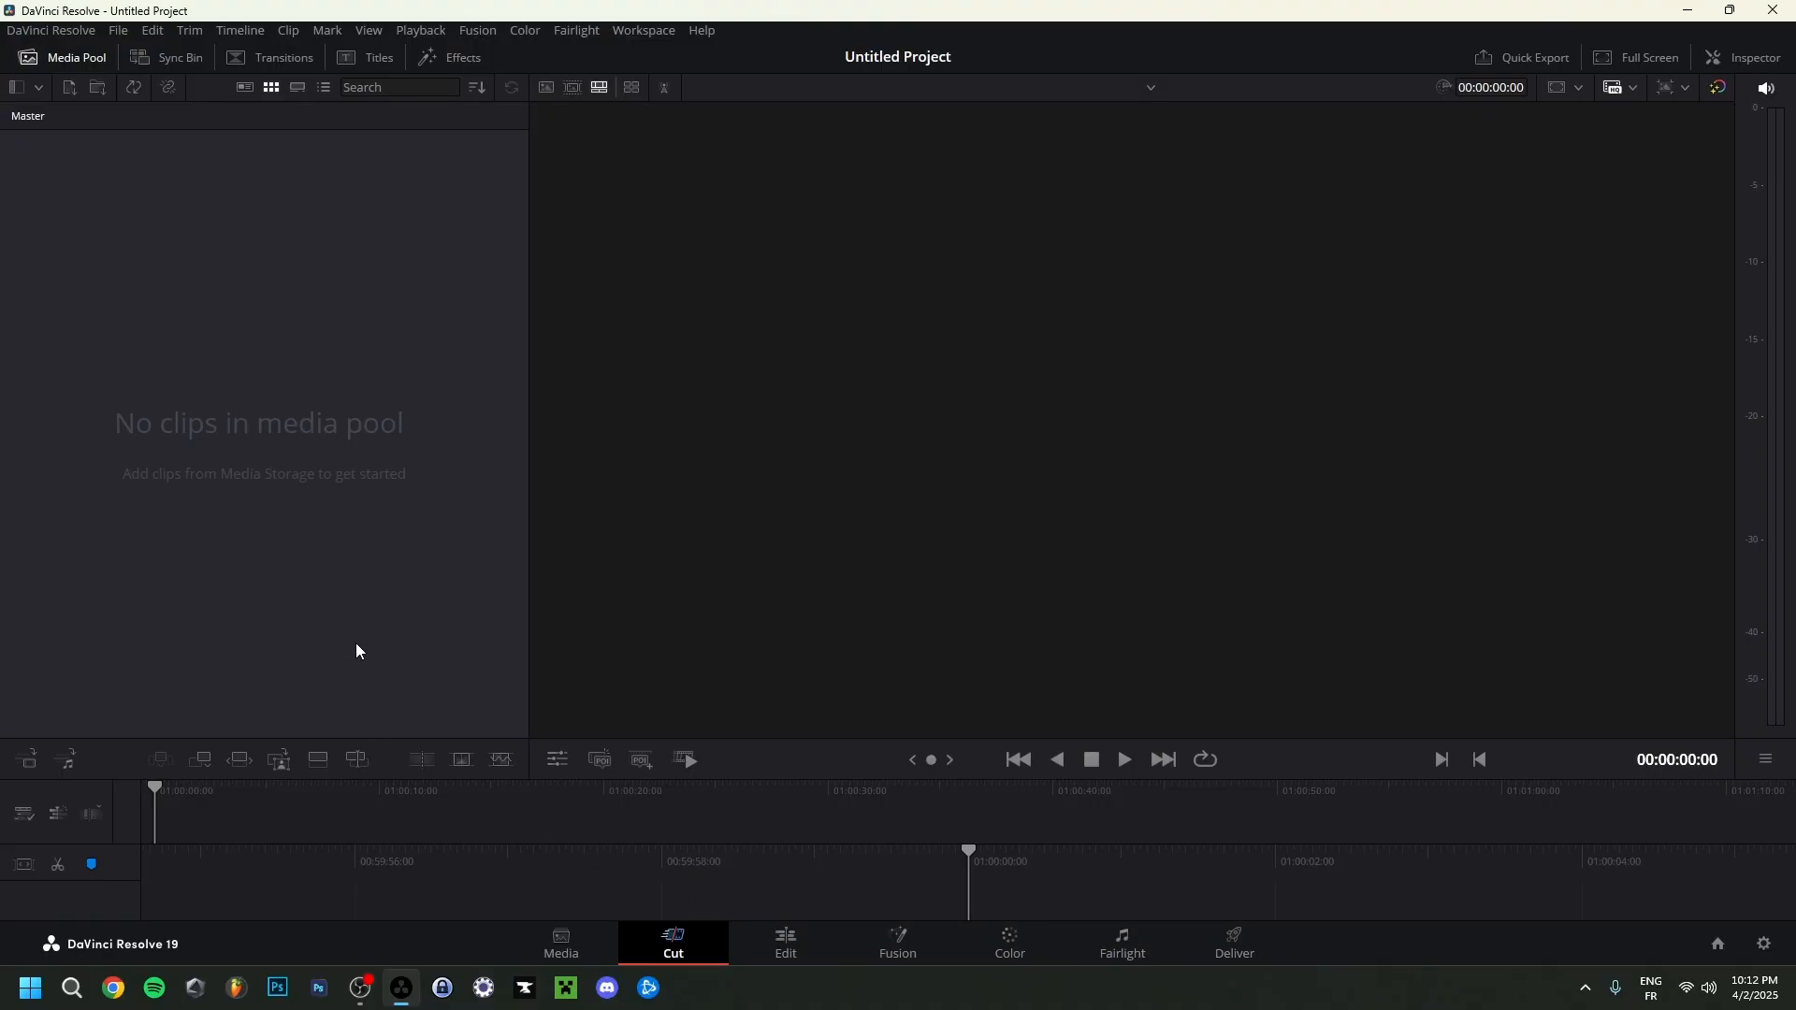
mouse_move(71, 46)
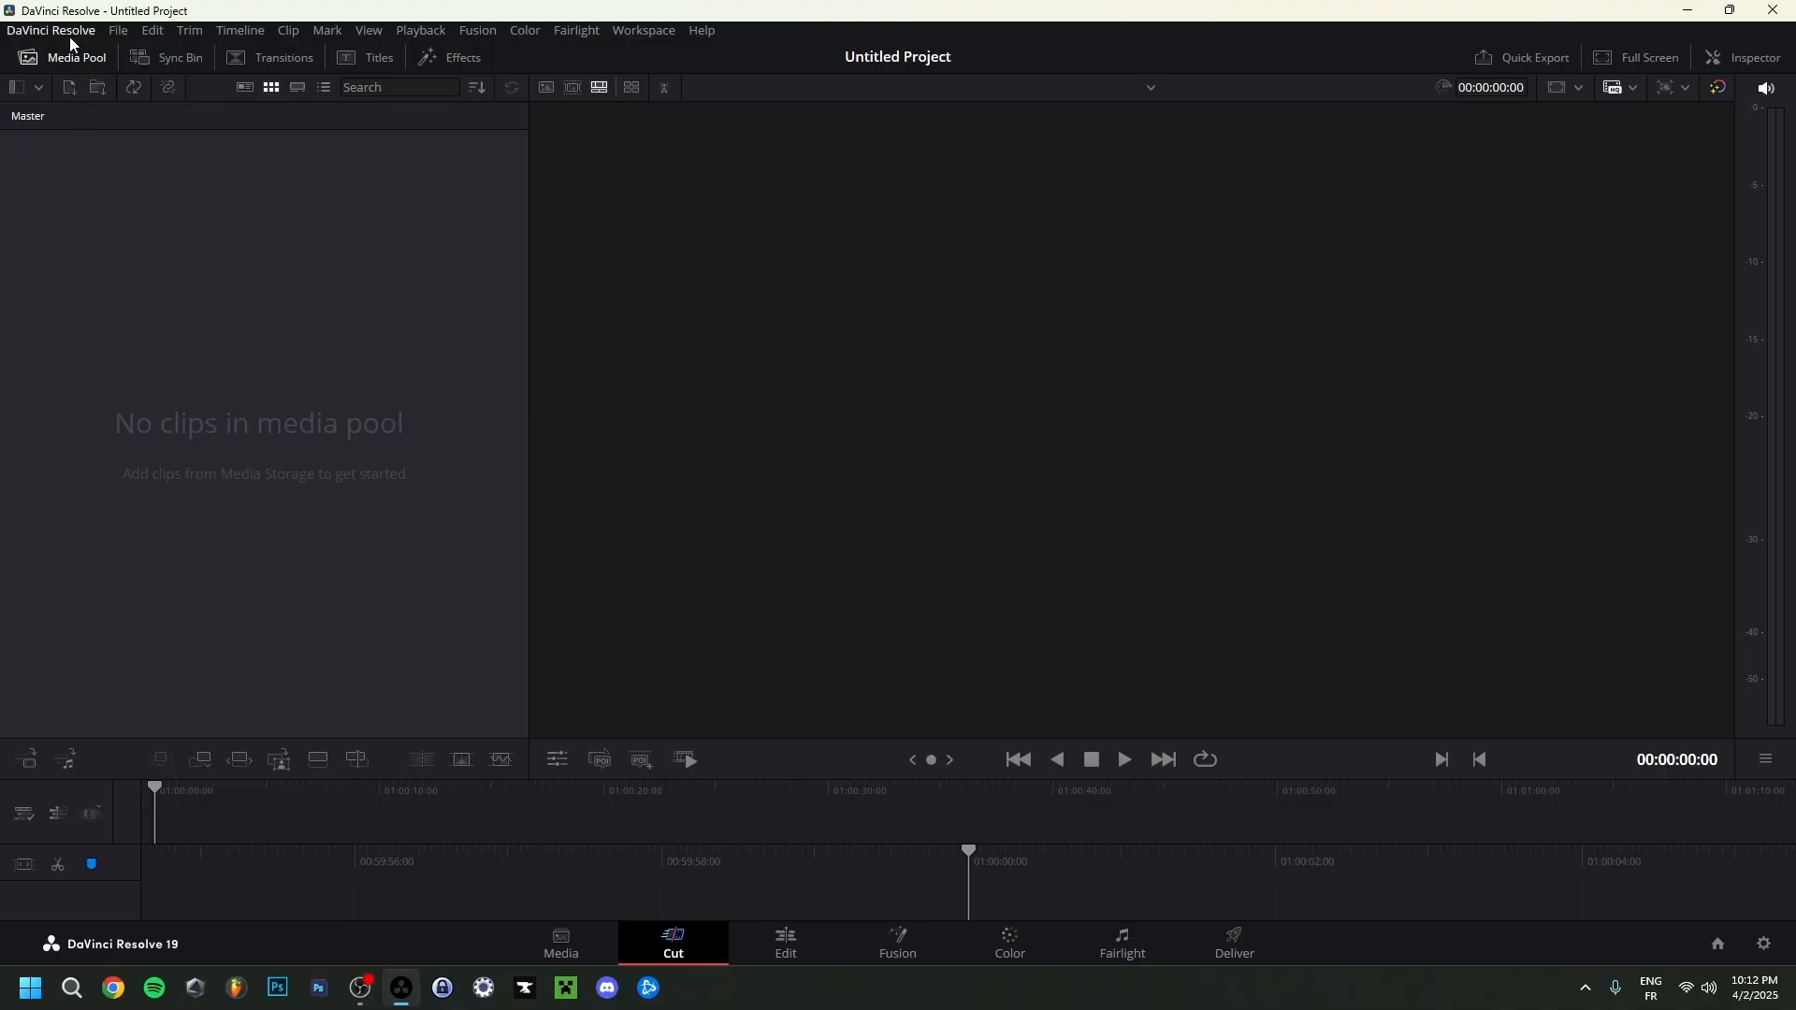
click(50, 30)
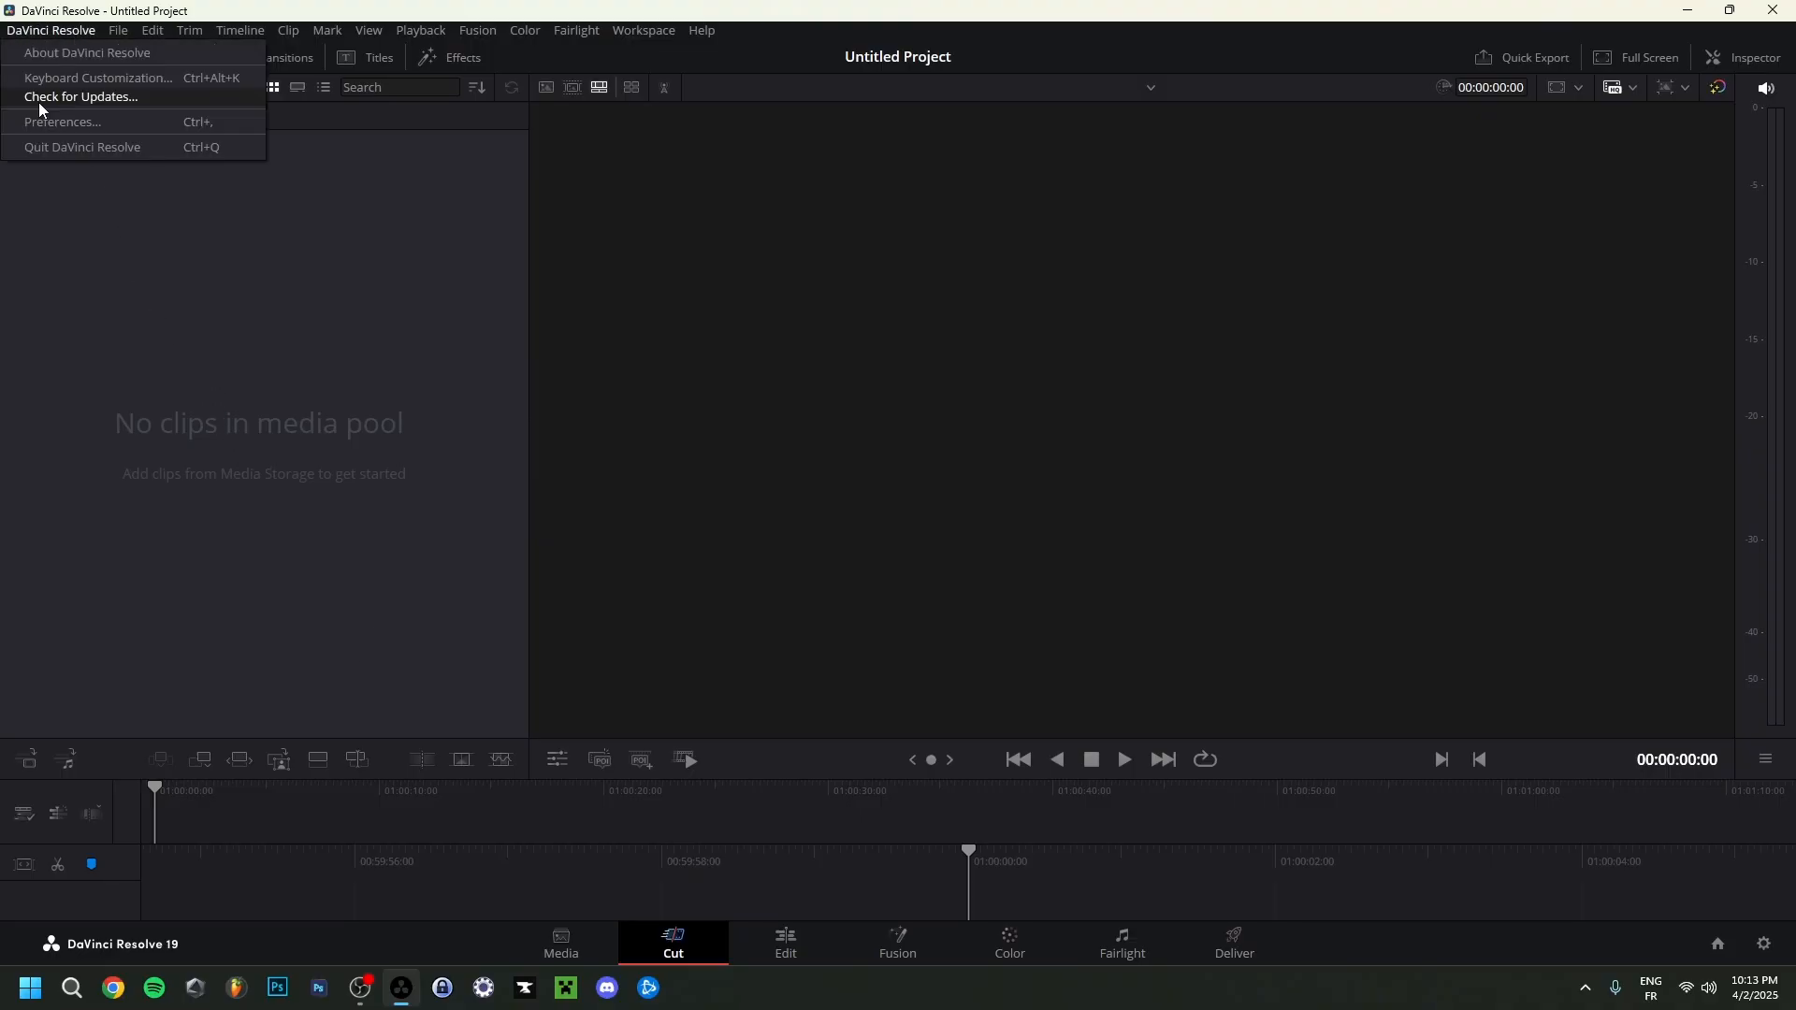
Step: Check for updates and download the DaVinci Resolve 19.1.4 Windows zip (2.29 GB)
click(81, 97)
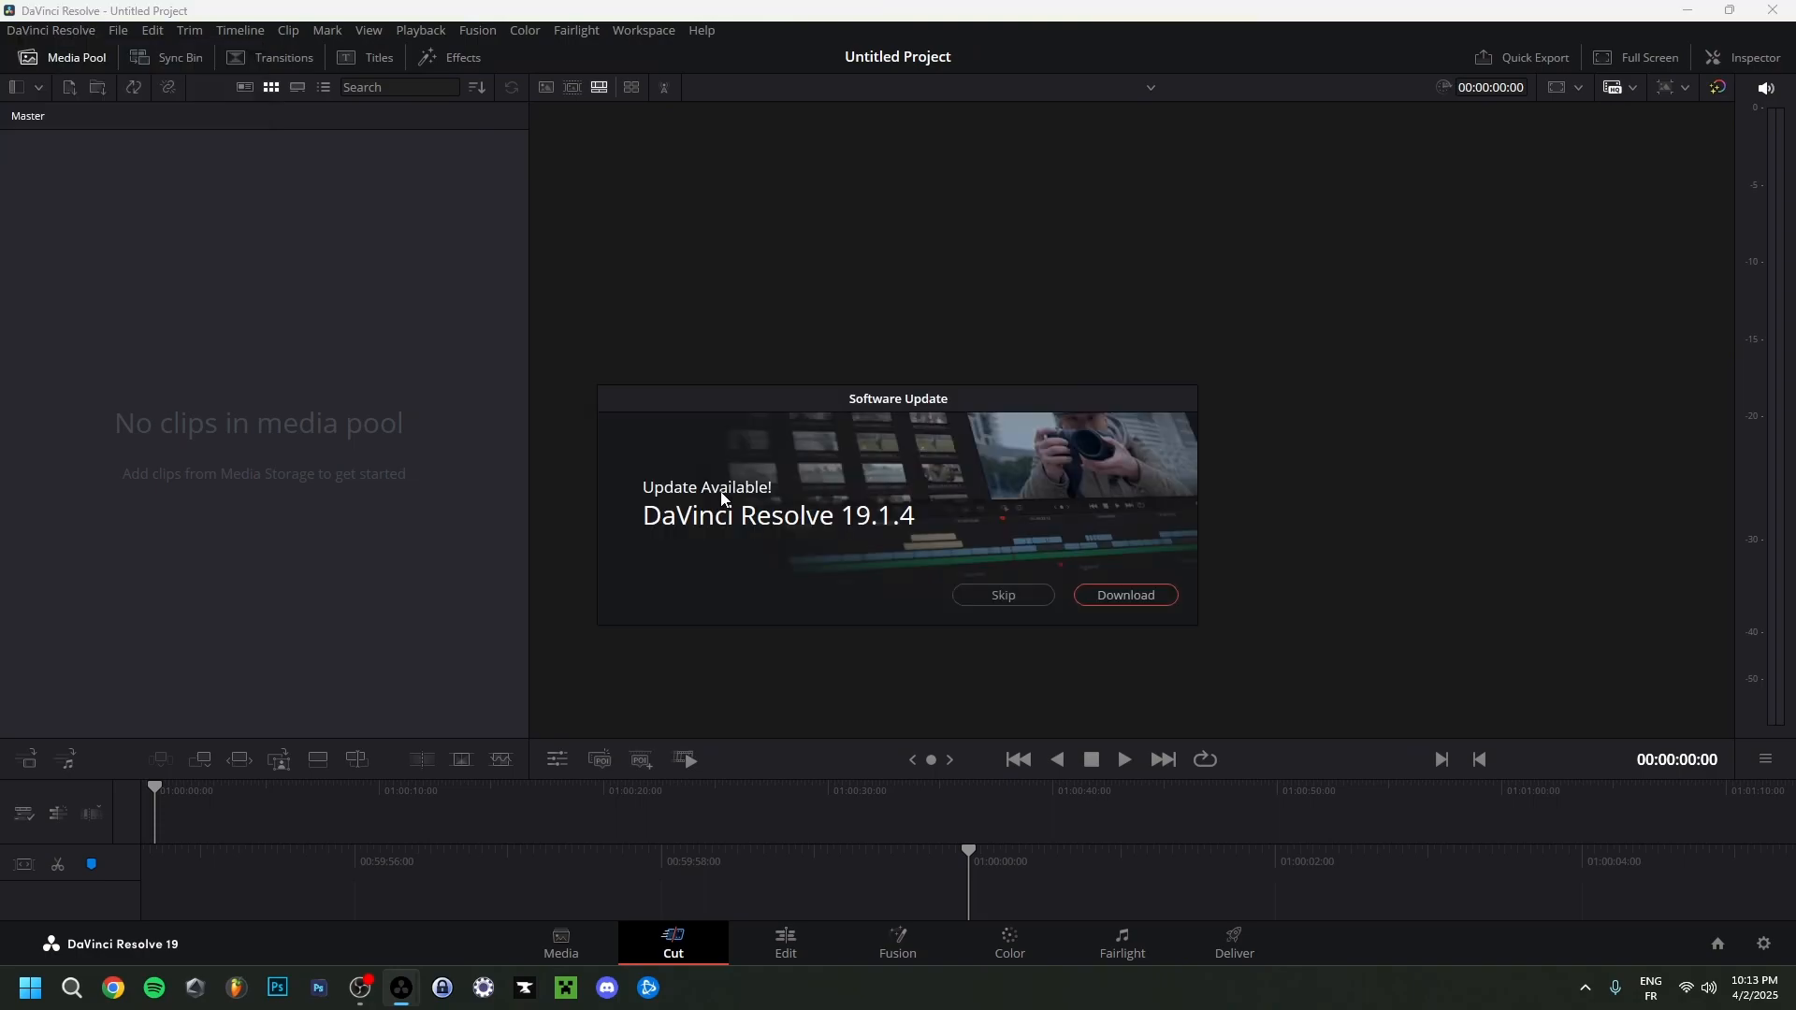
mouse_move(765, 558)
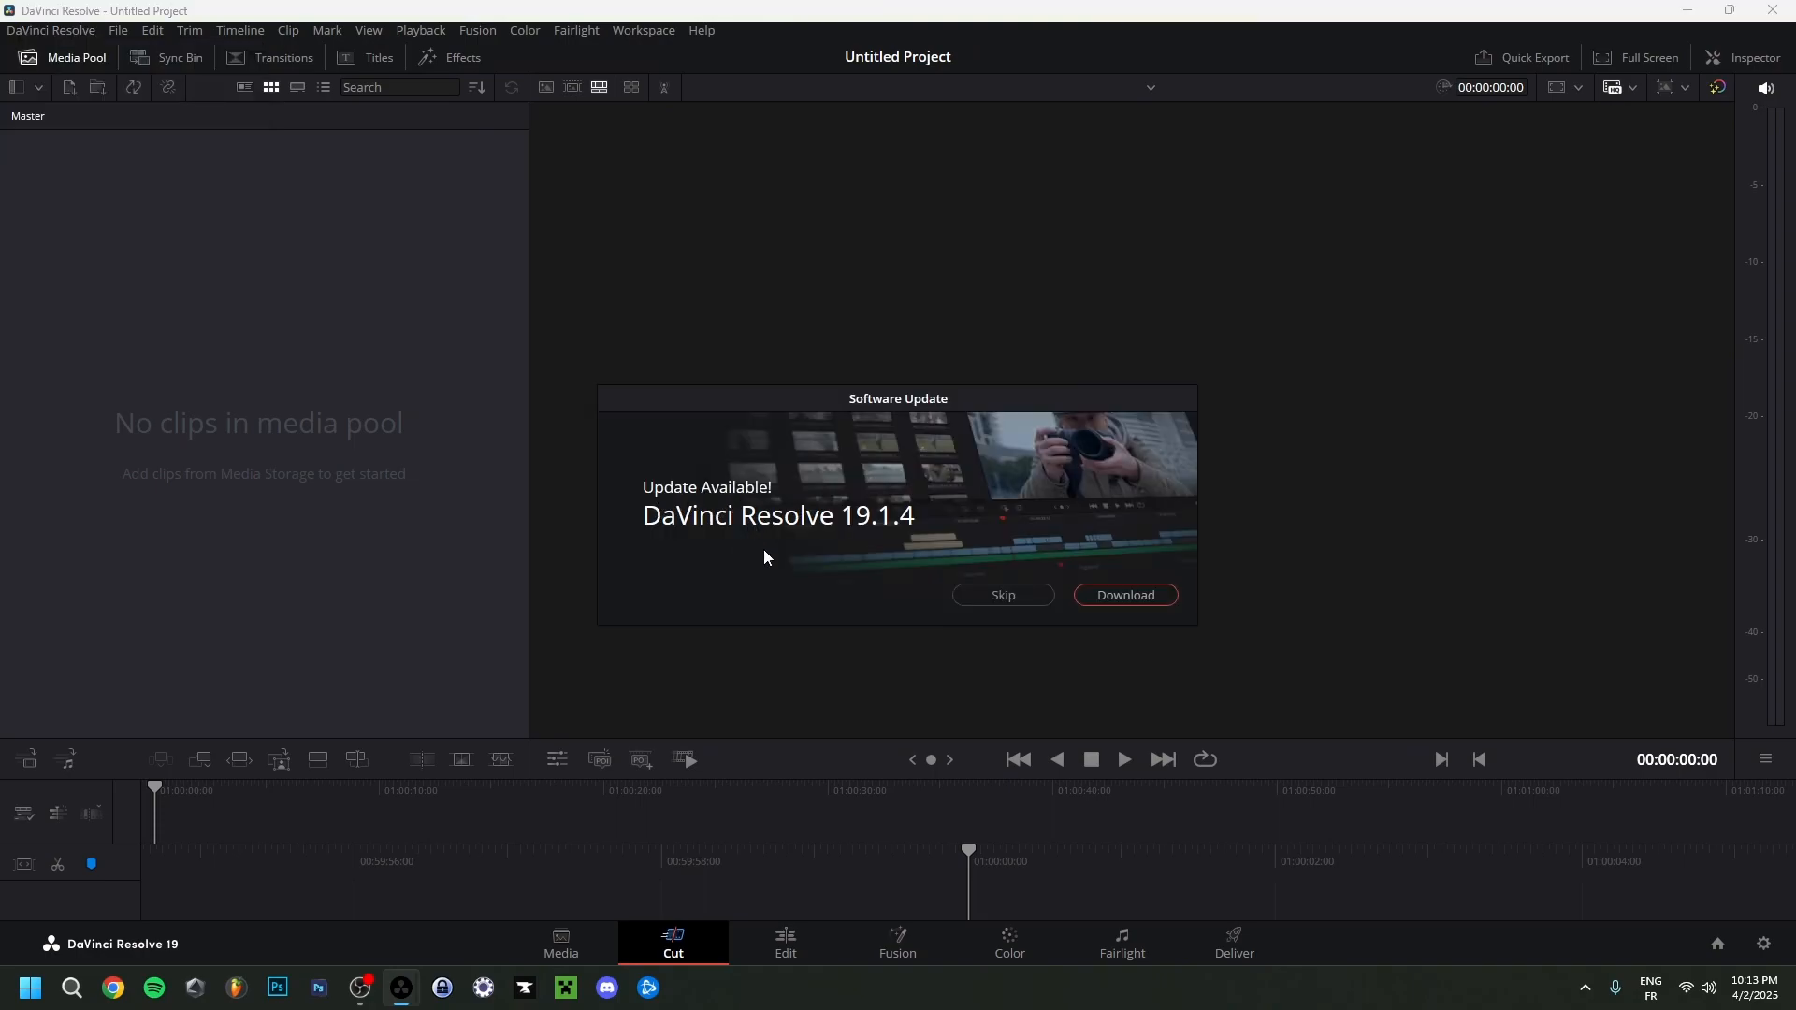
mouse_move(882, 550)
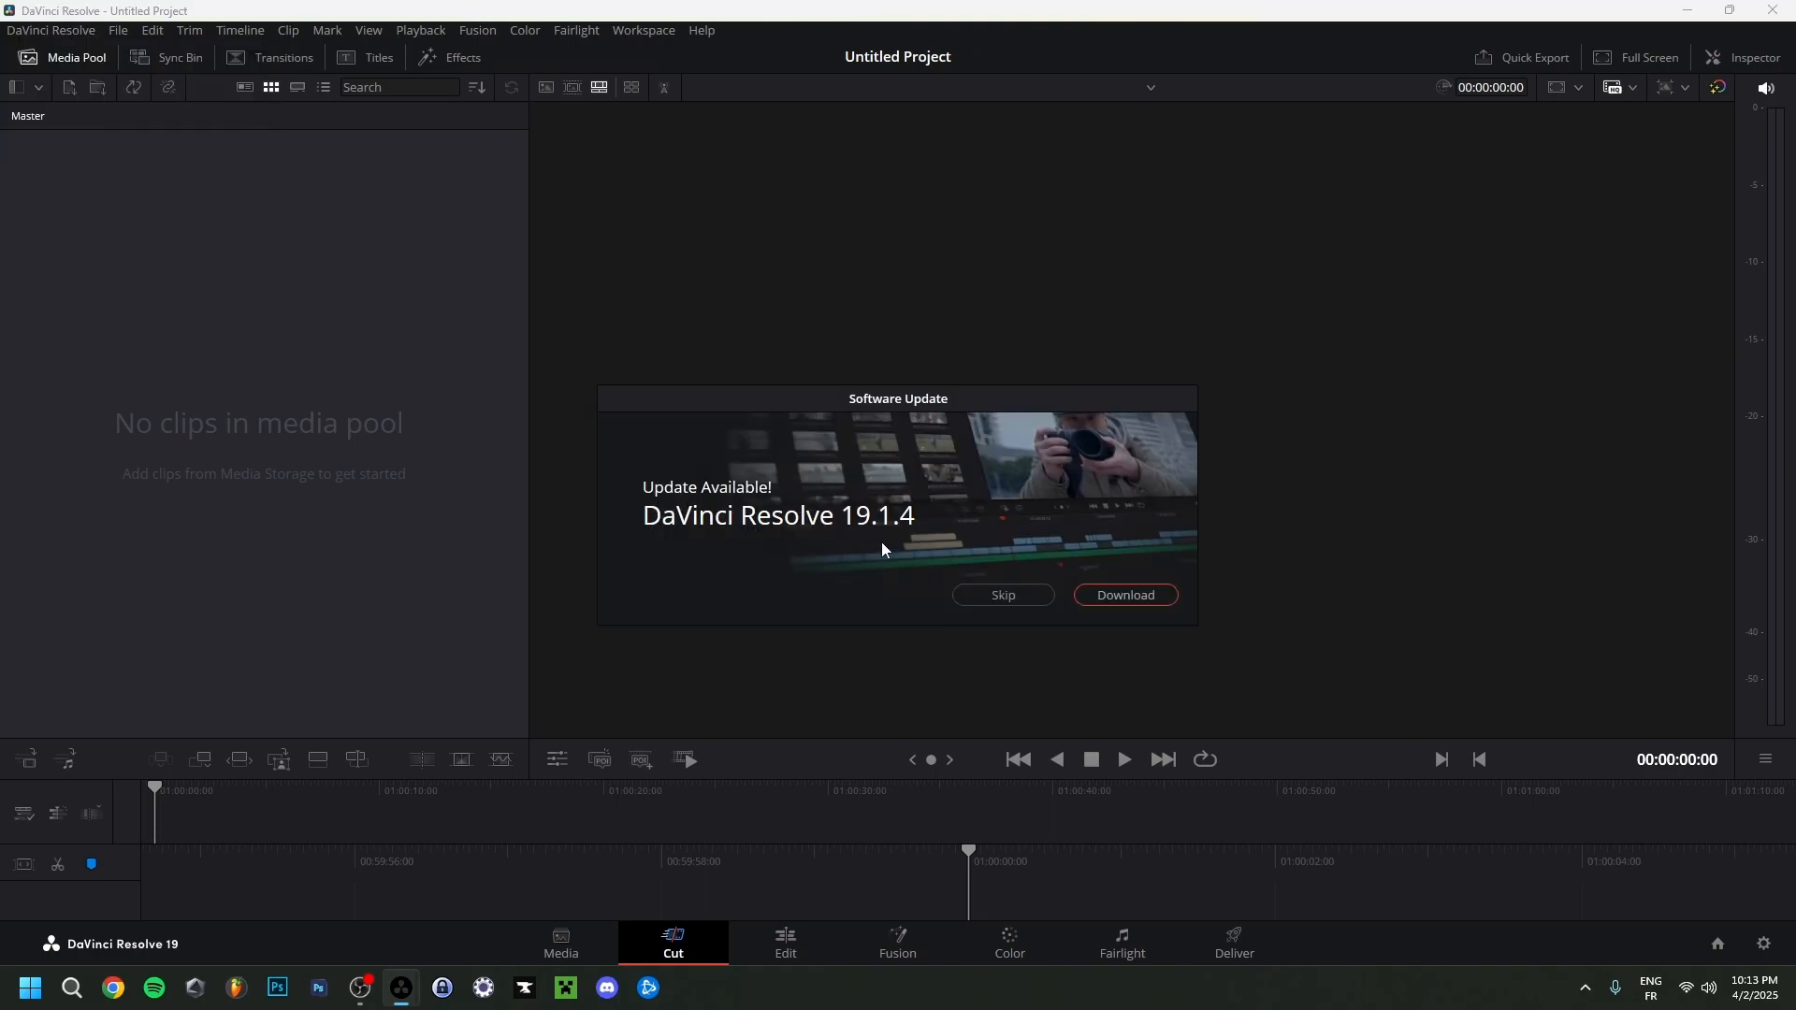
mouse_move(910, 542)
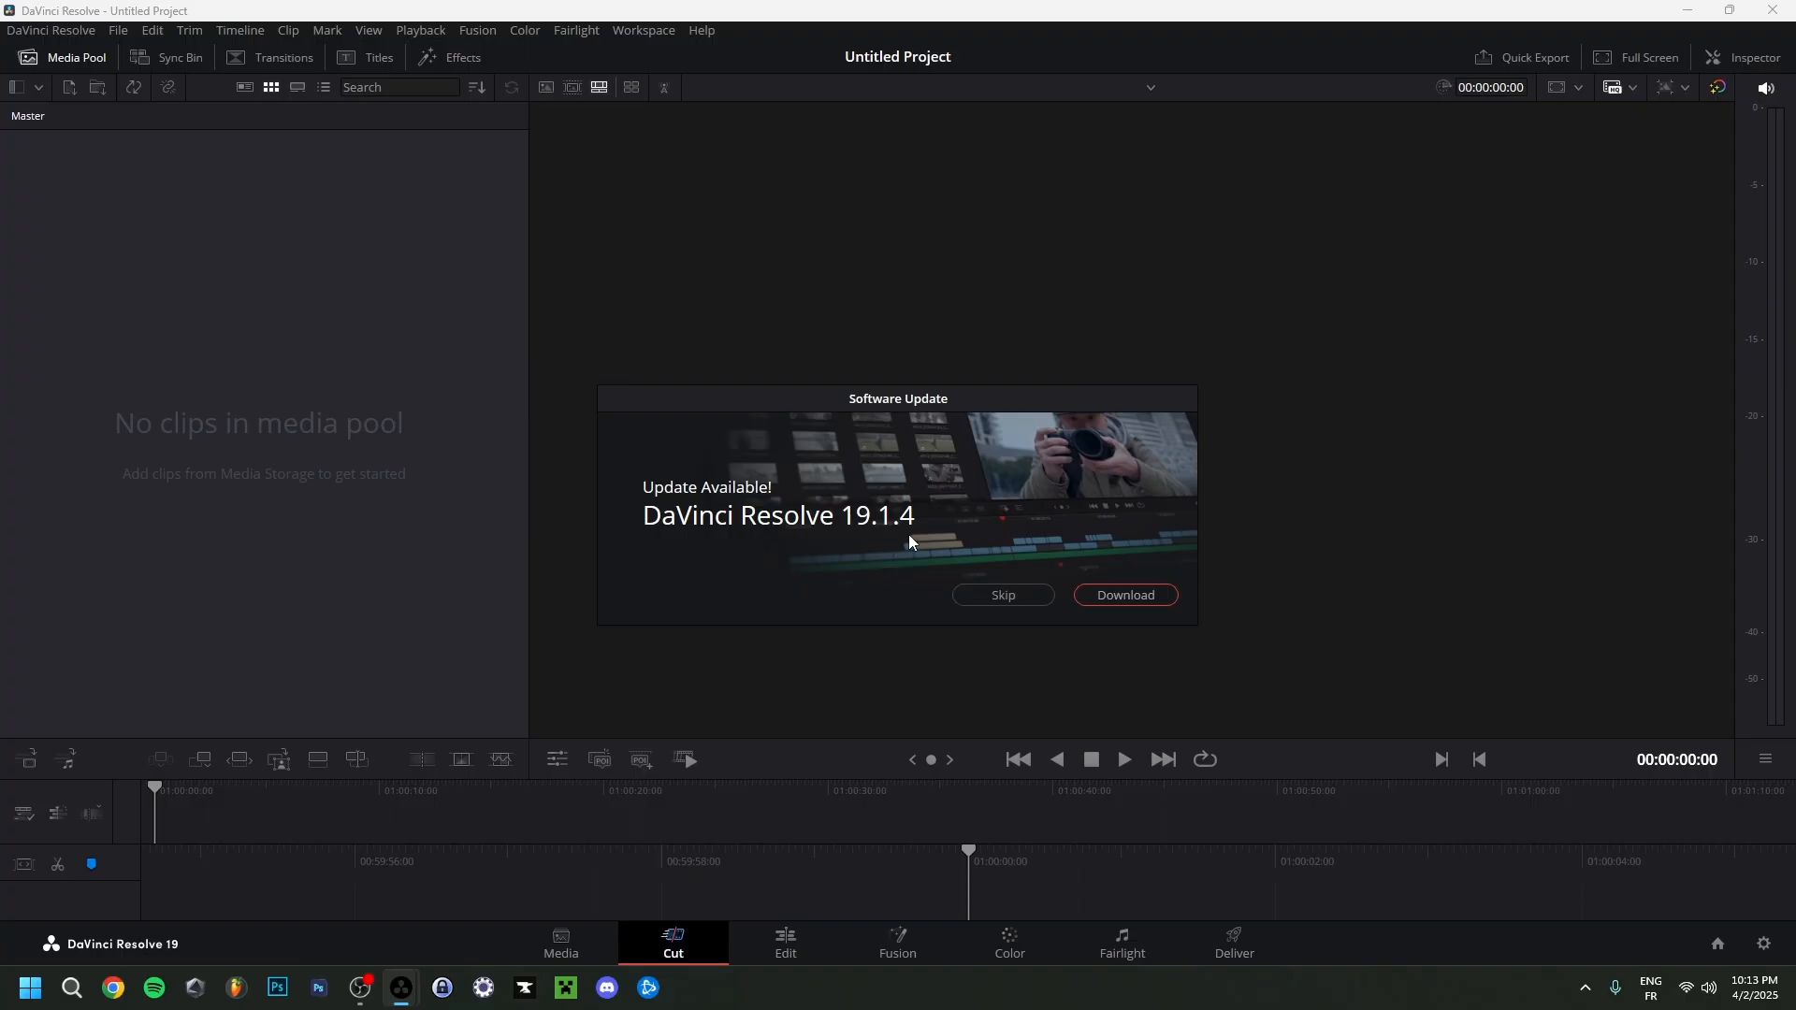
mouse_move(1145, 600)
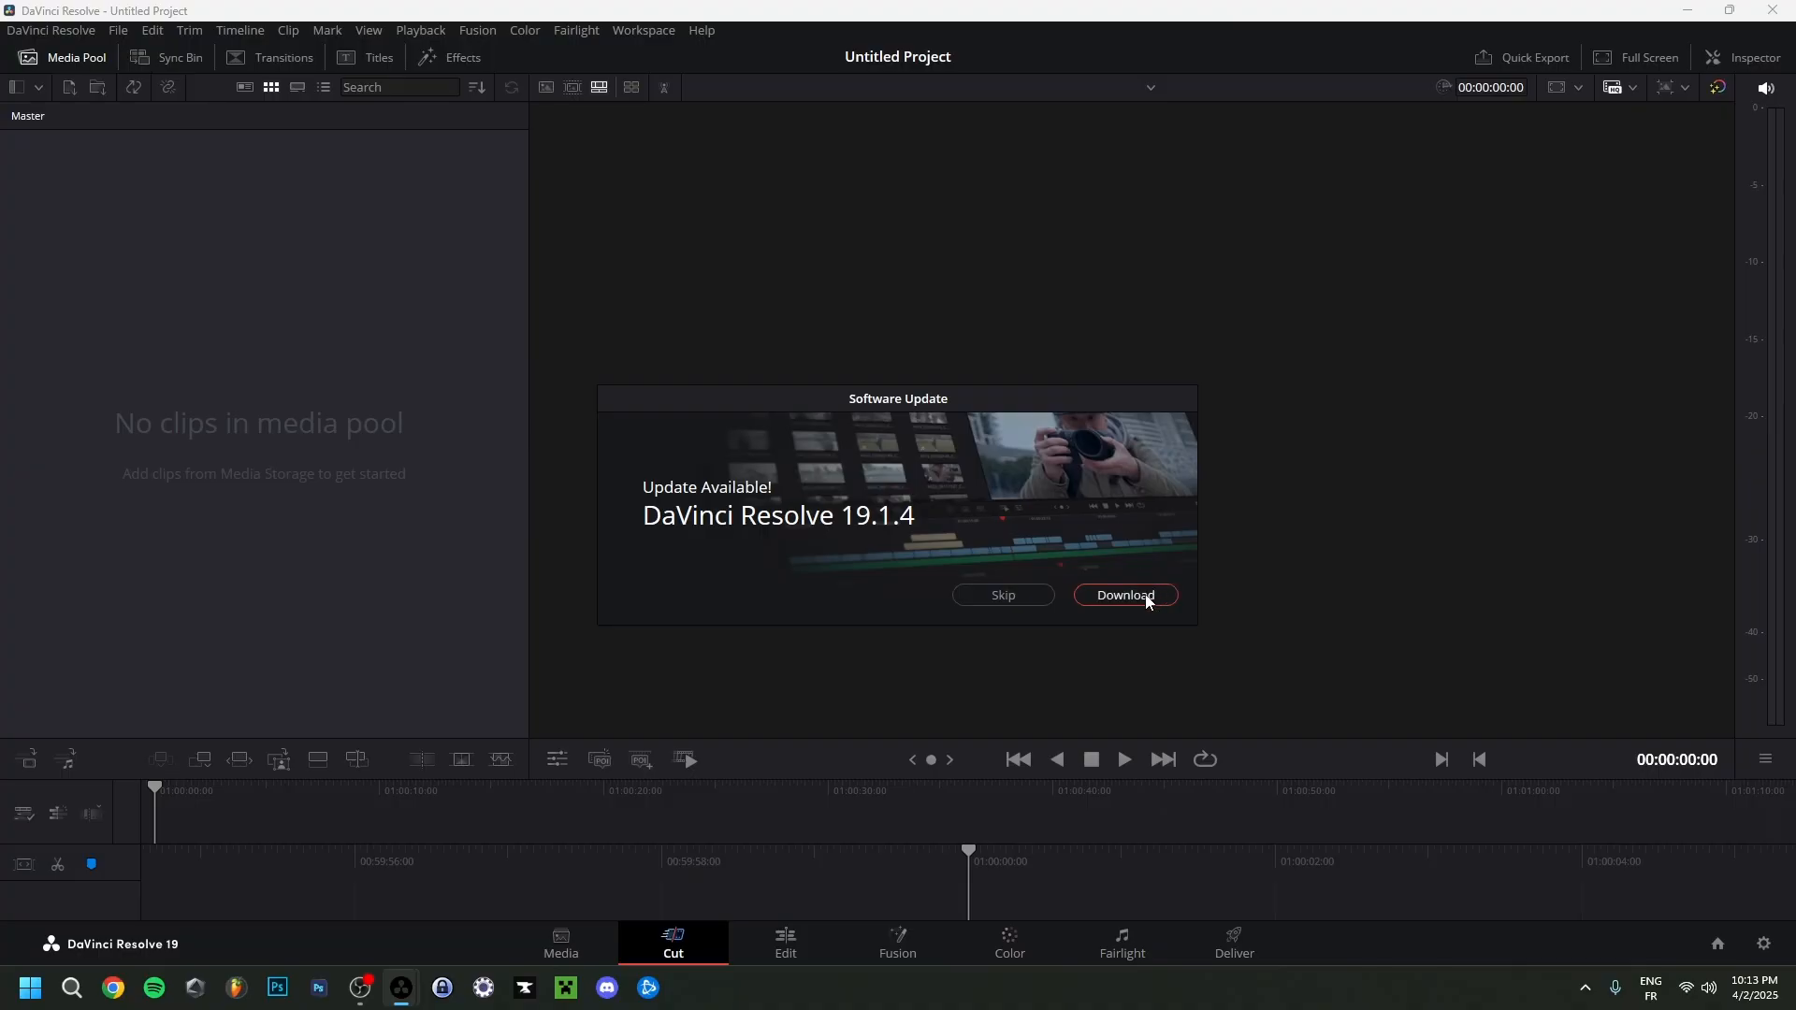
click(1124, 595)
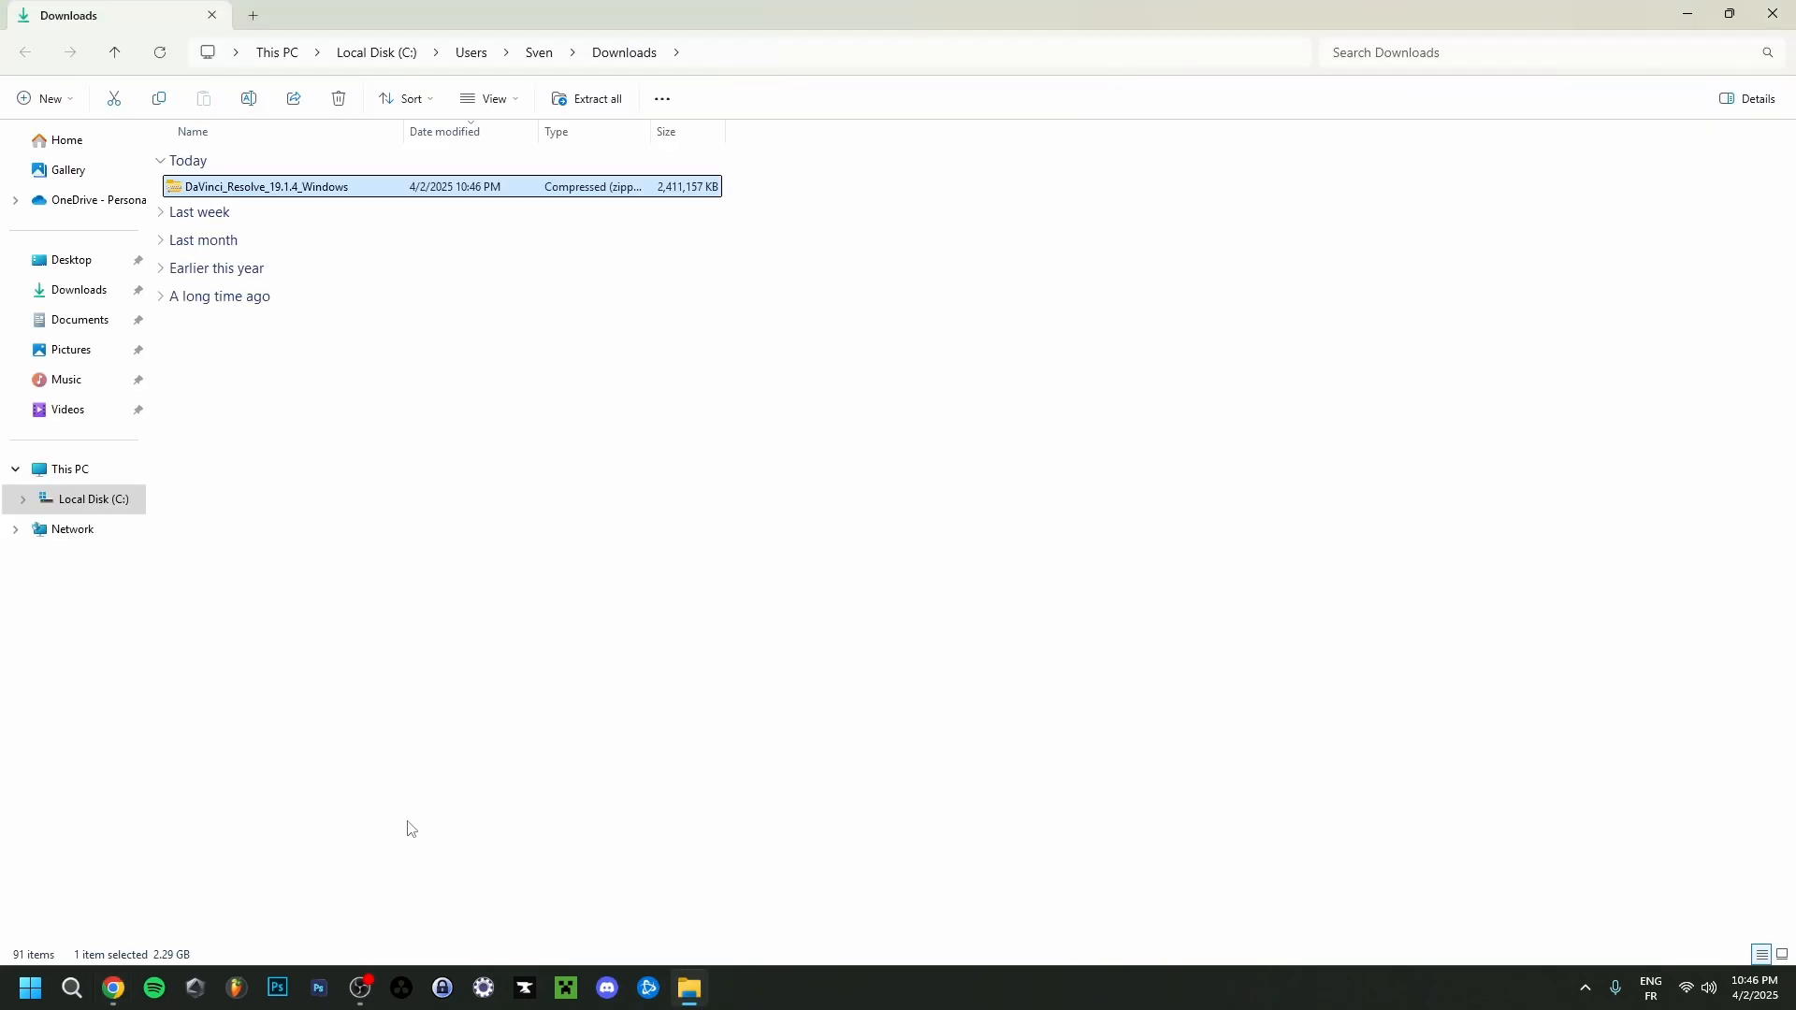
mouse_move(627, 653)
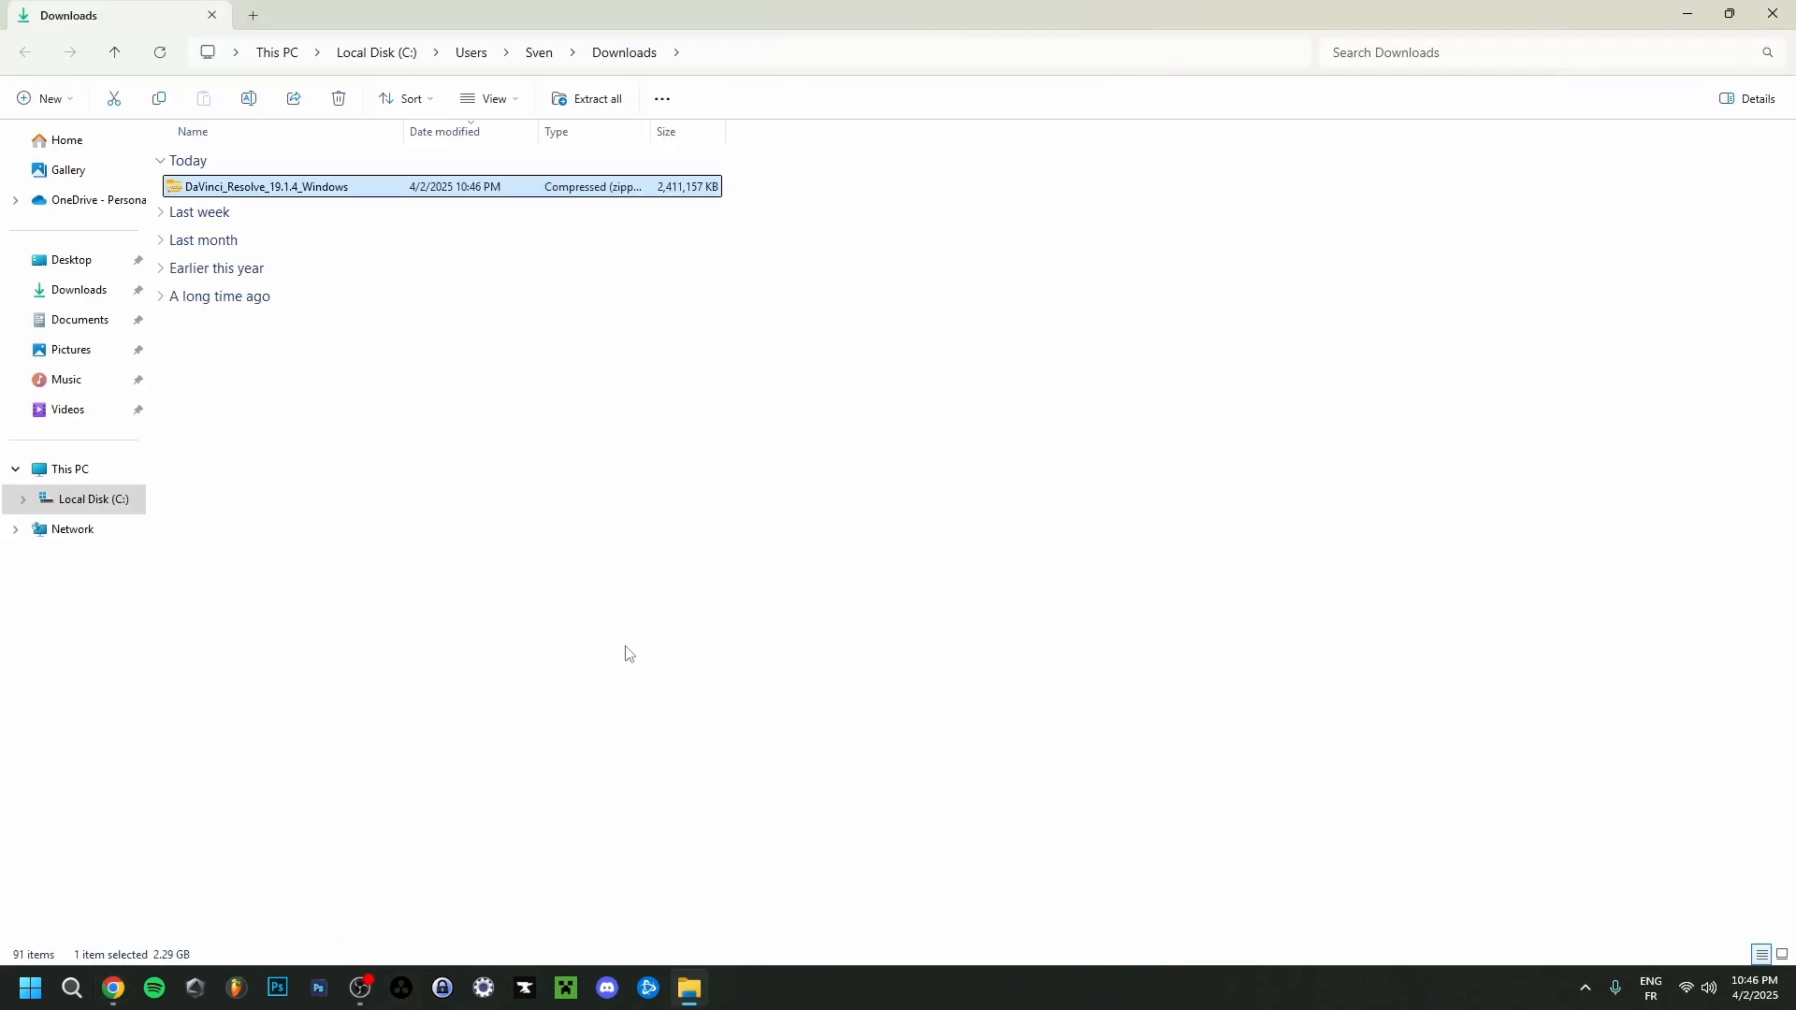
Step: Extract DaVinci_Resolve_19.1.4_Windows.zip into its default Downloads subfolder
right_click(269, 185)
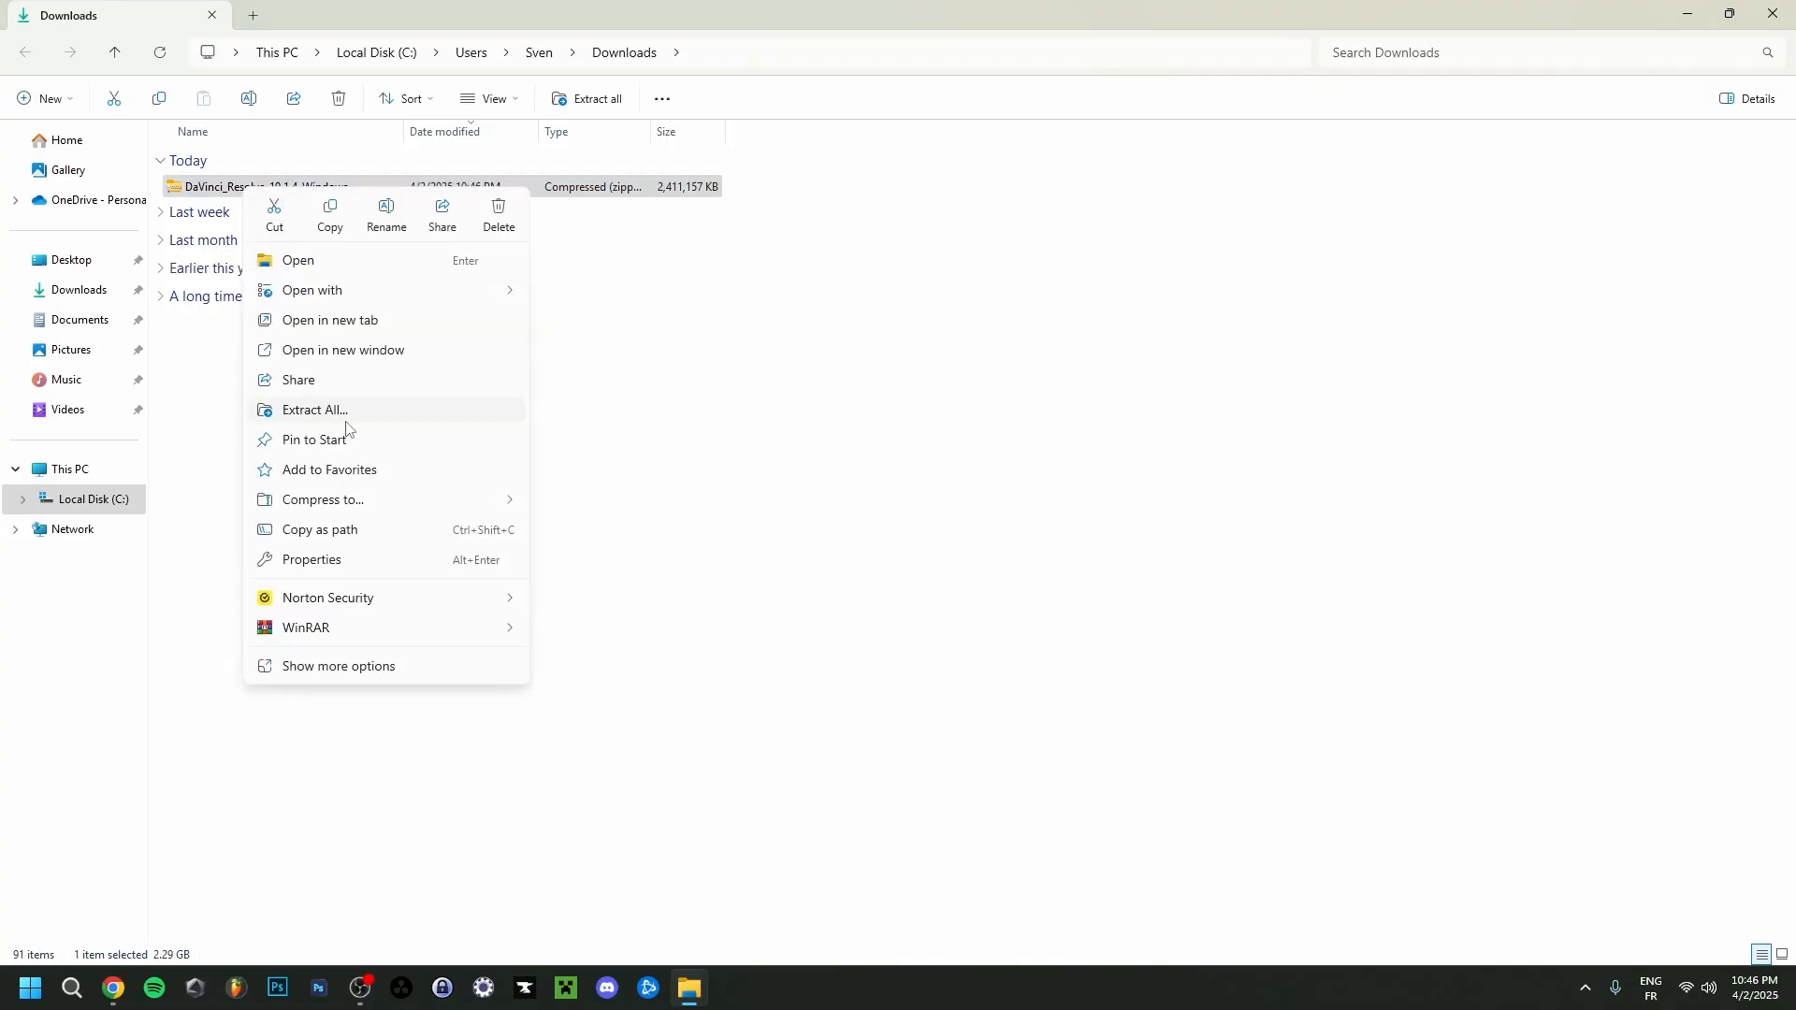
click(315, 409)
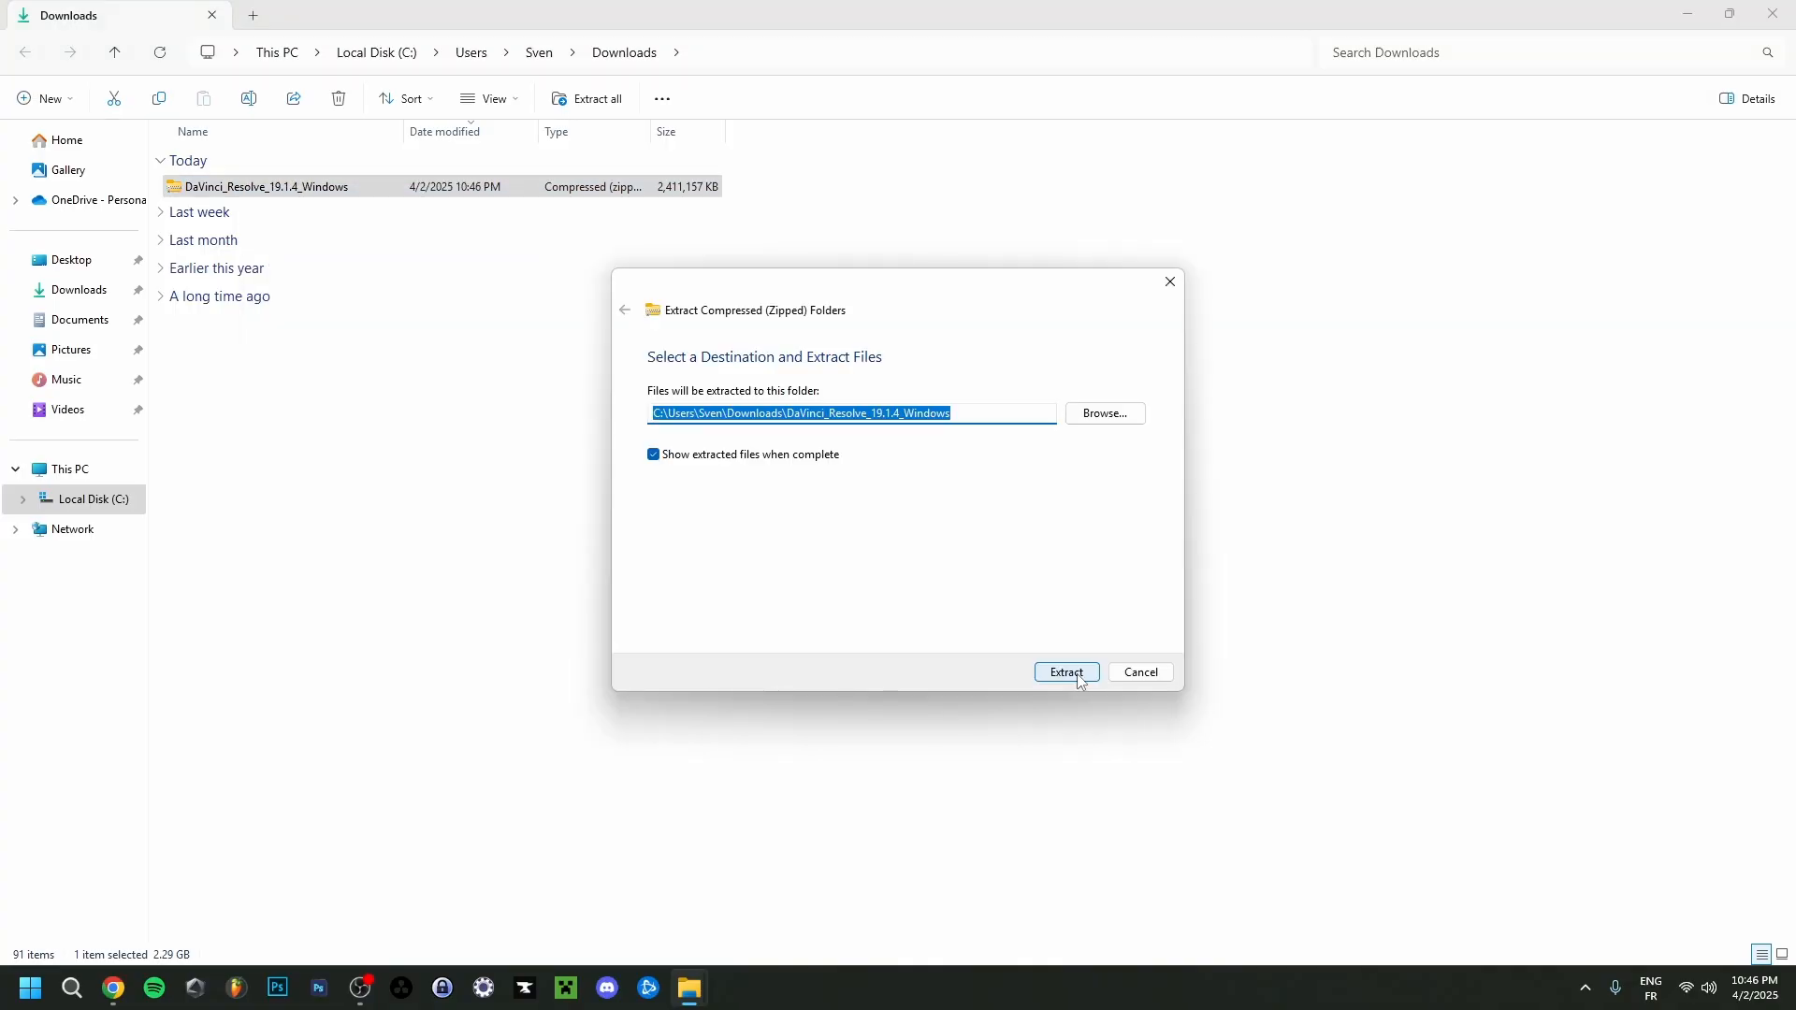
click(1065, 672)
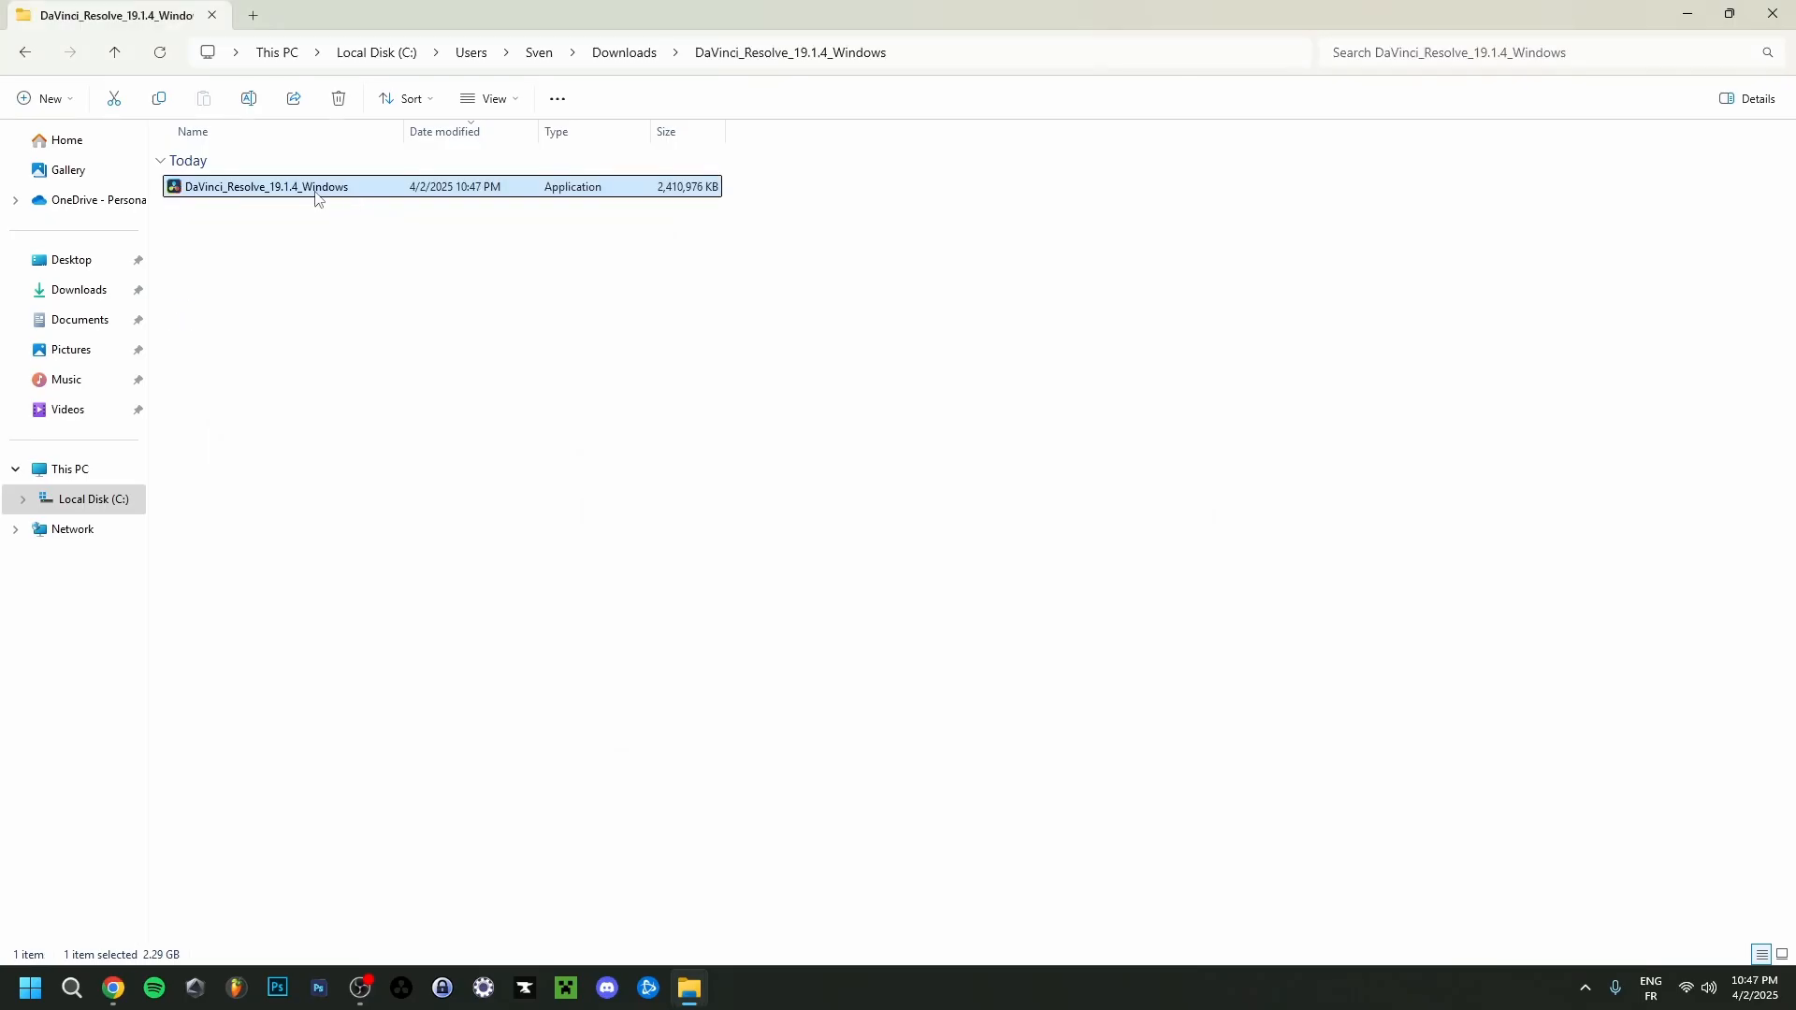
mouse_move(311, 203)
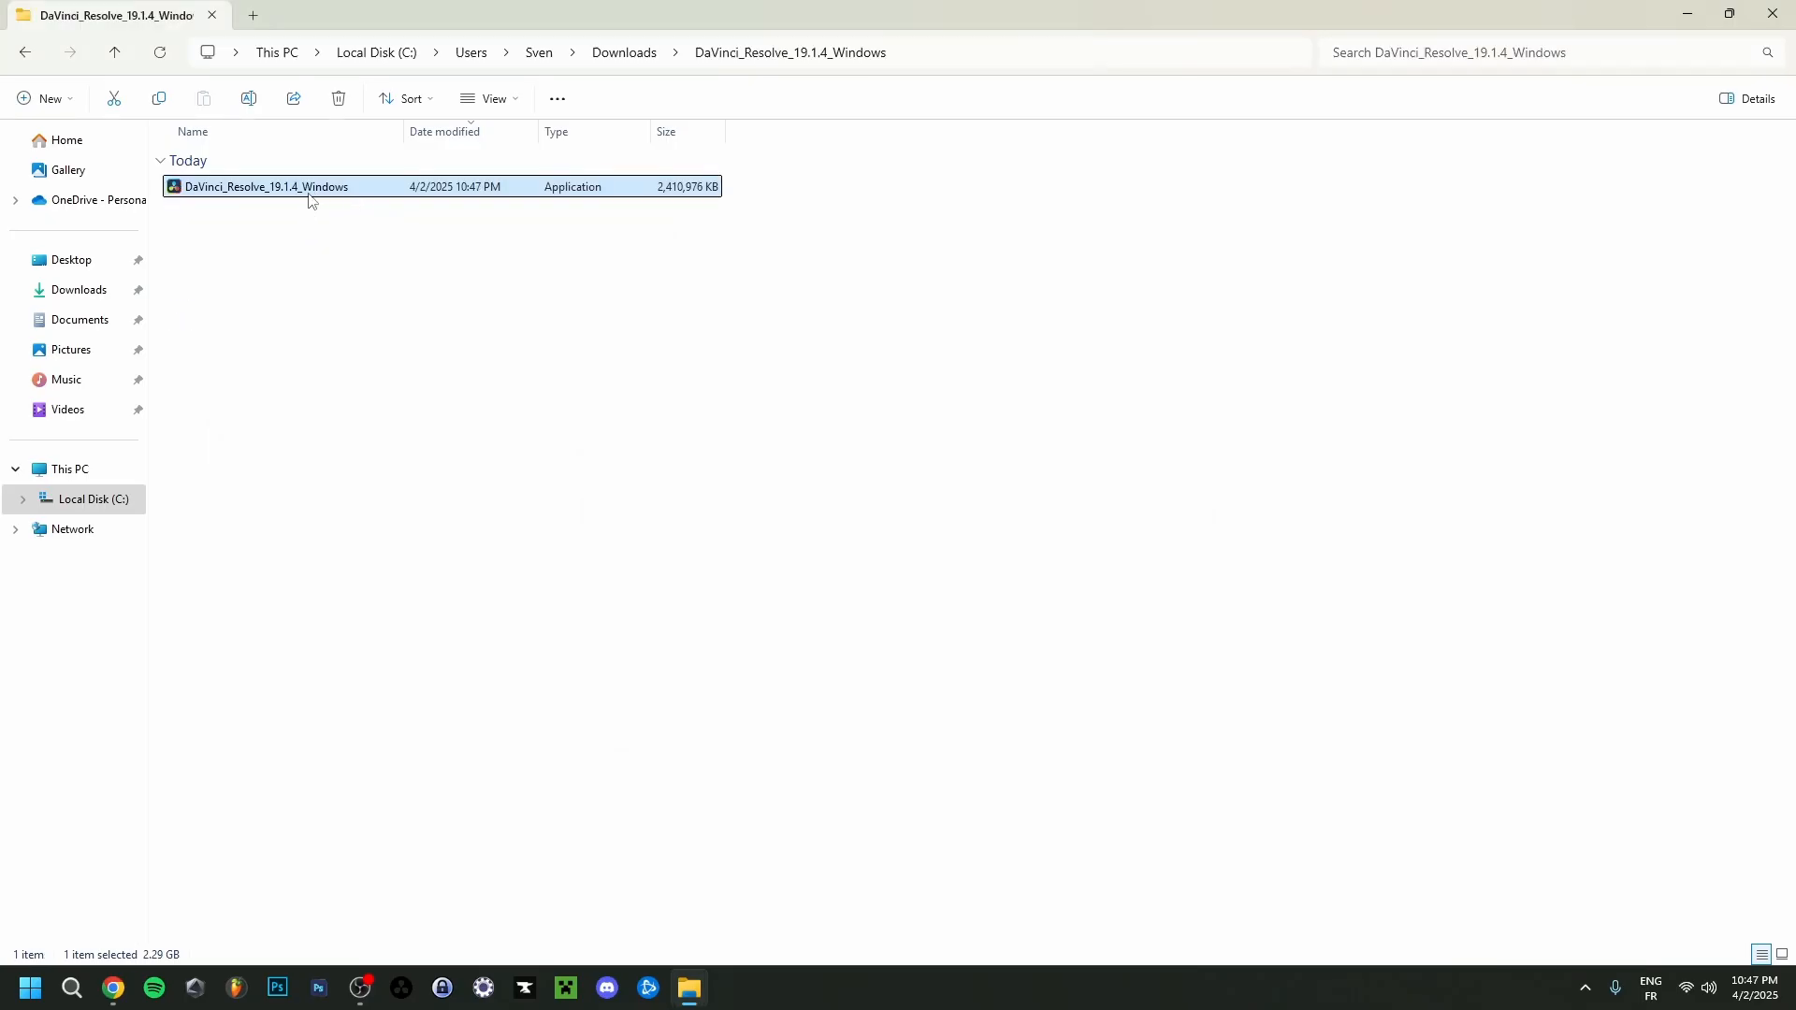
Step: Run the 19.1.4 installer and install both Blackmagic RAW Player and DaVinci Resolve 19.1.4.0011
double_click(265, 187)
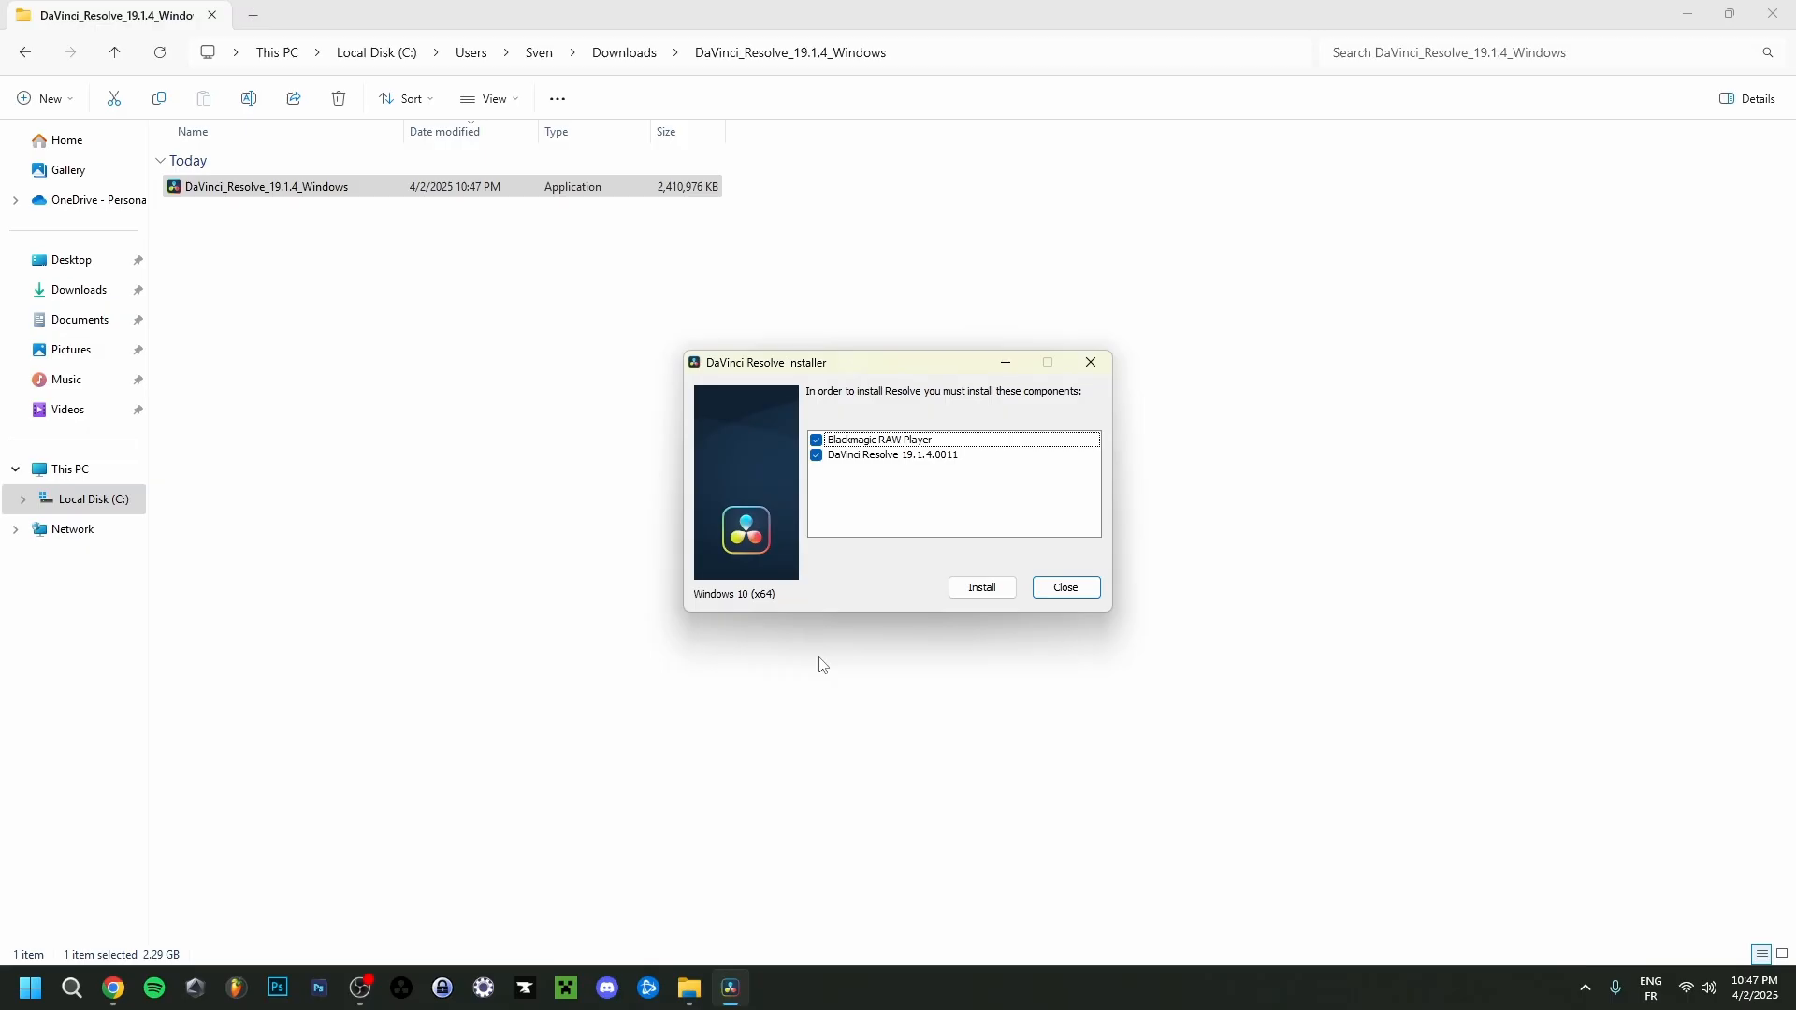
mouse_move(876, 461)
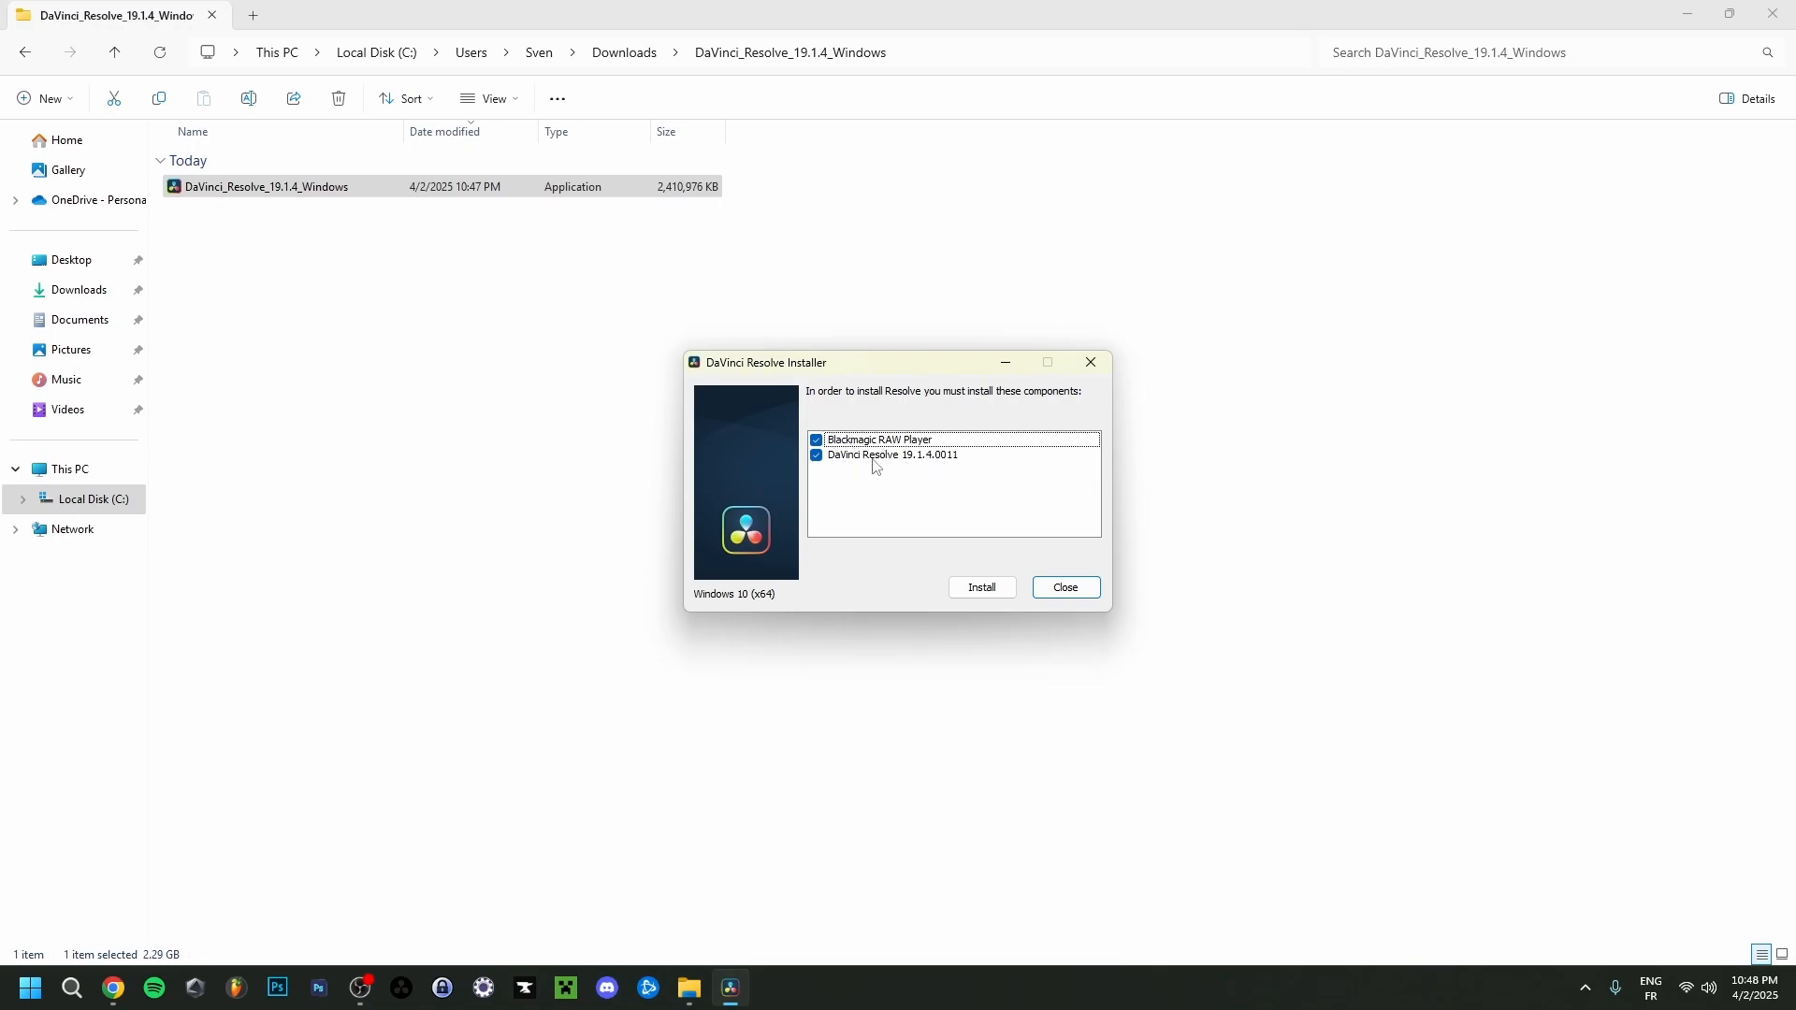
click(980, 586)
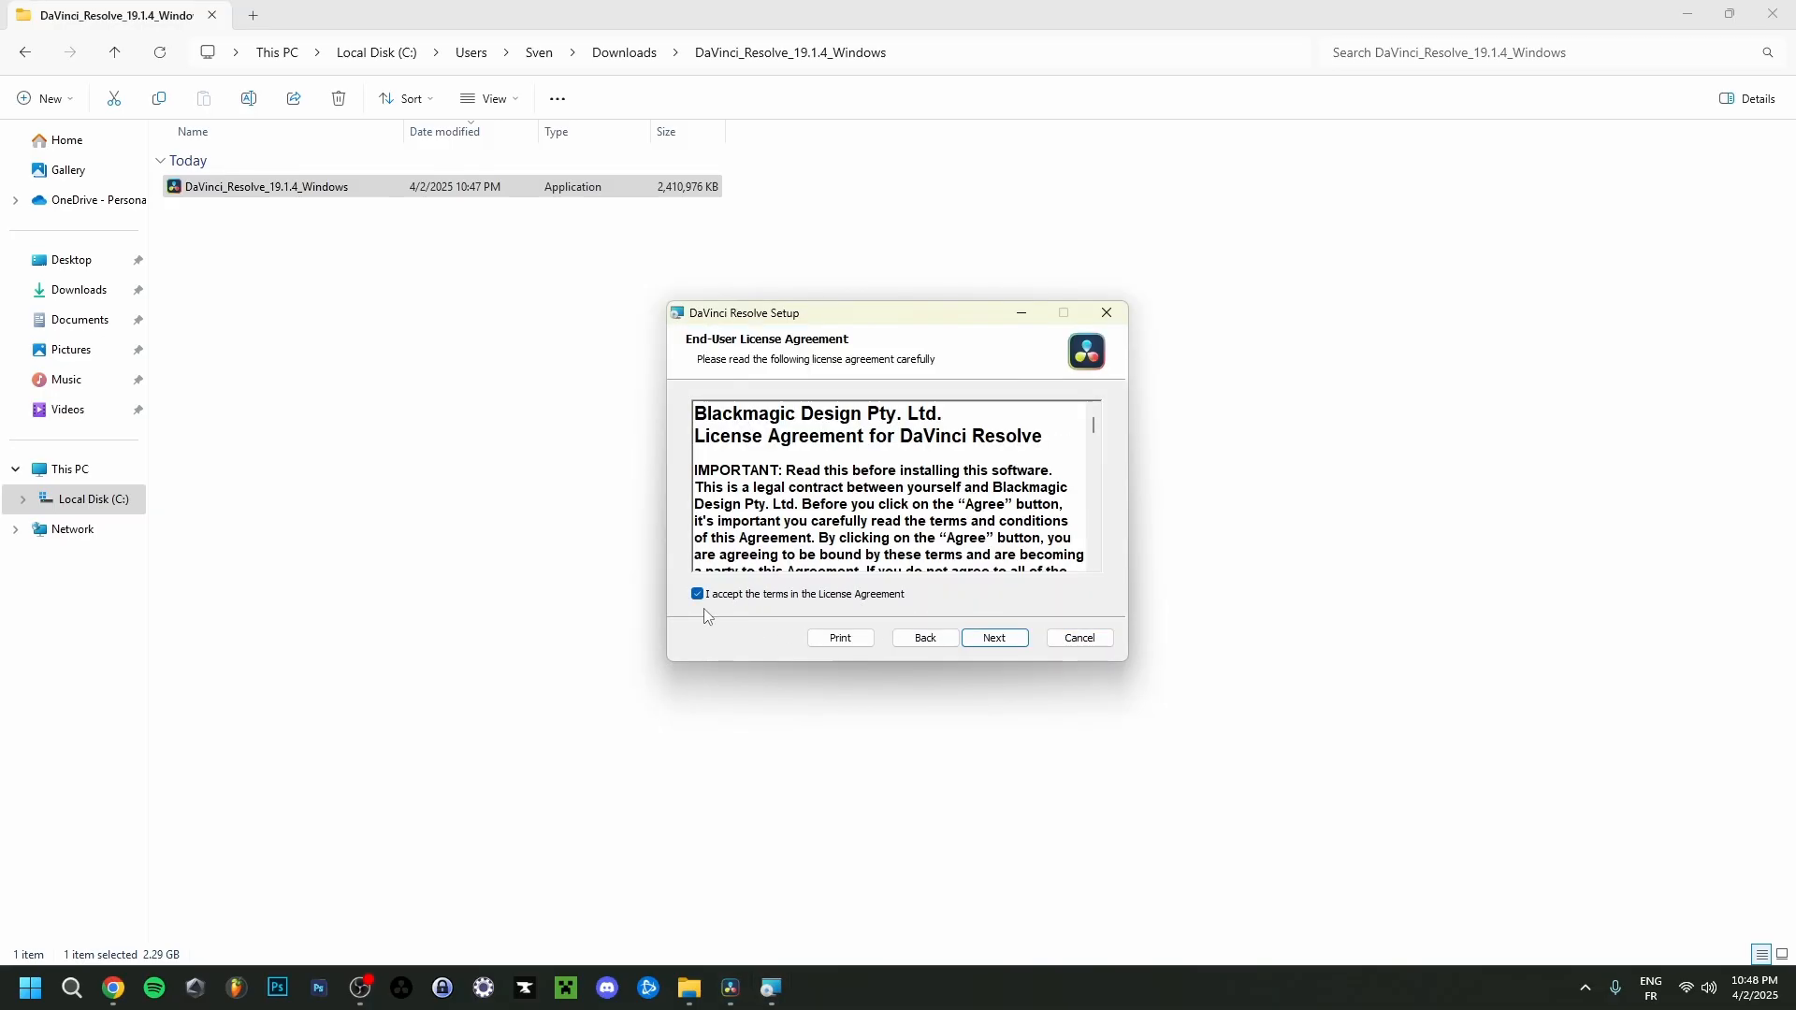
mouse_move(993, 638)
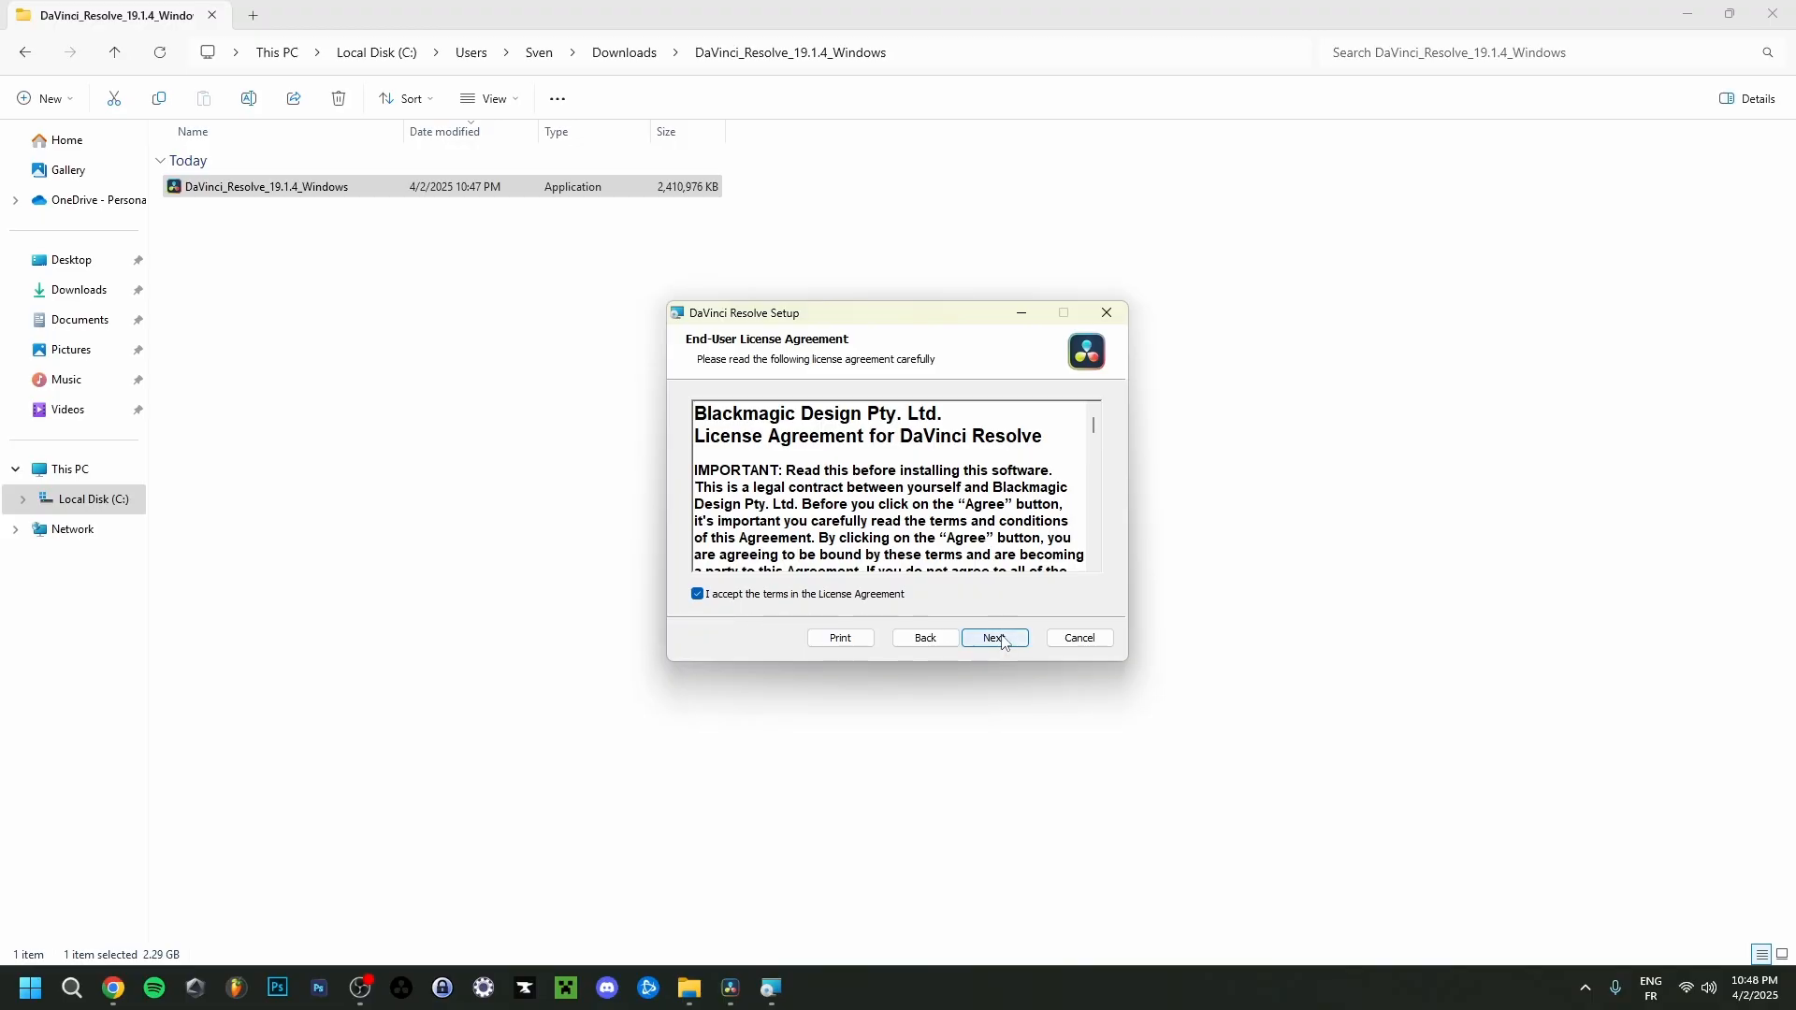
Step: Accept the license terms and keep the default Program Files destination folder
click(993, 638)
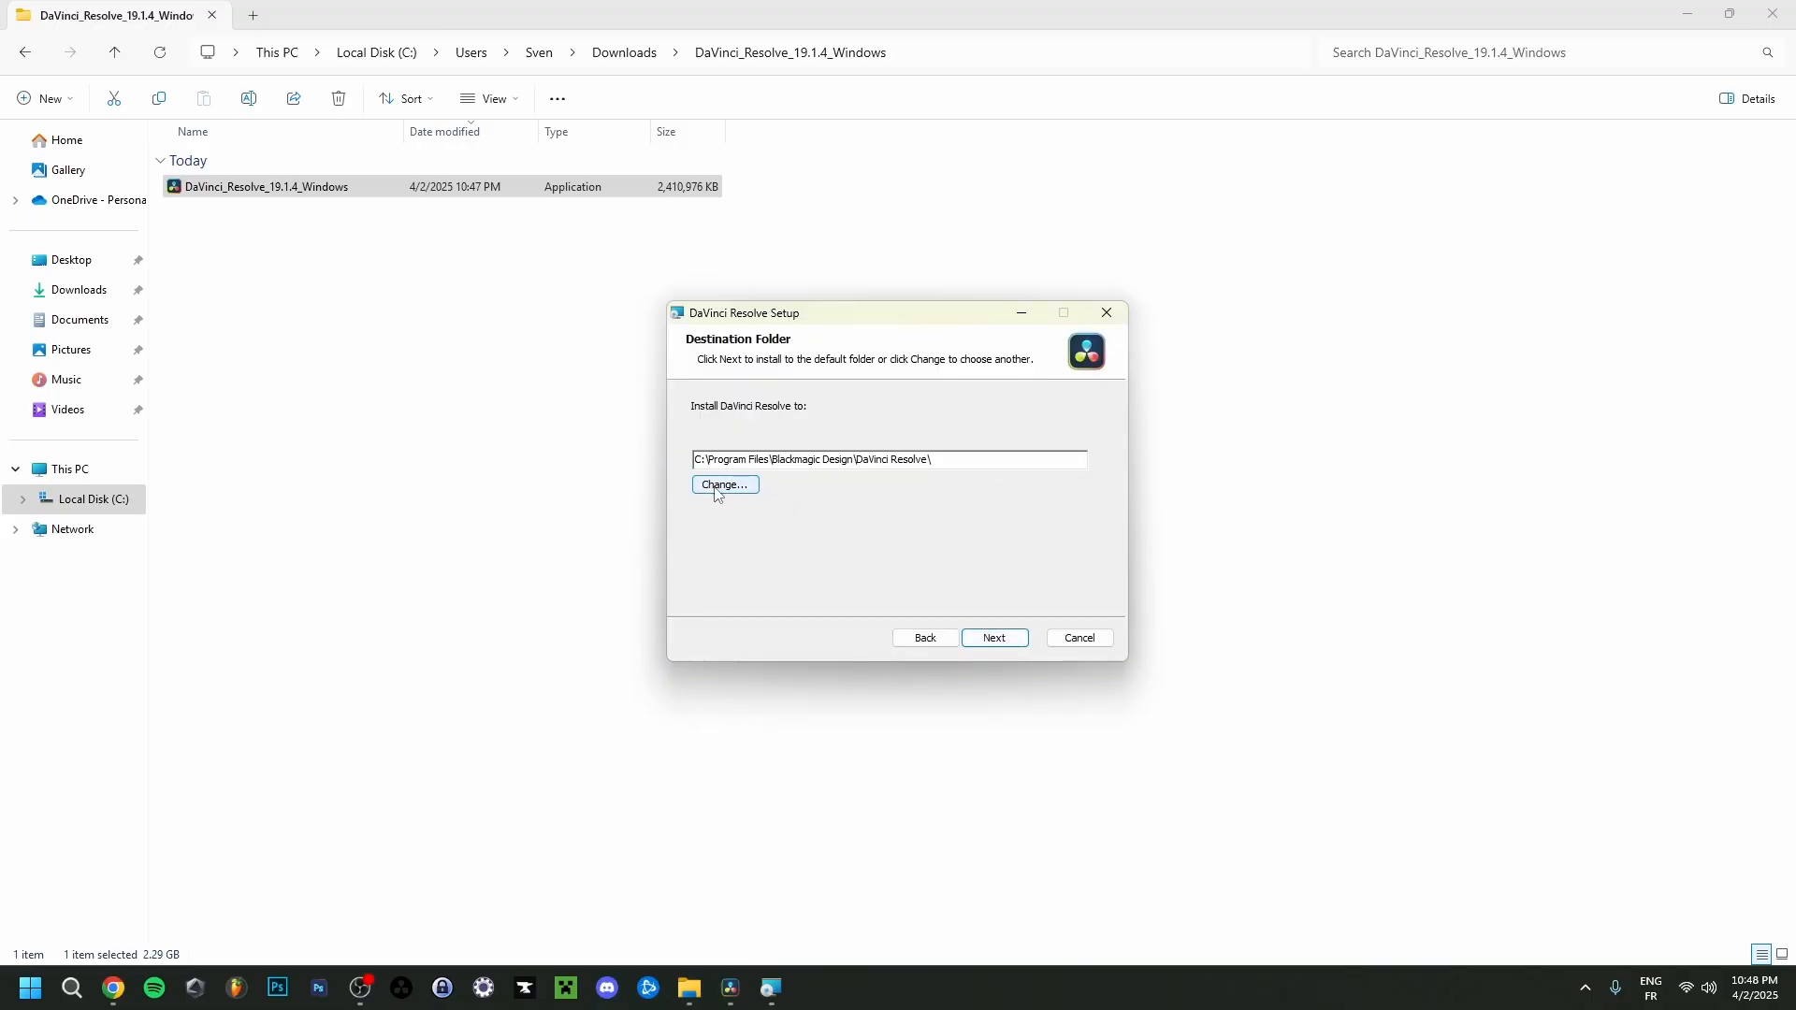
mouse_move(816, 507)
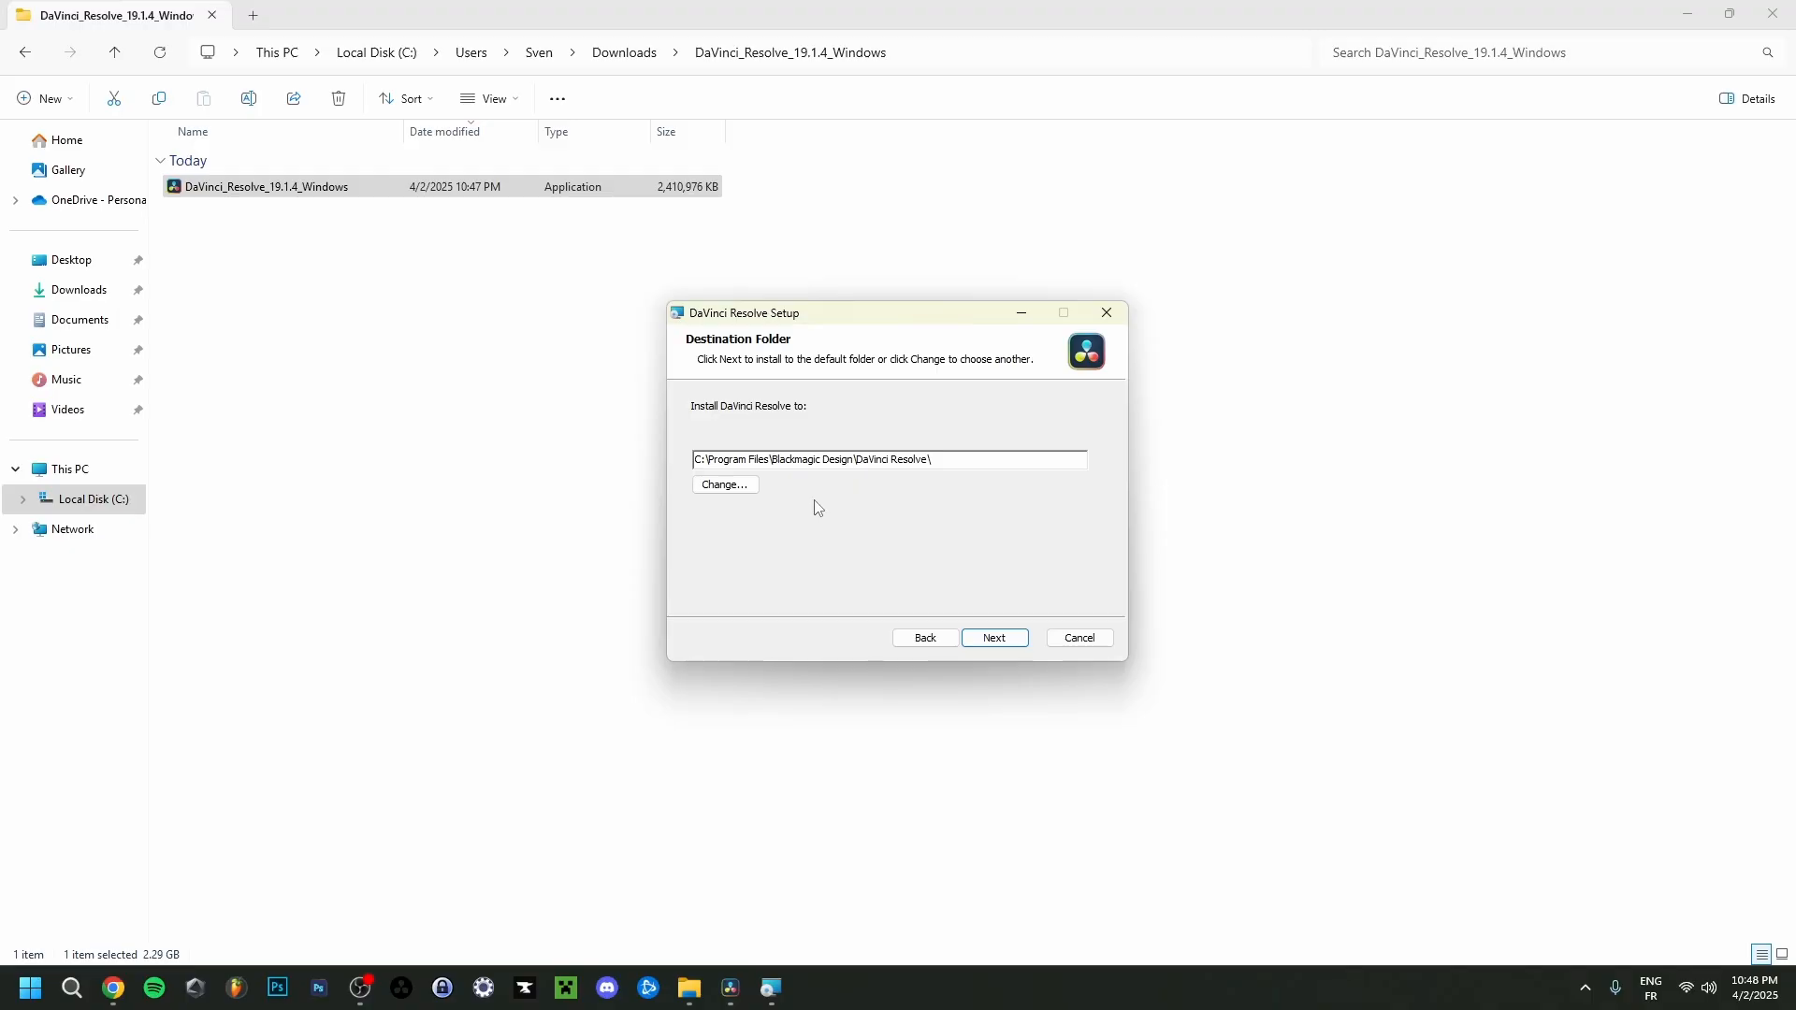
mouse_move(872, 506)
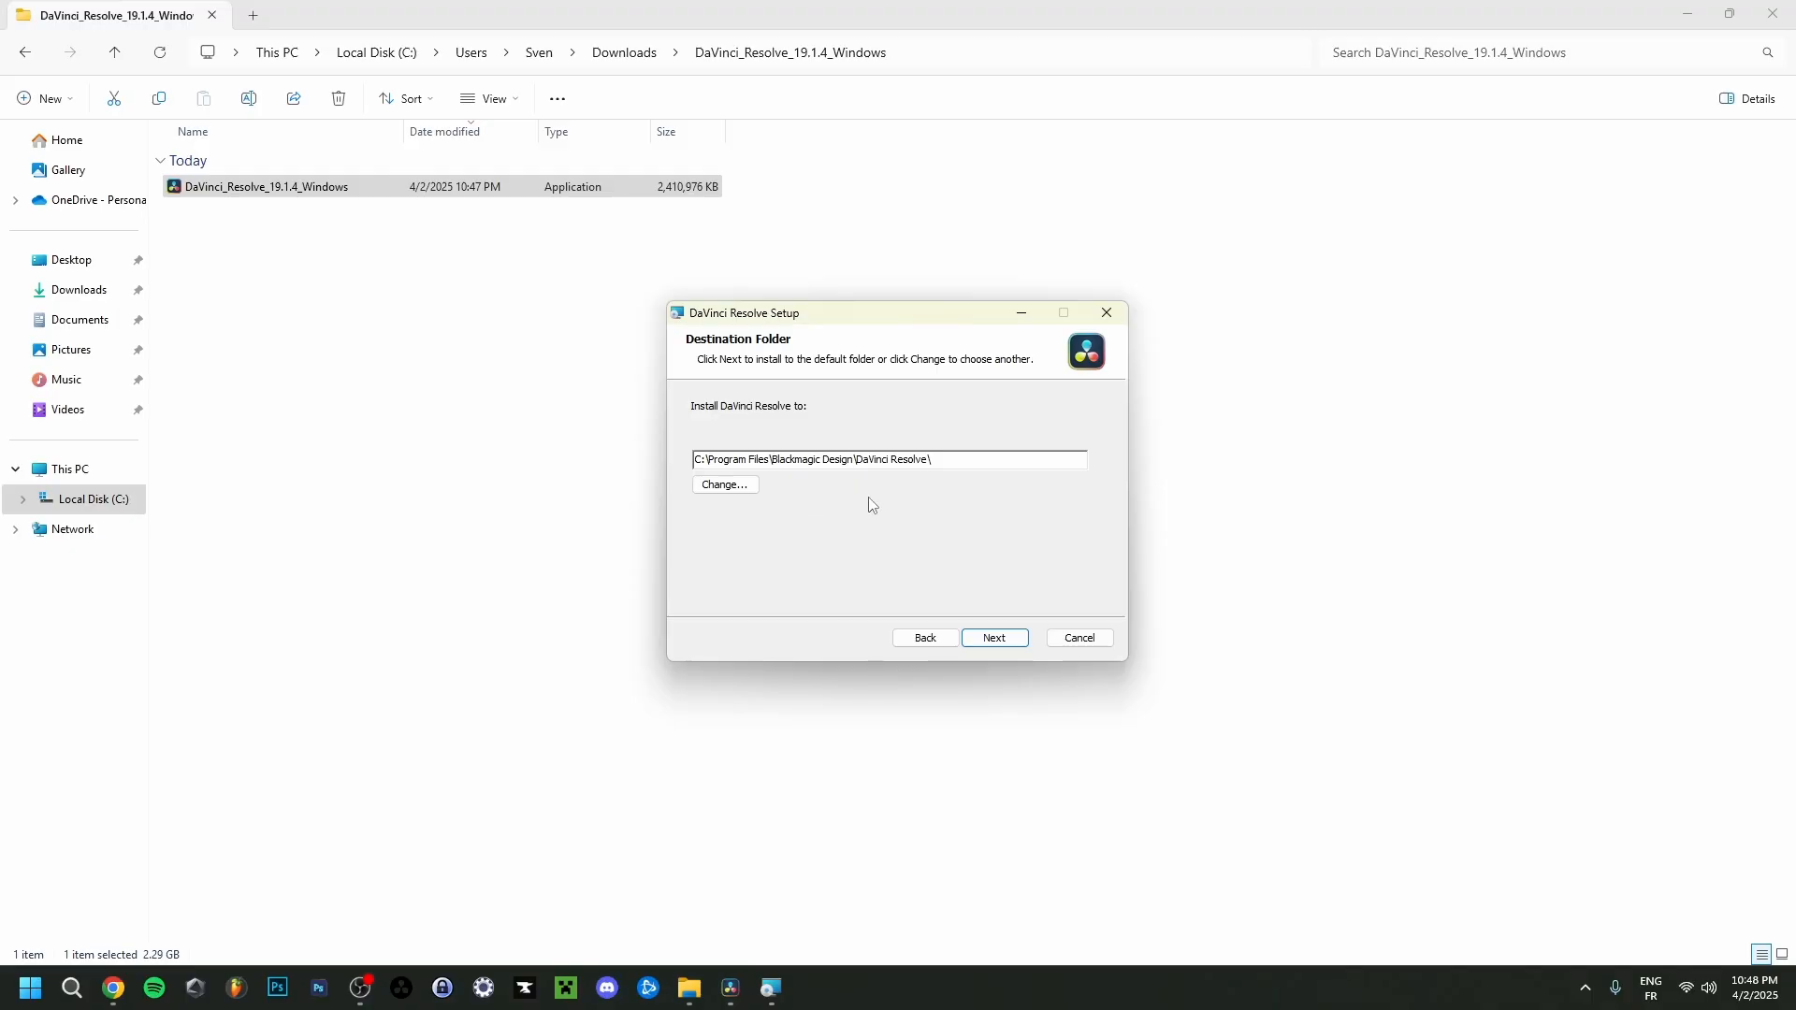
mouse_move(797, 489)
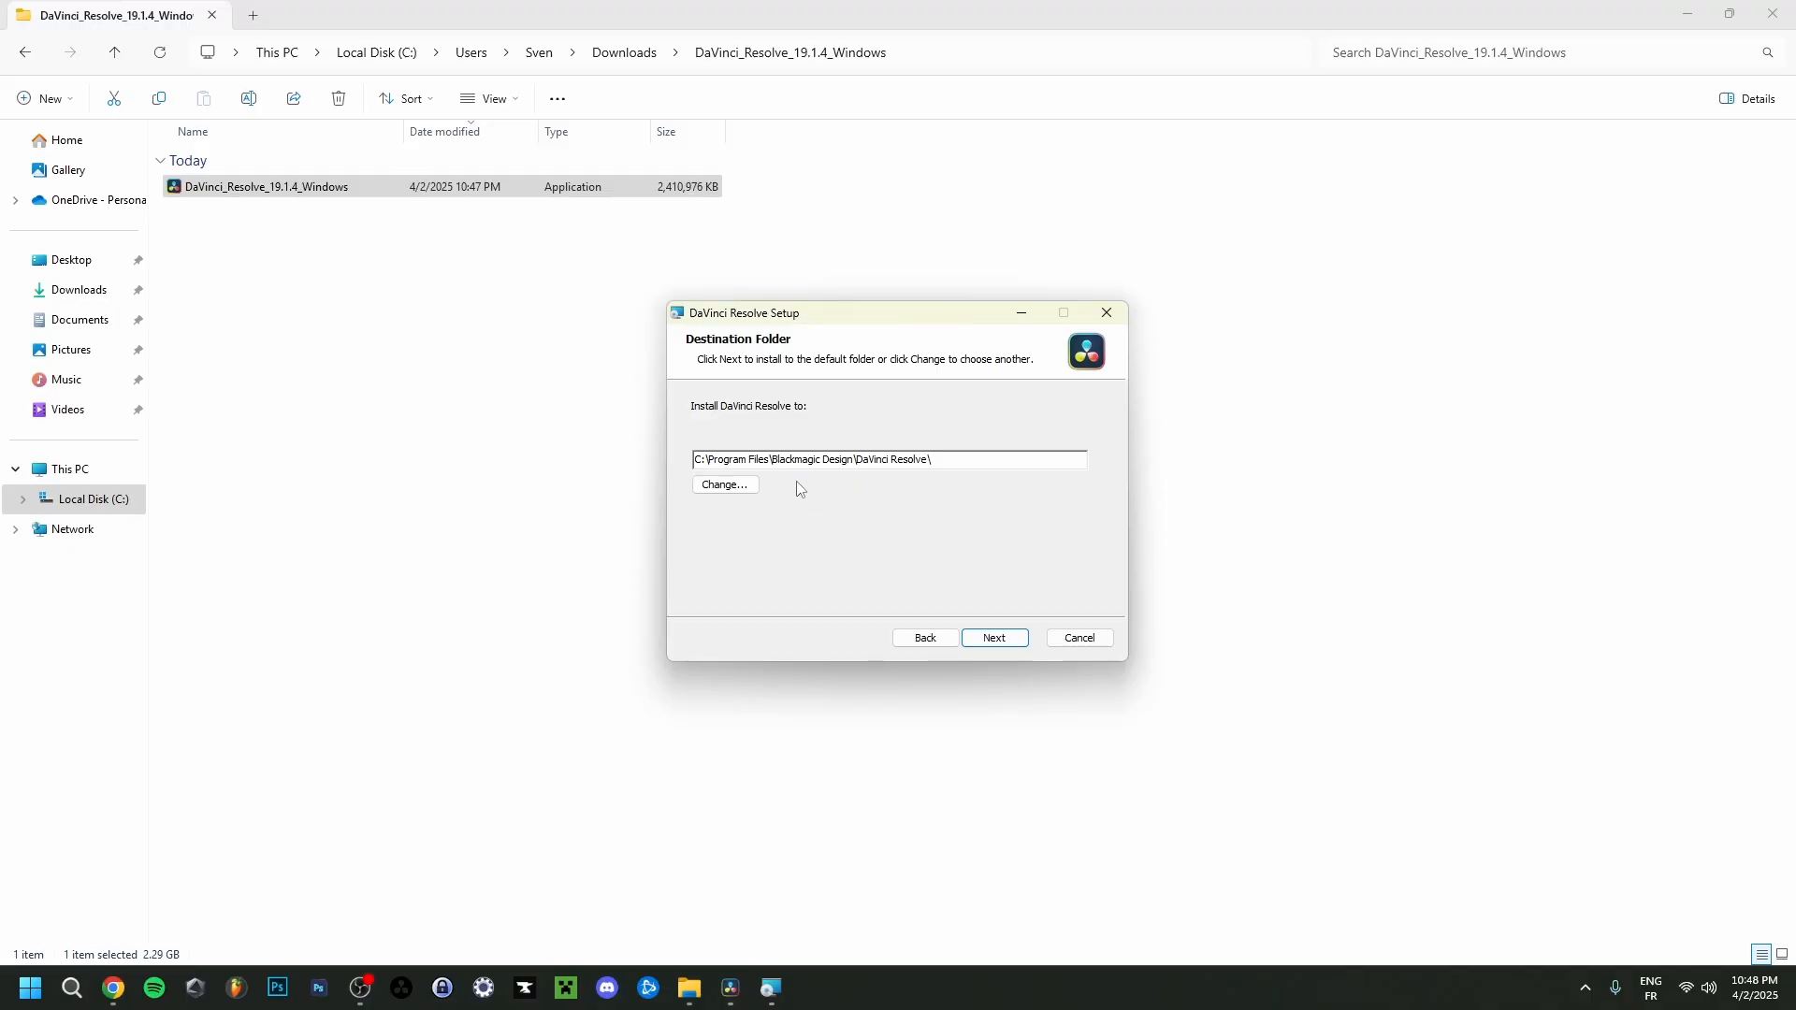
mouse_move(833, 499)
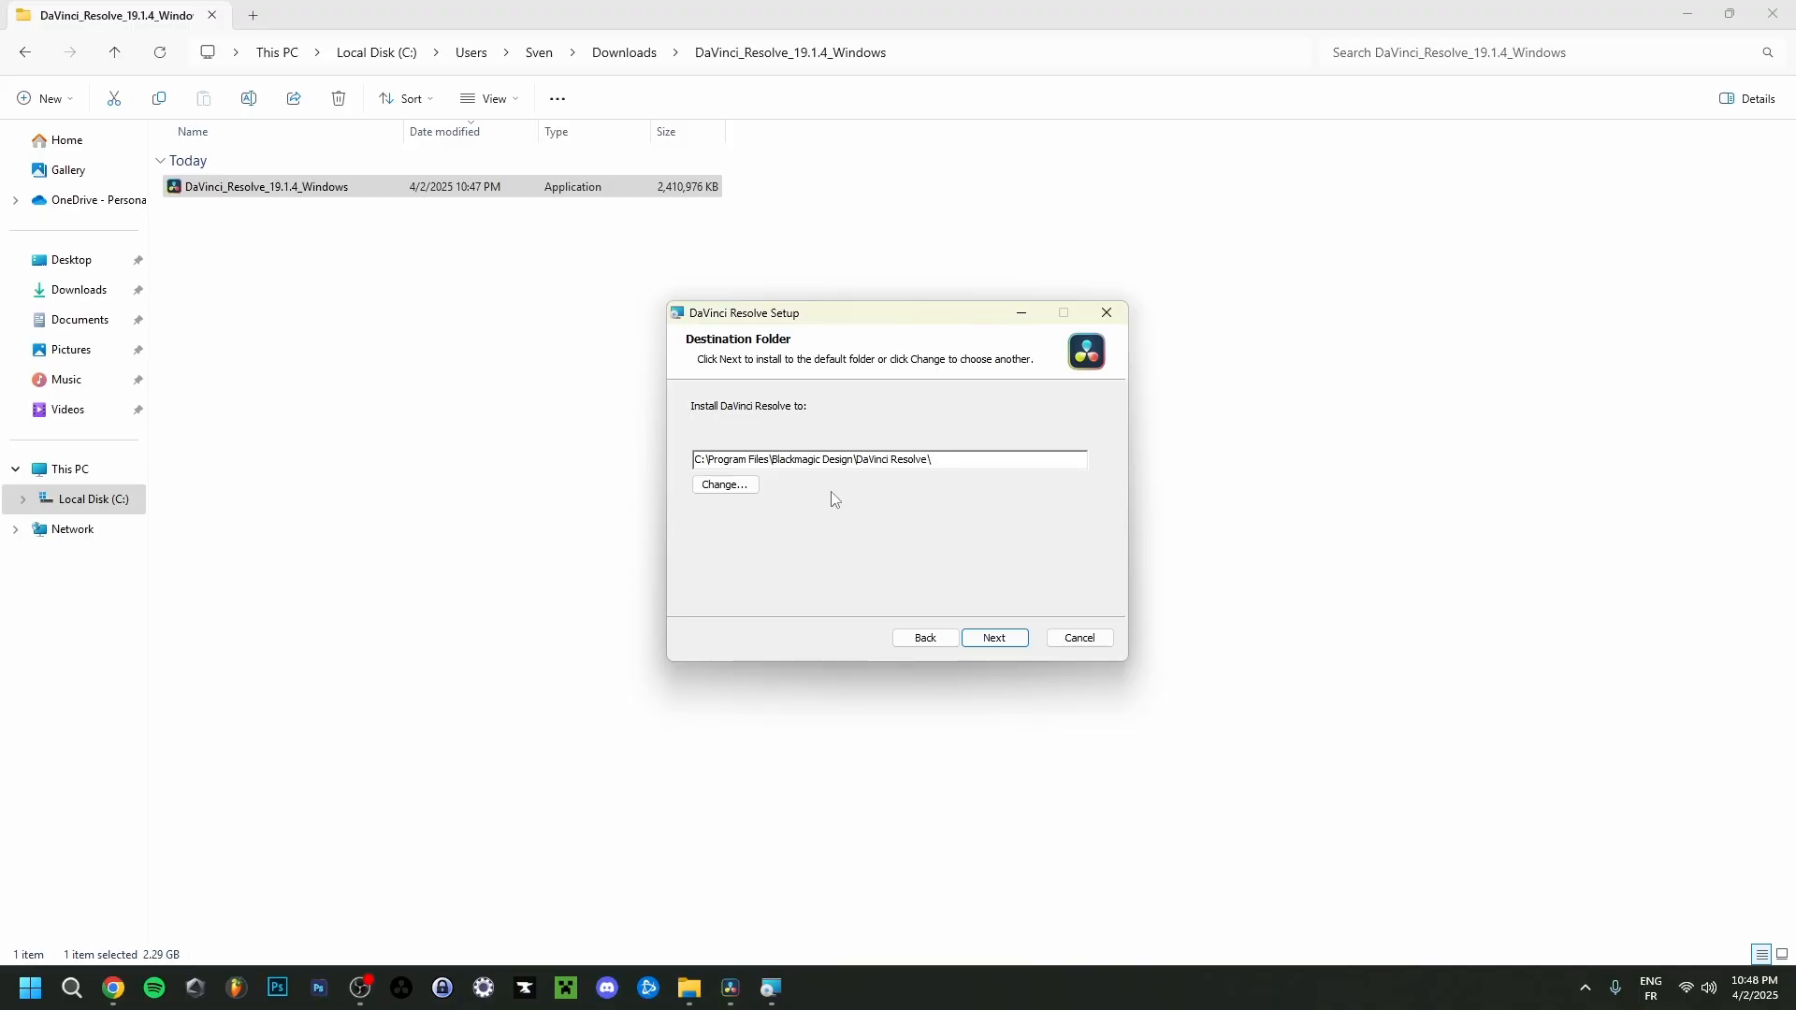
mouse_move(913, 495)
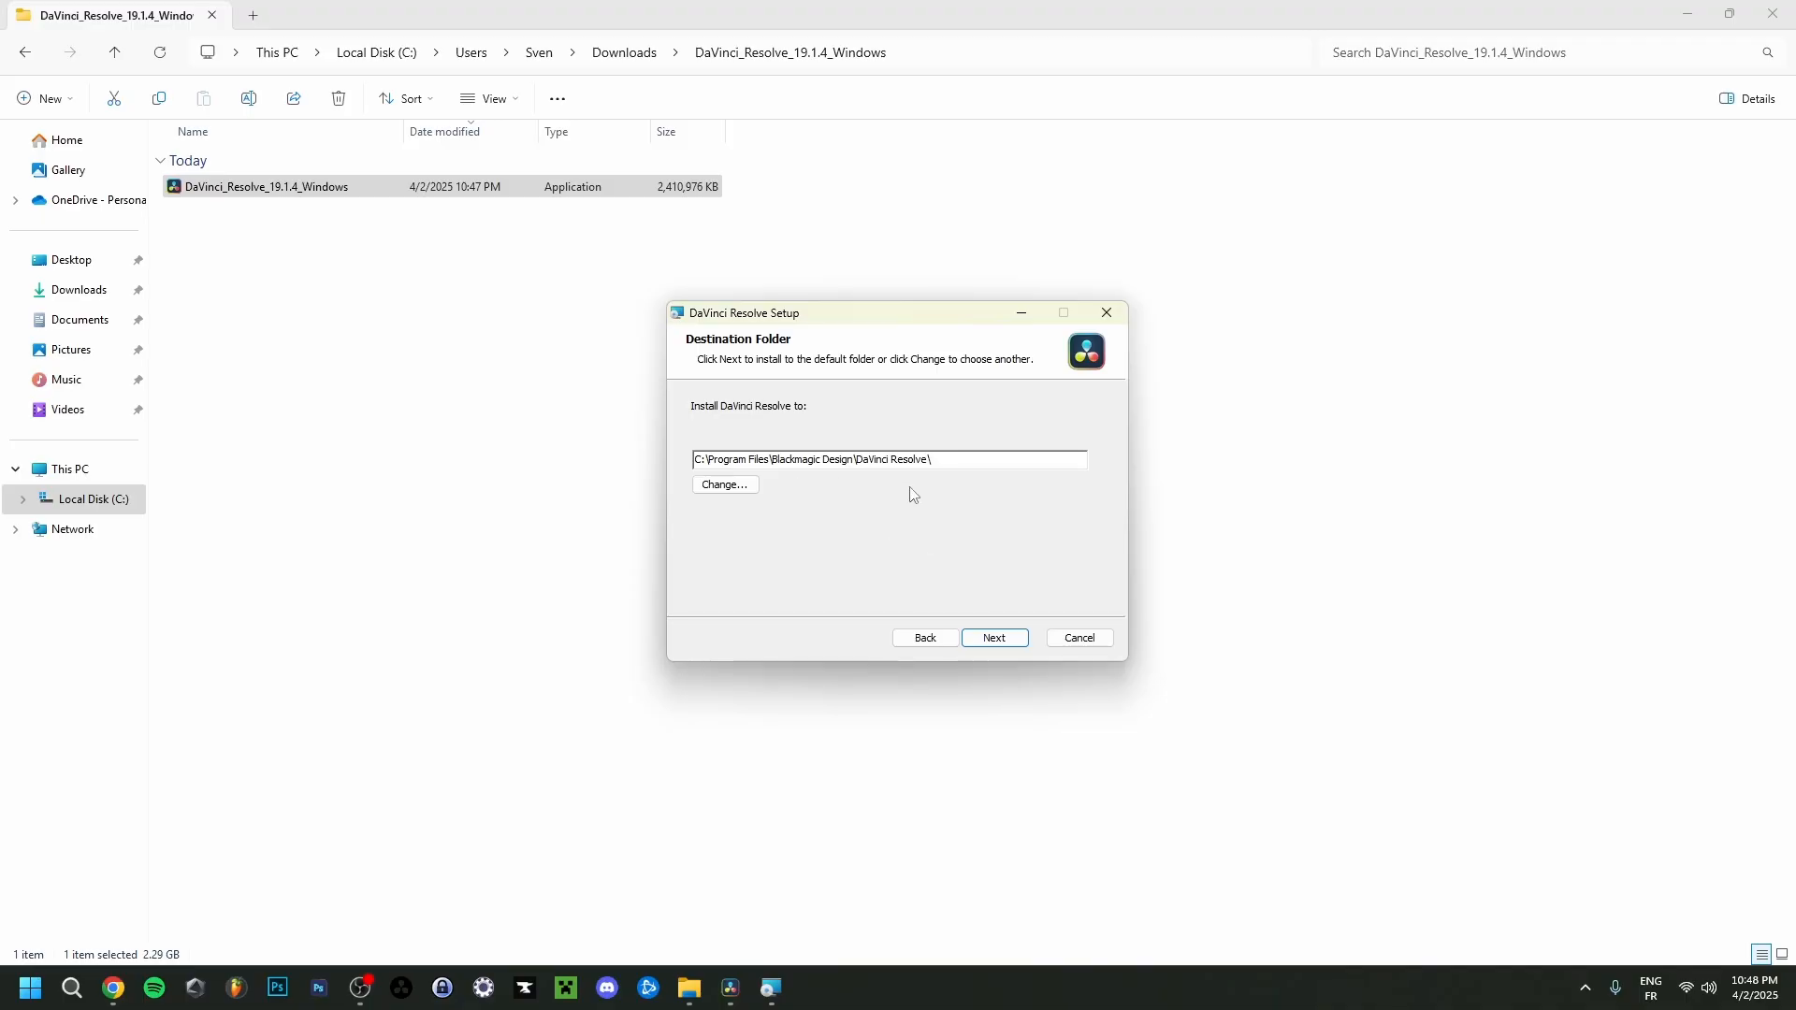
click(993, 637)
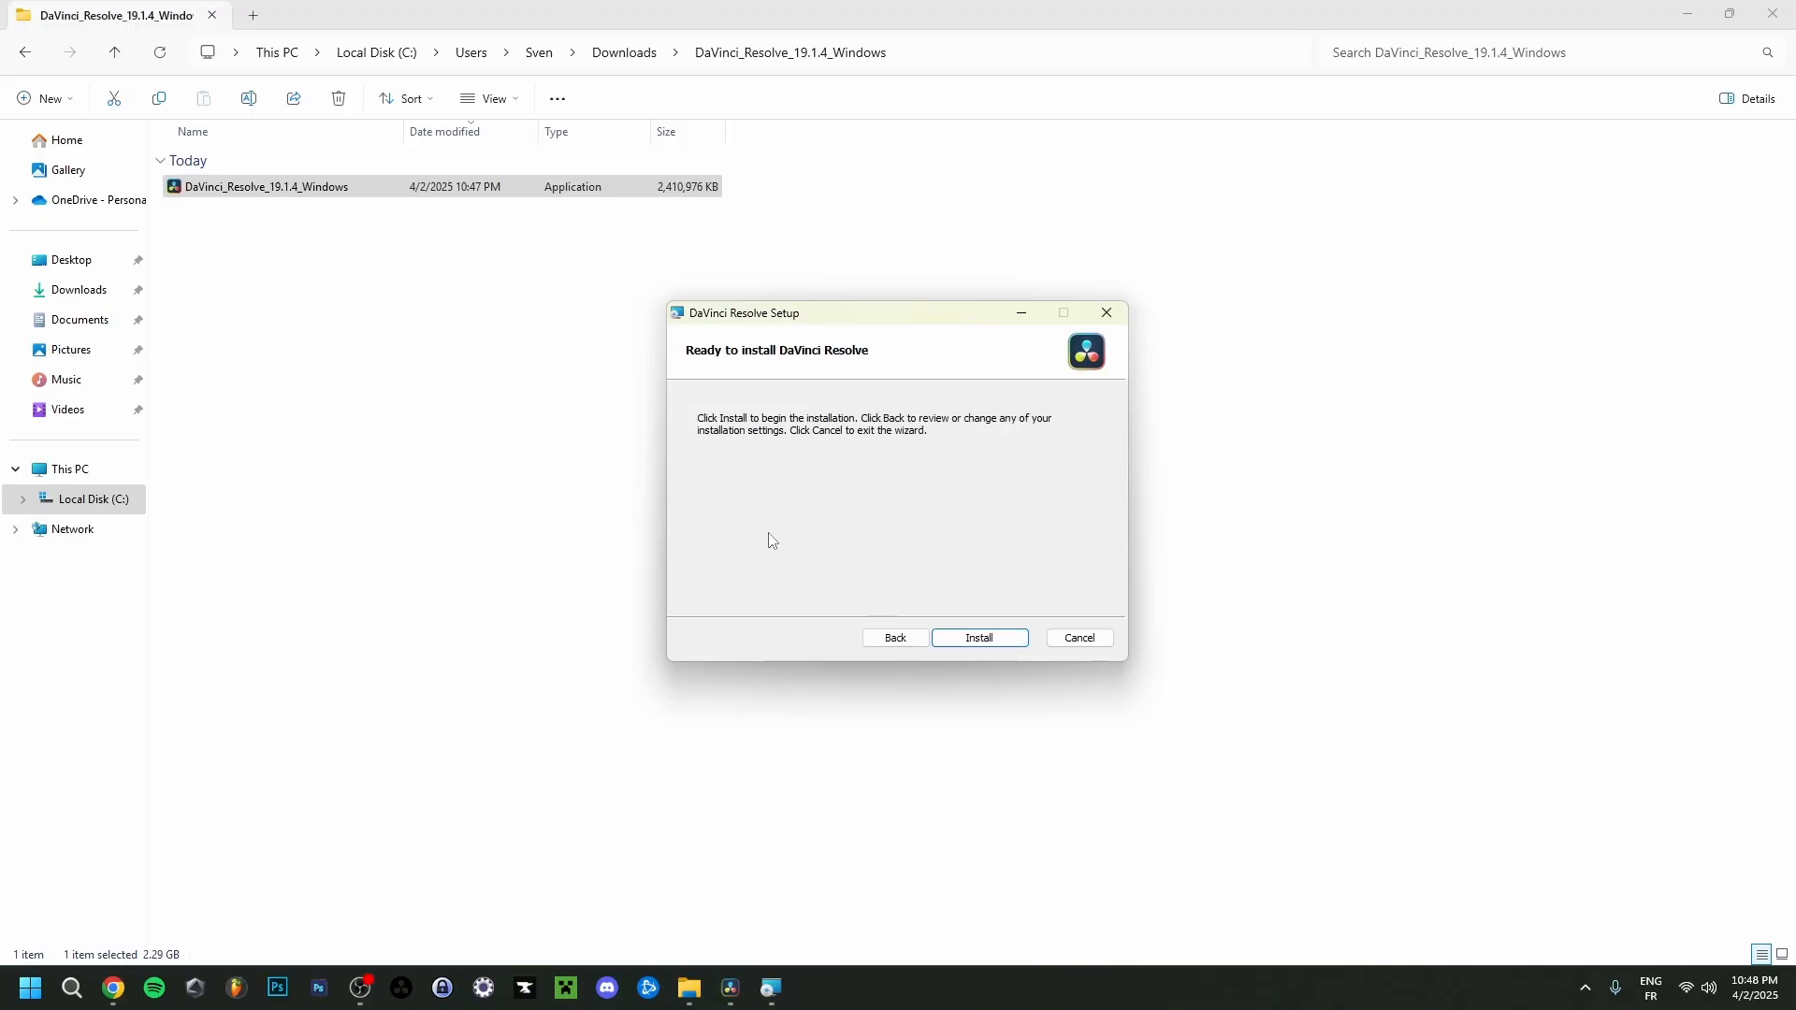
Step: Install DaVinci Resolve 19.1.4, then finish setup and dismiss the Installation complete message
click(977, 638)
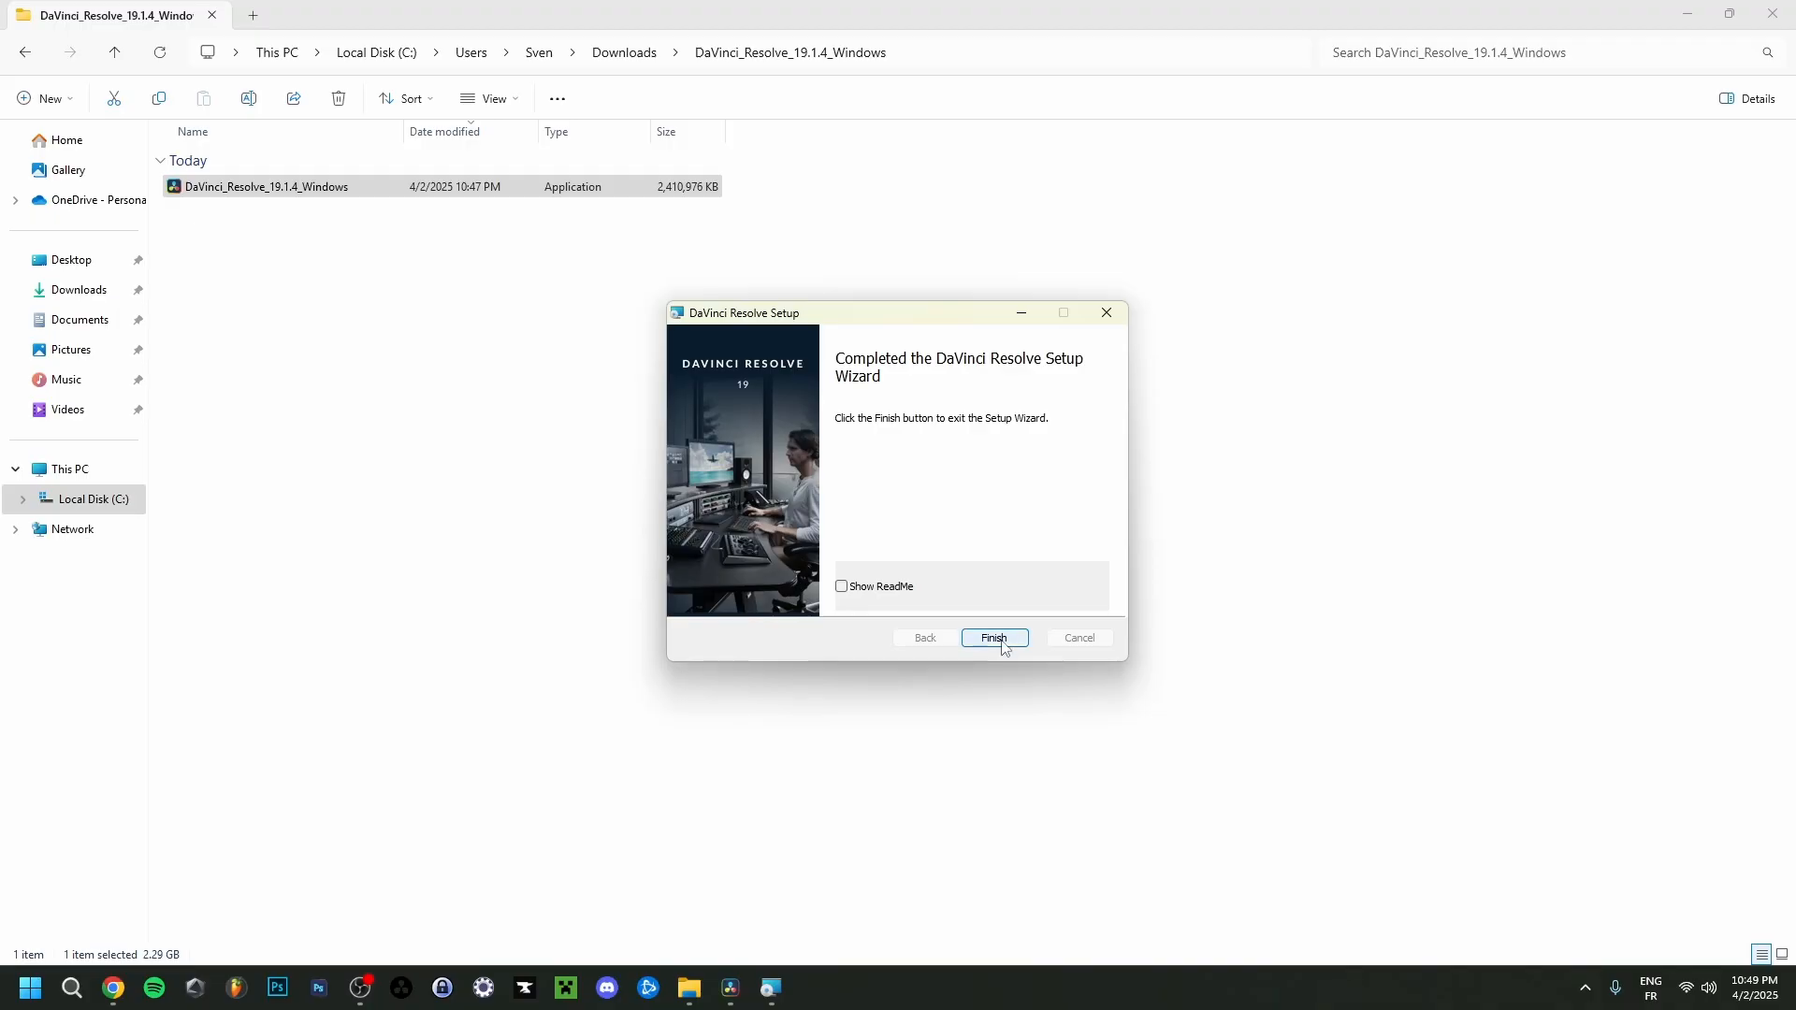
click(992, 638)
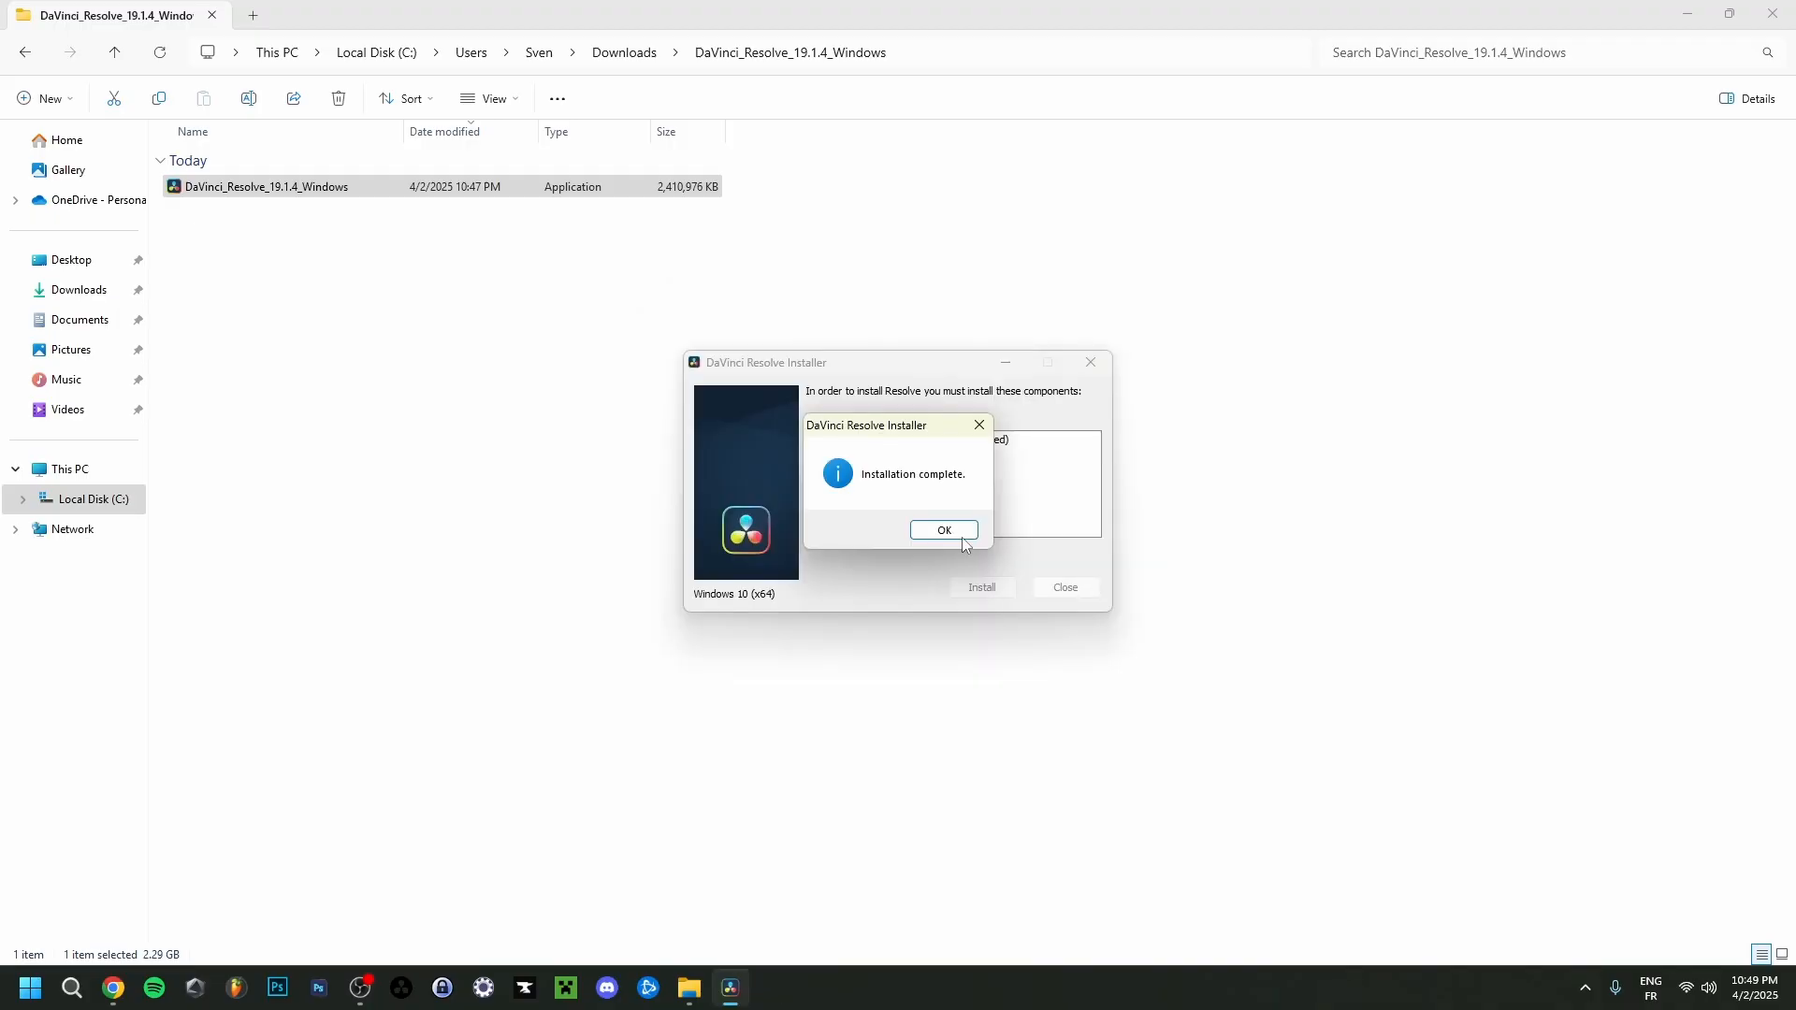
click(943, 529)
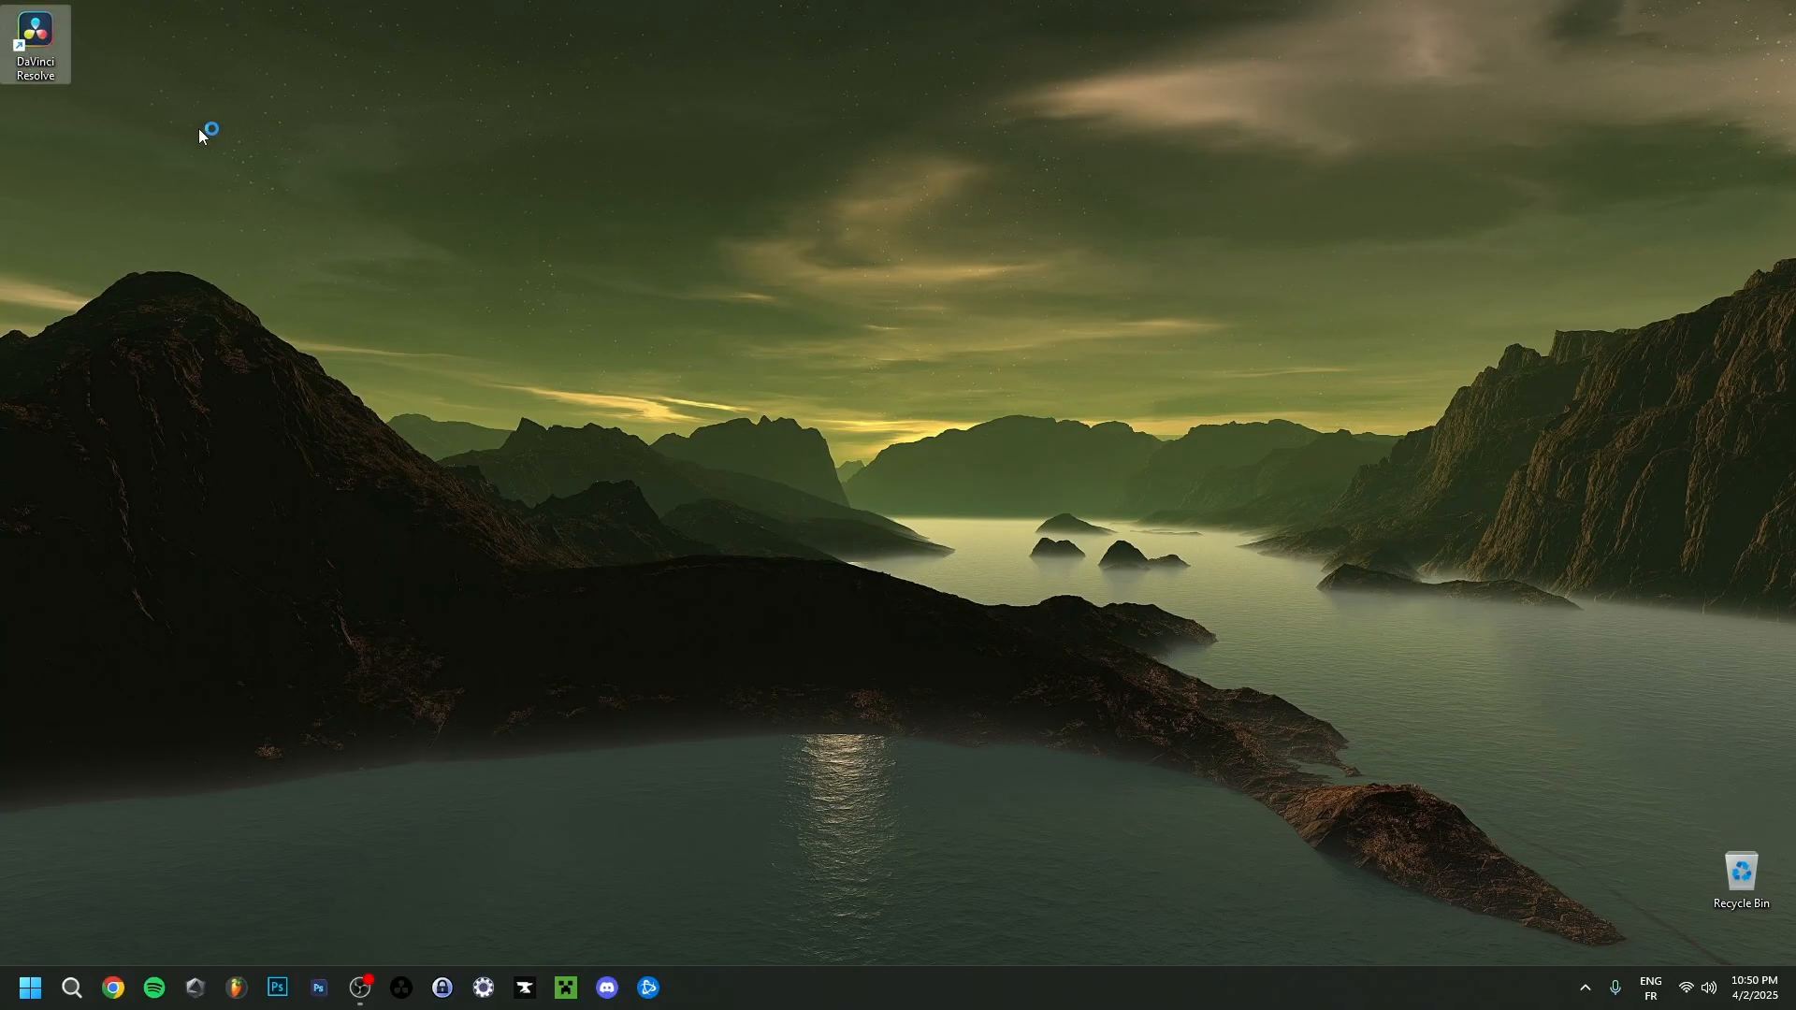
Step: Launch DaVinci Resolve 19 from the desktop shortcut and open Untitled Project
double_click(35, 38)
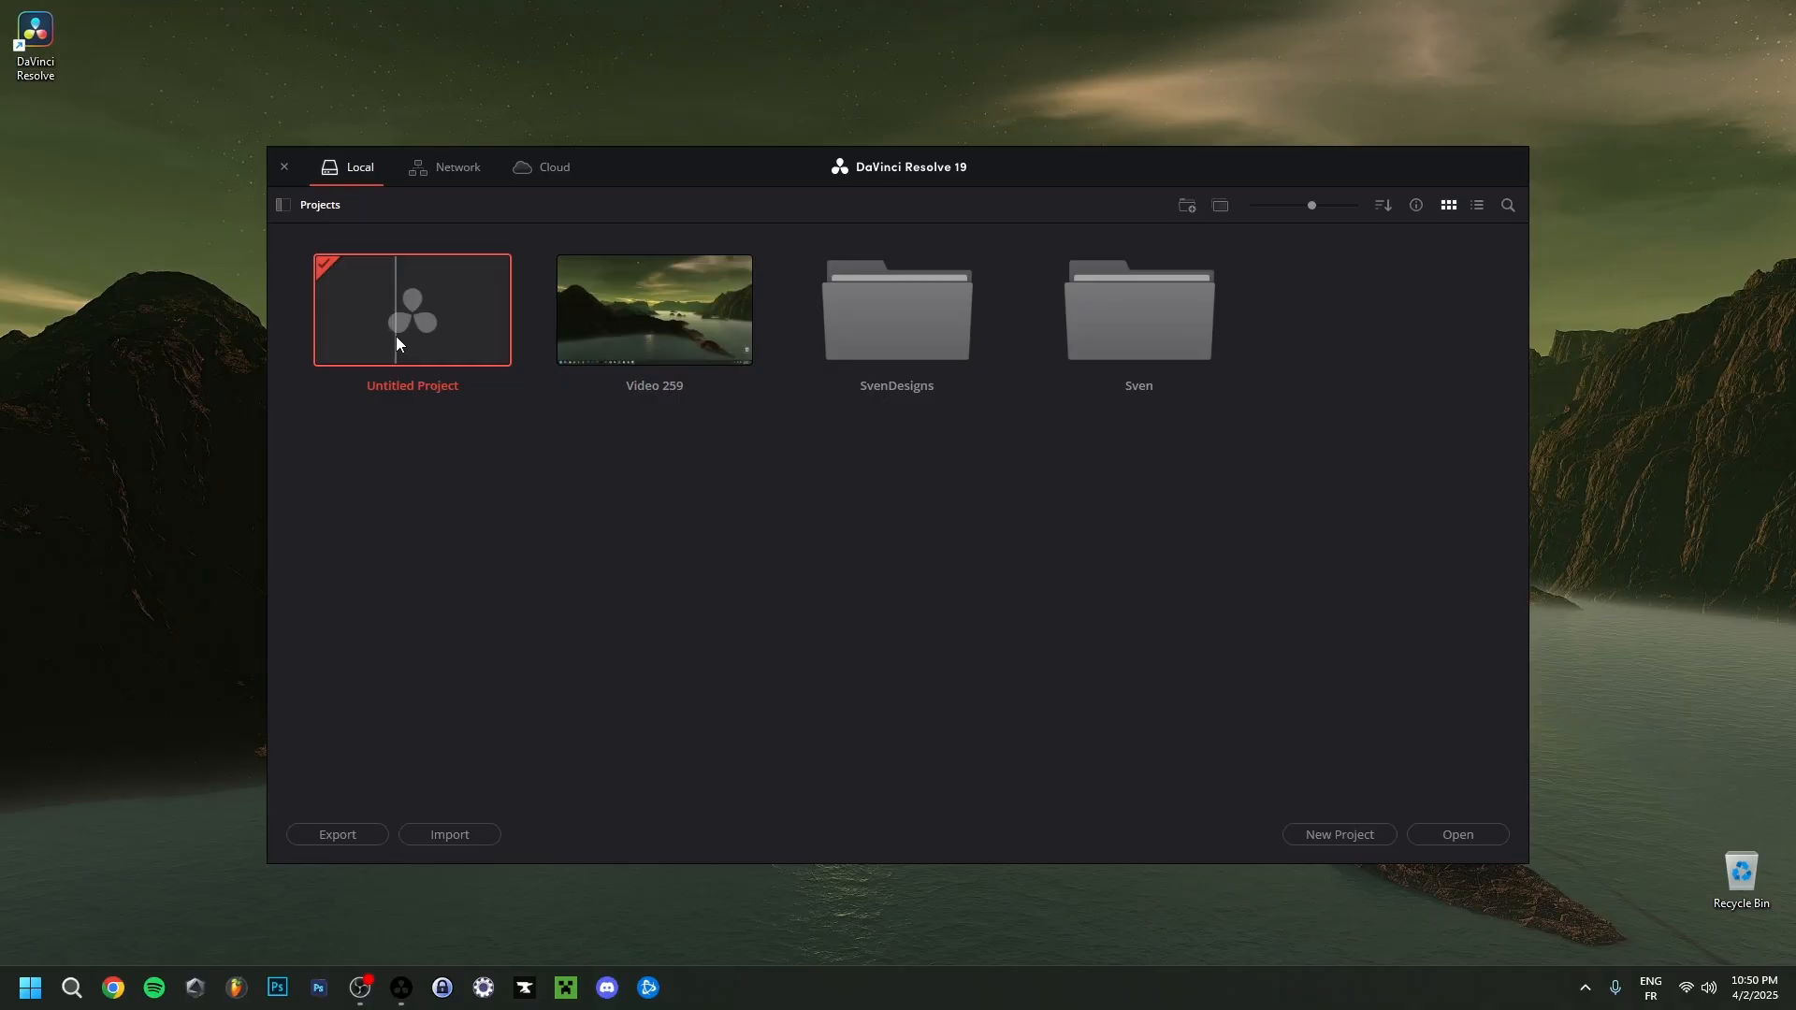
double_click(411, 310)
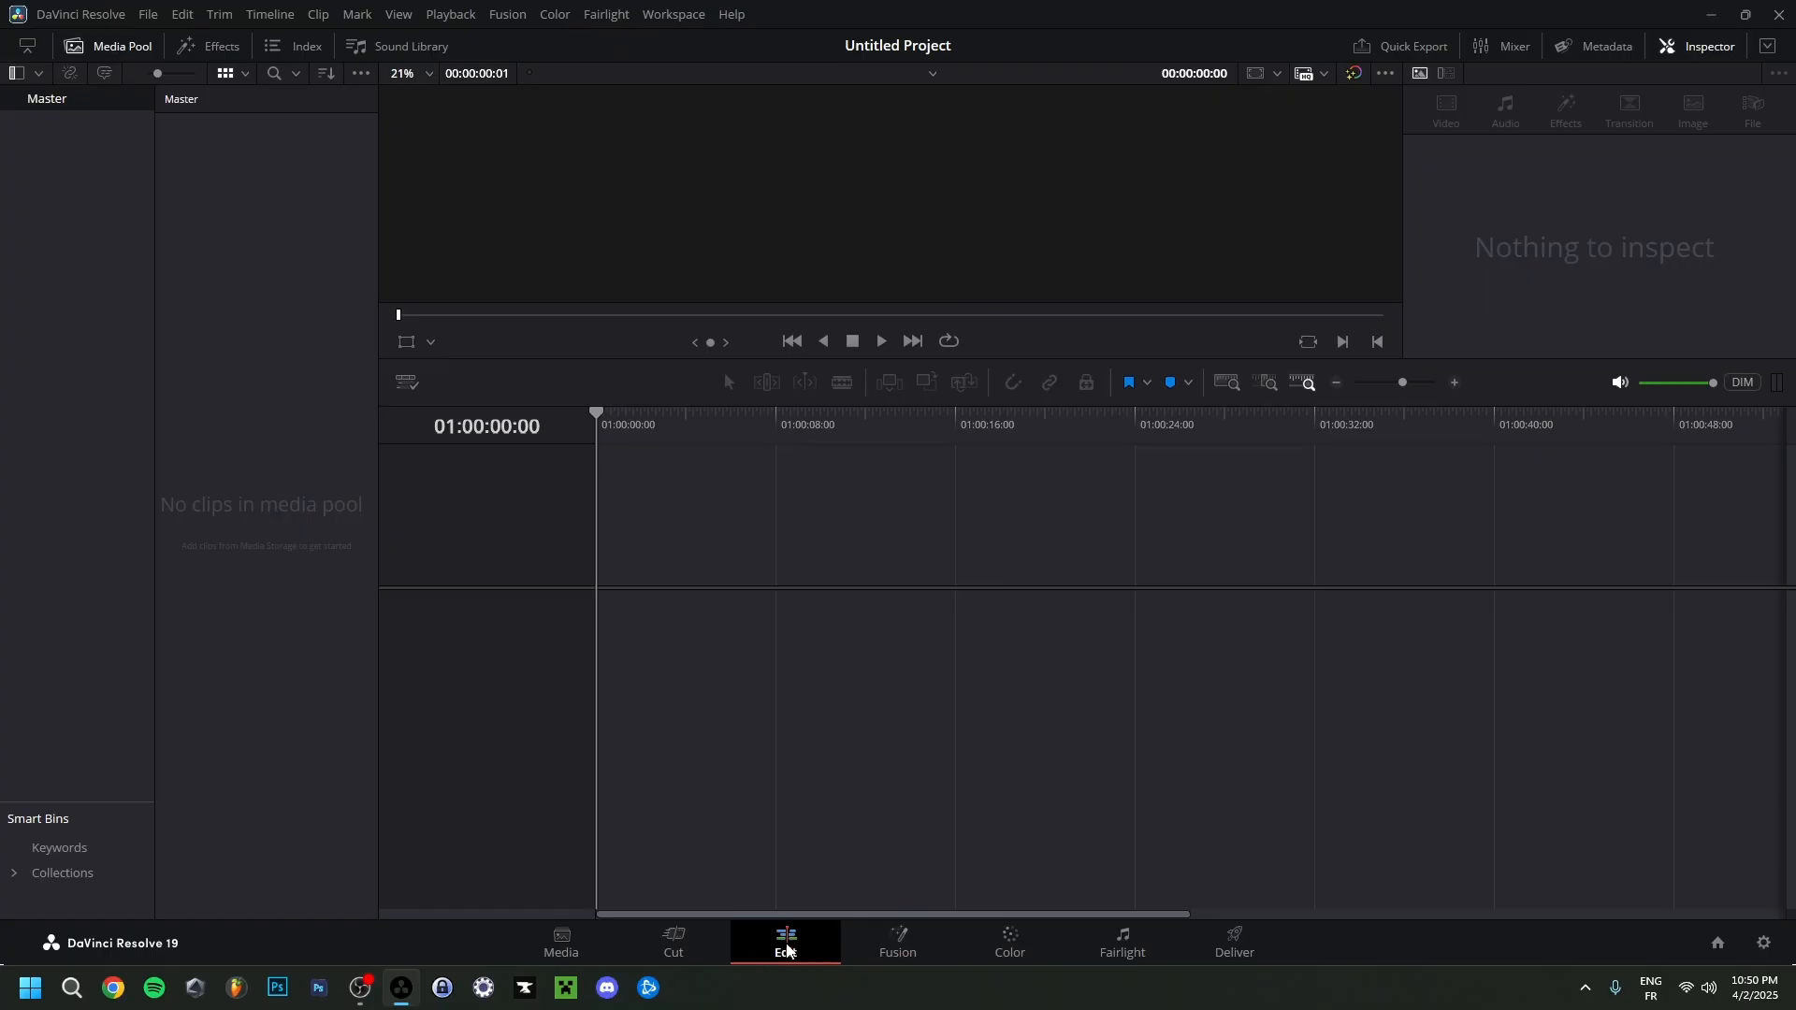
mouse_move(241, 77)
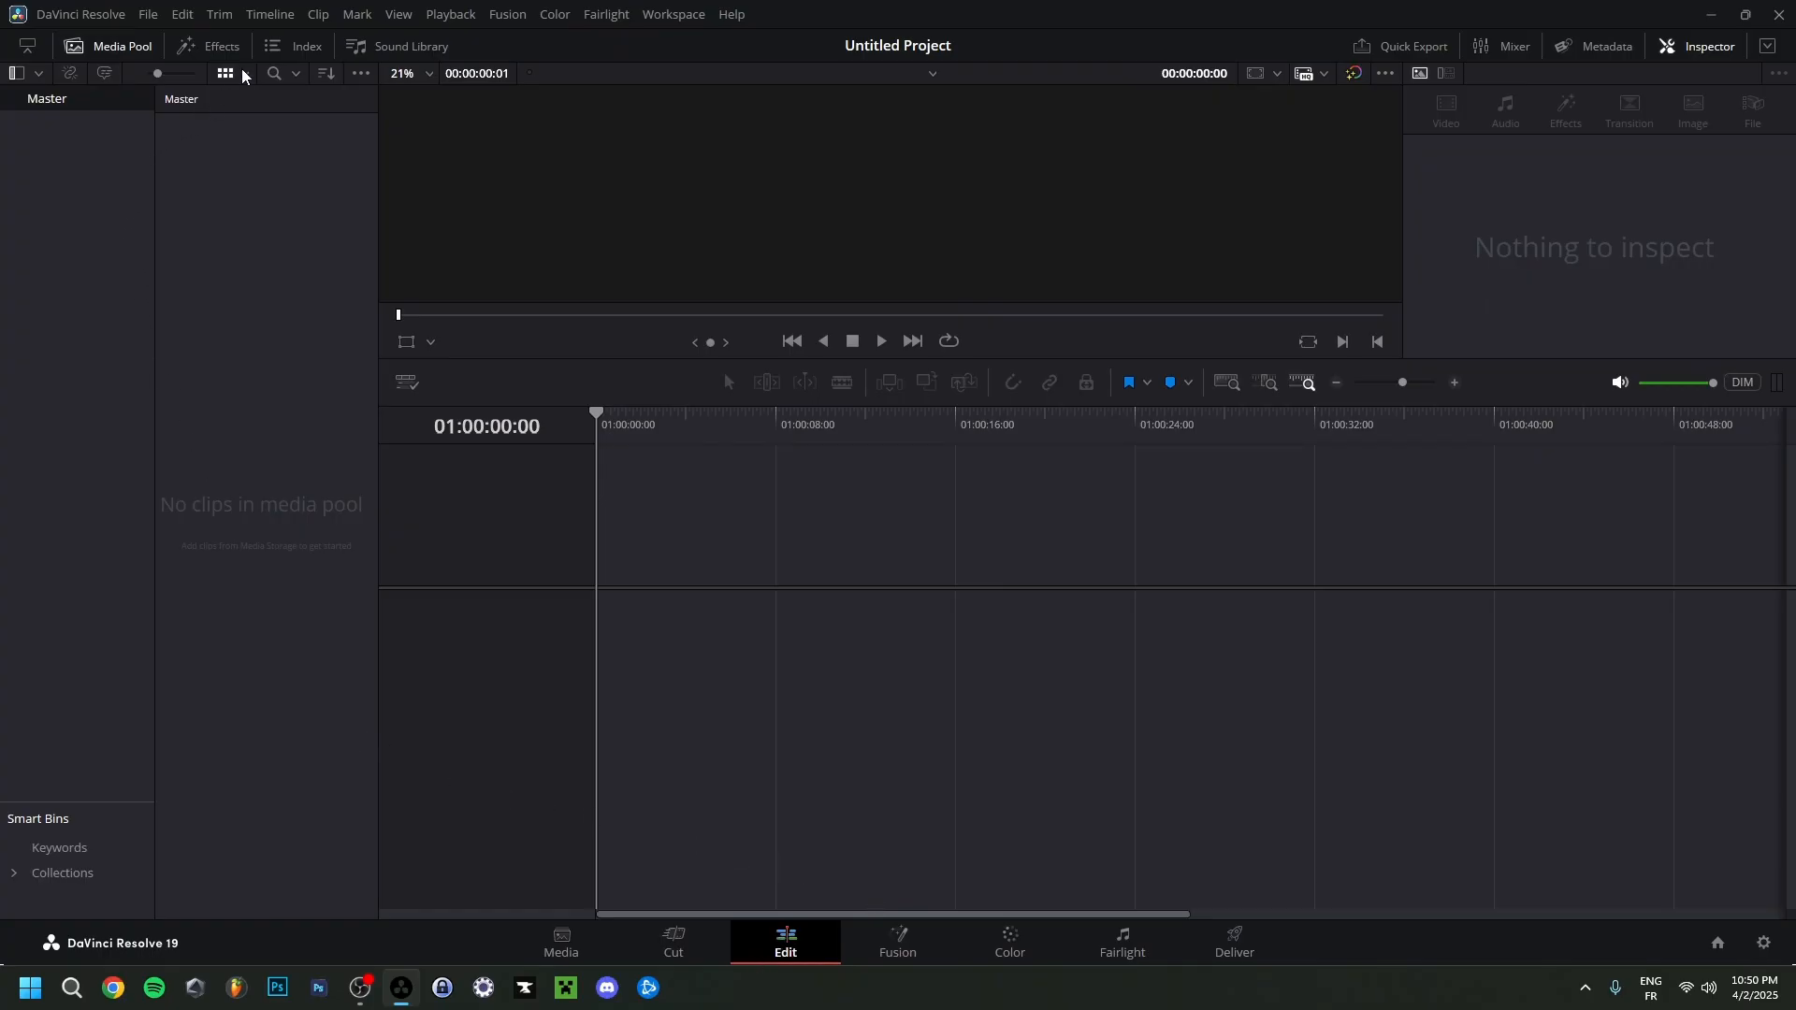
mouse_move(773, 9)
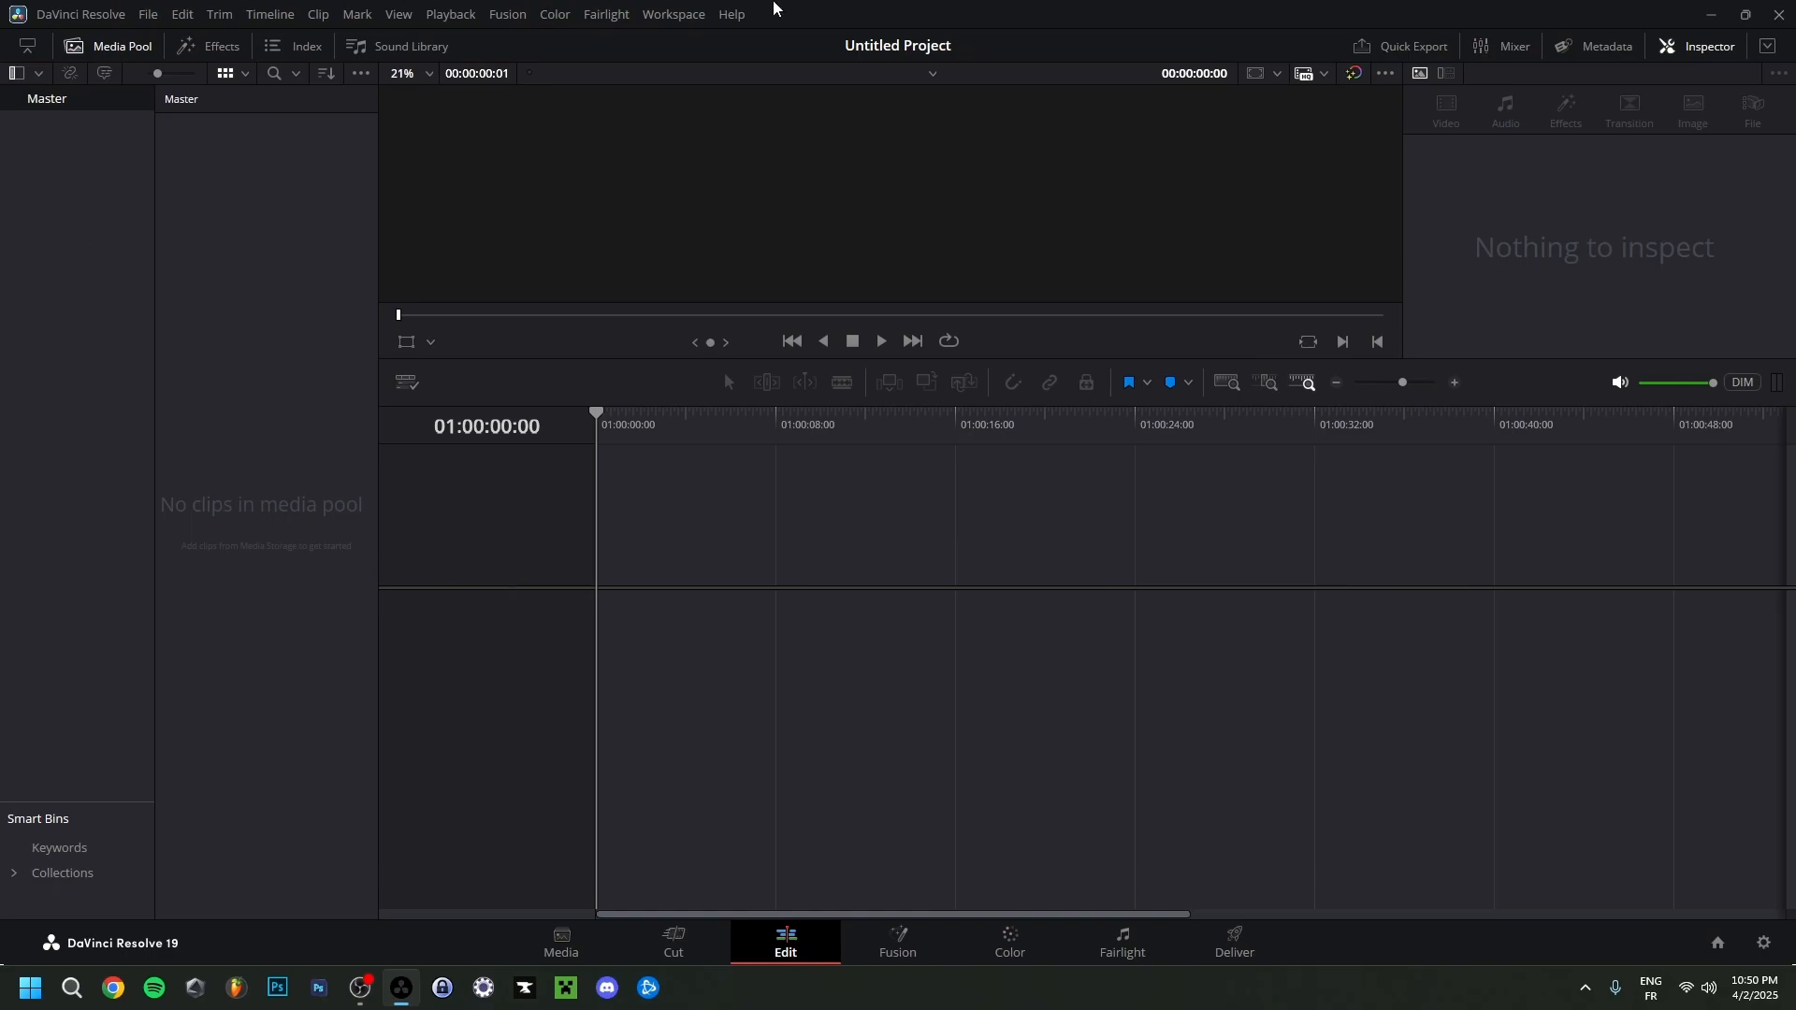
mouse_move(463, 405)
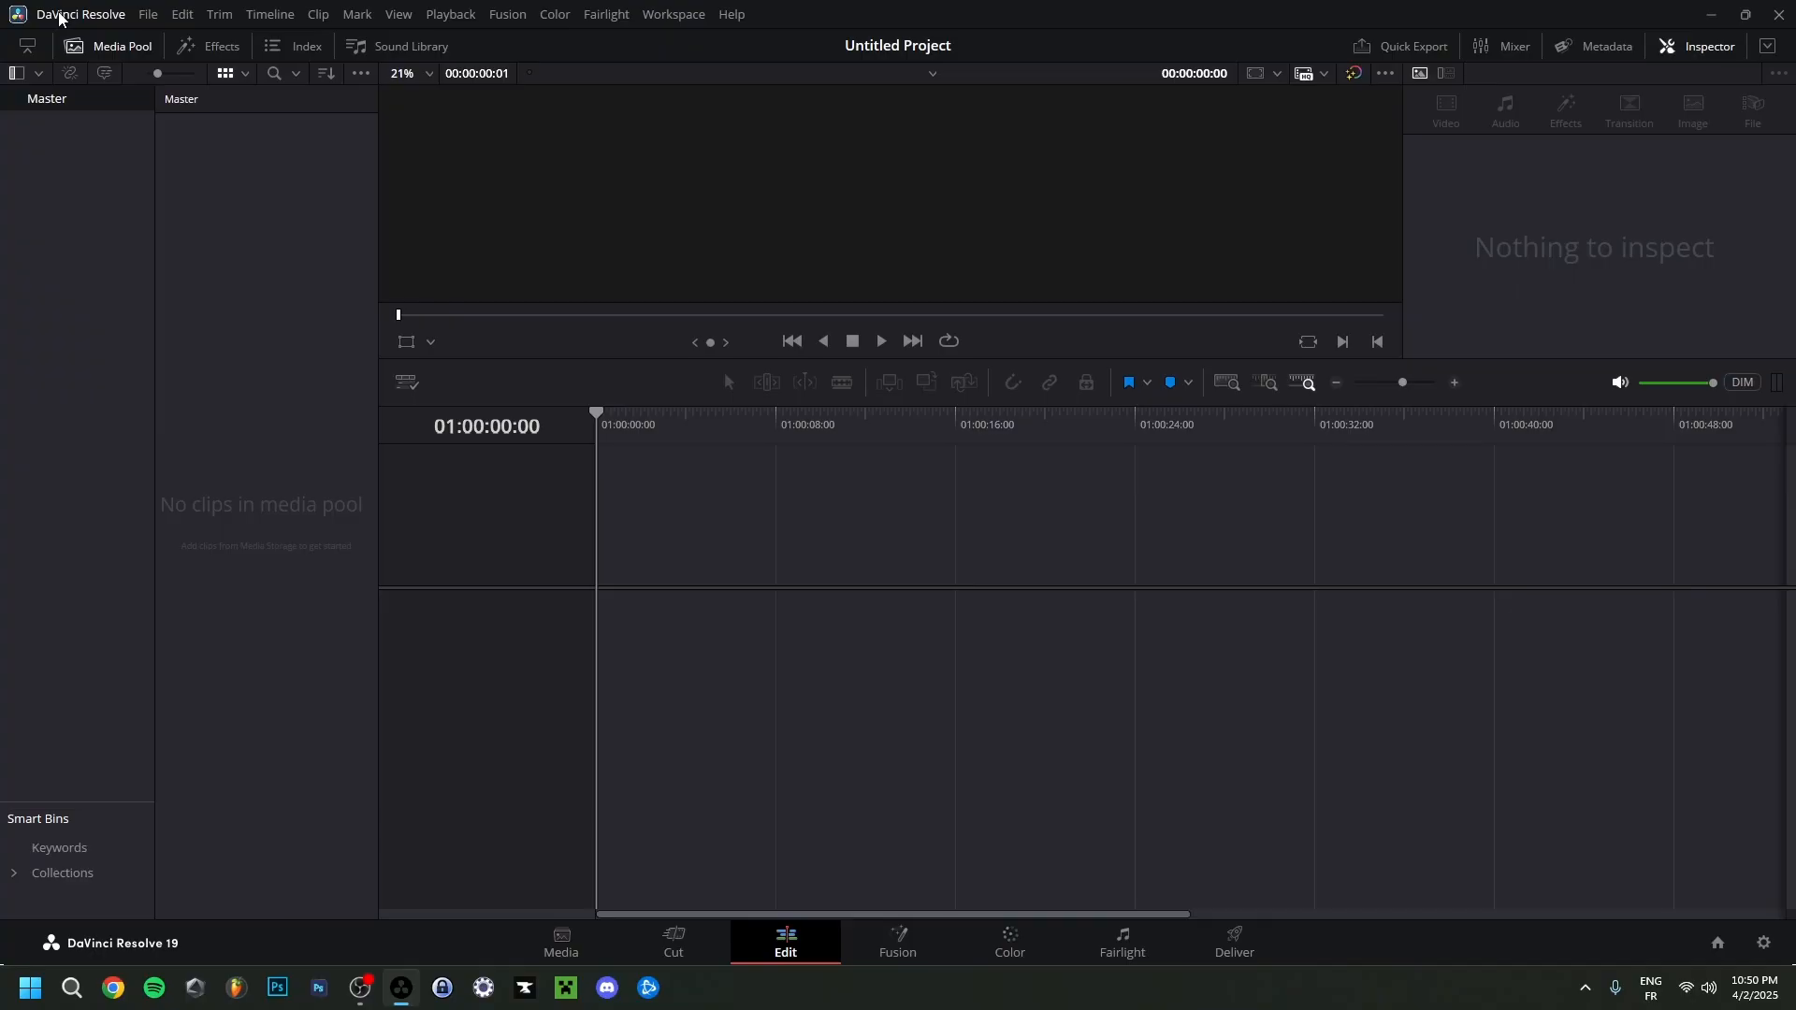
click(80, 14)
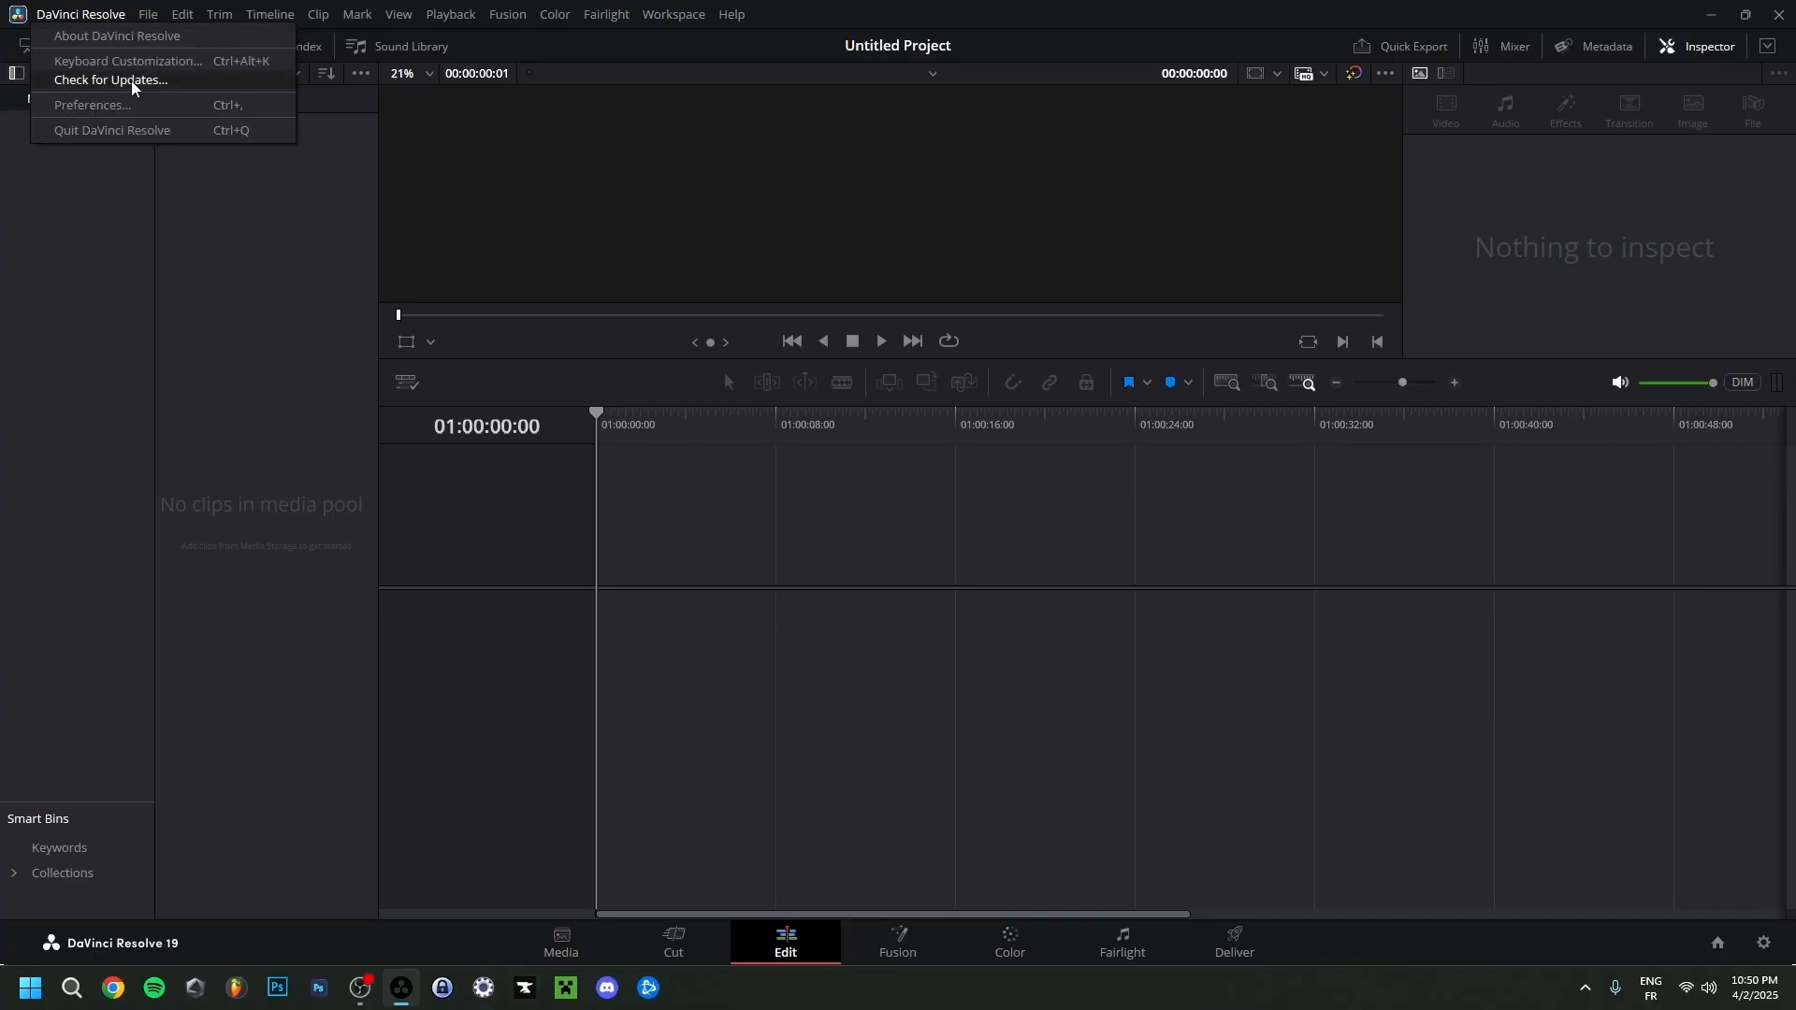
click(111, 81)
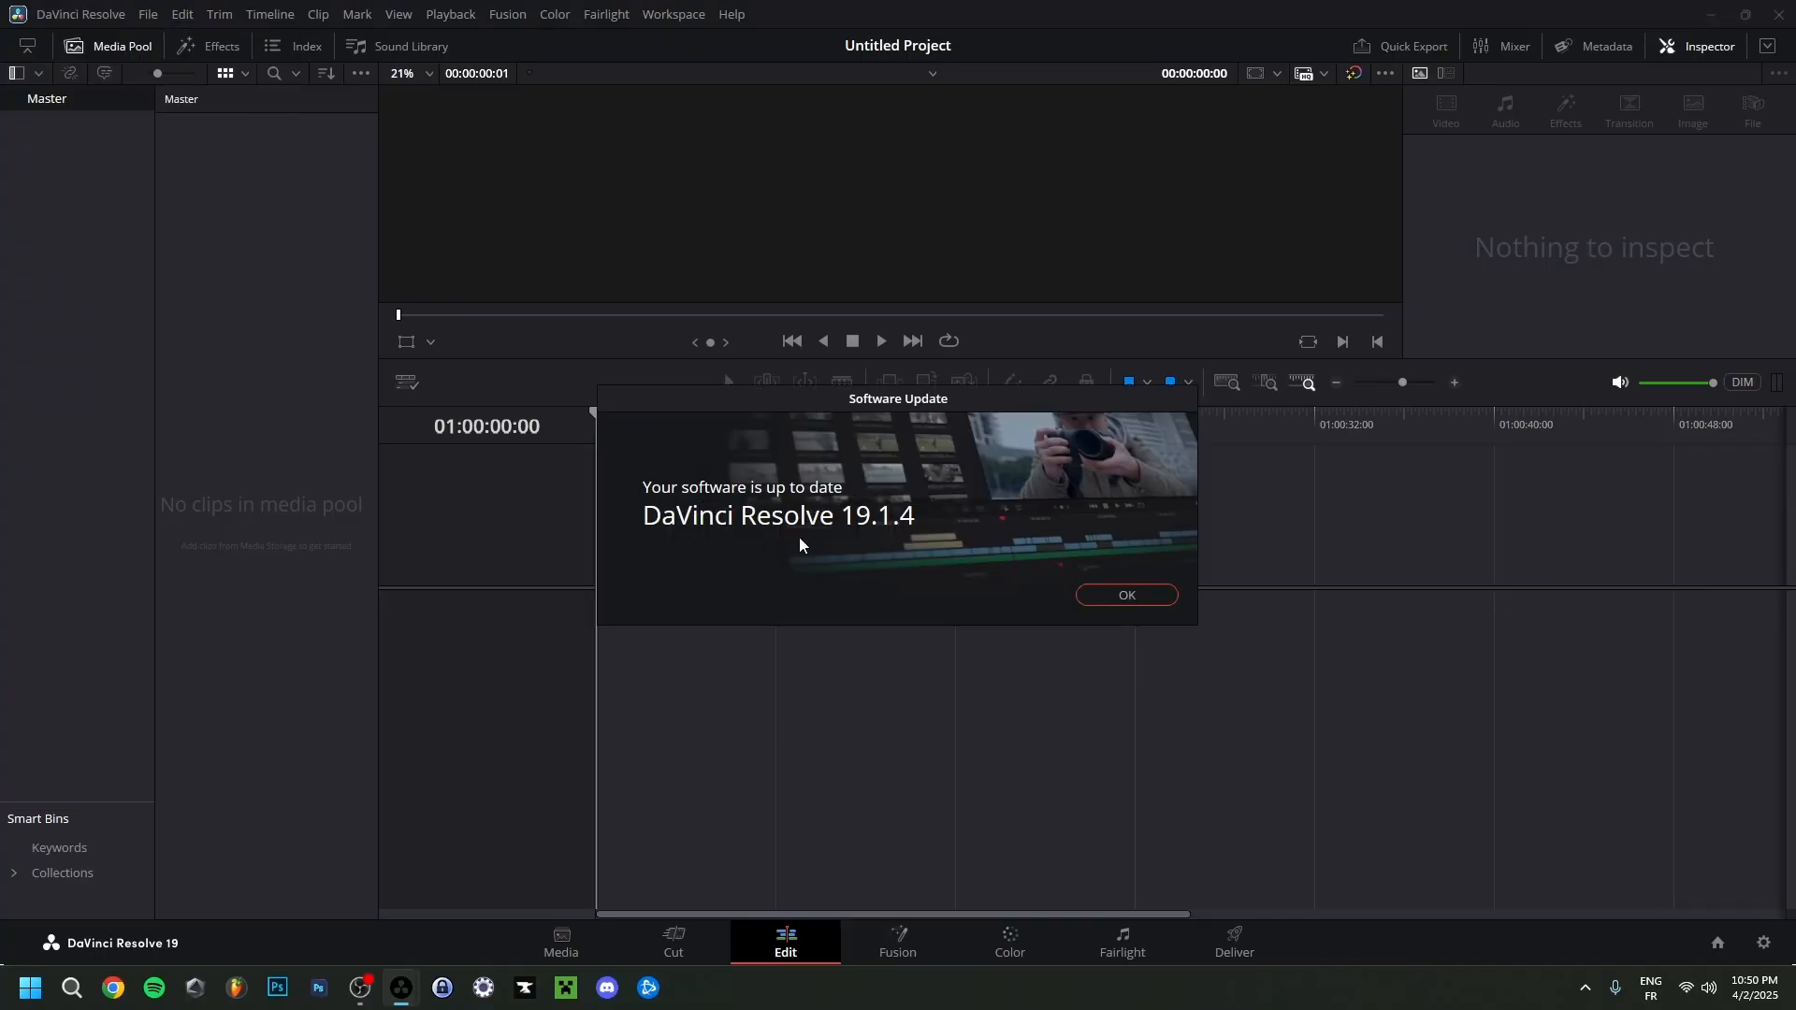
mouse_move(886, 565)
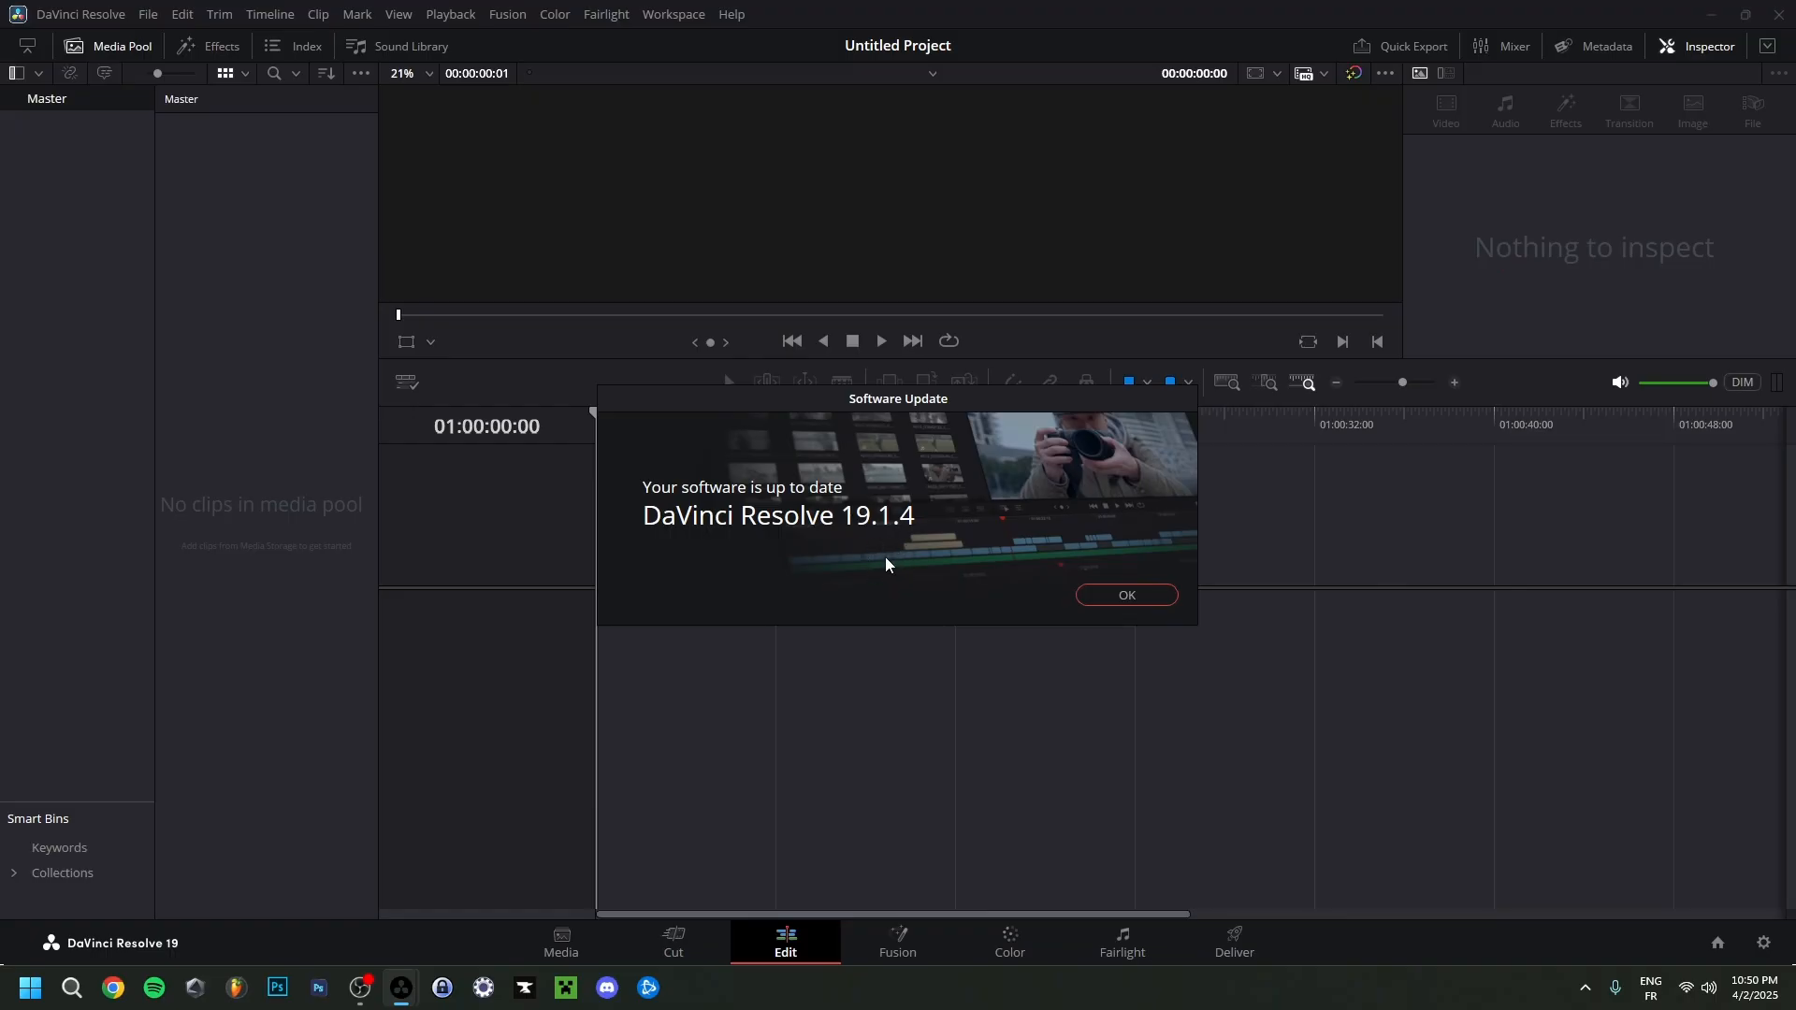
mouse_move(872, 552)
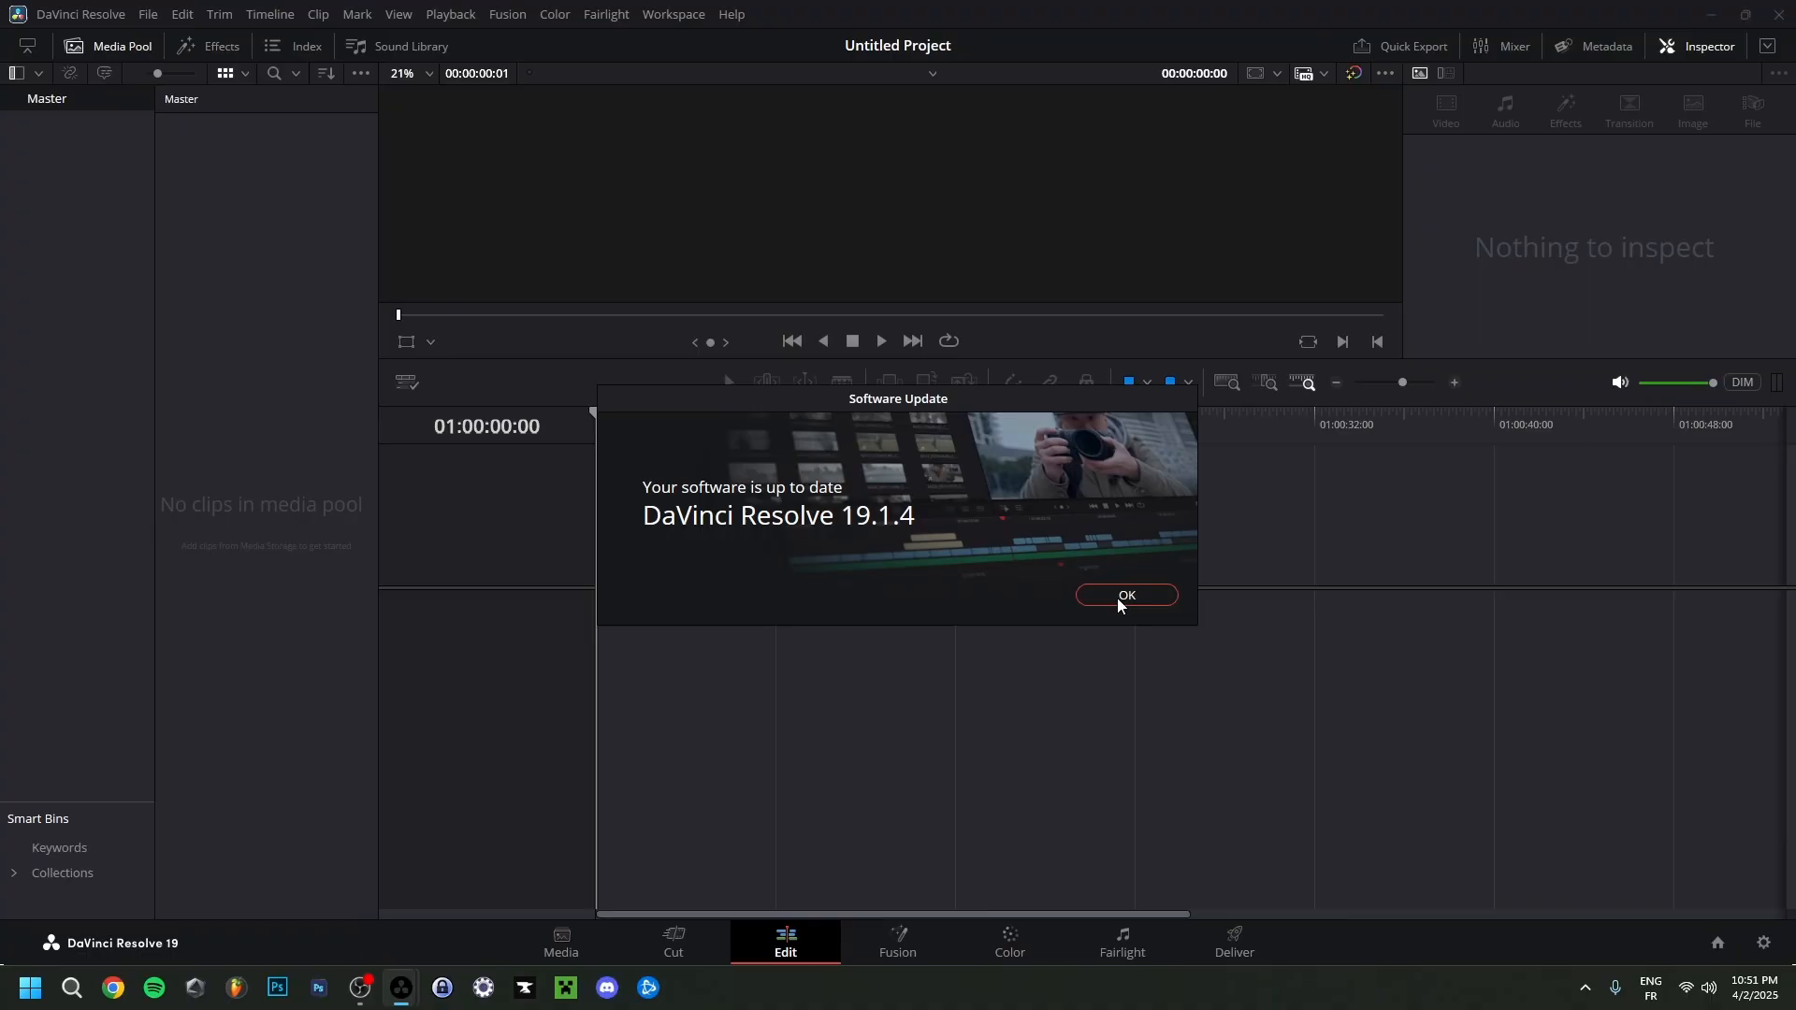
click(1124, 596)
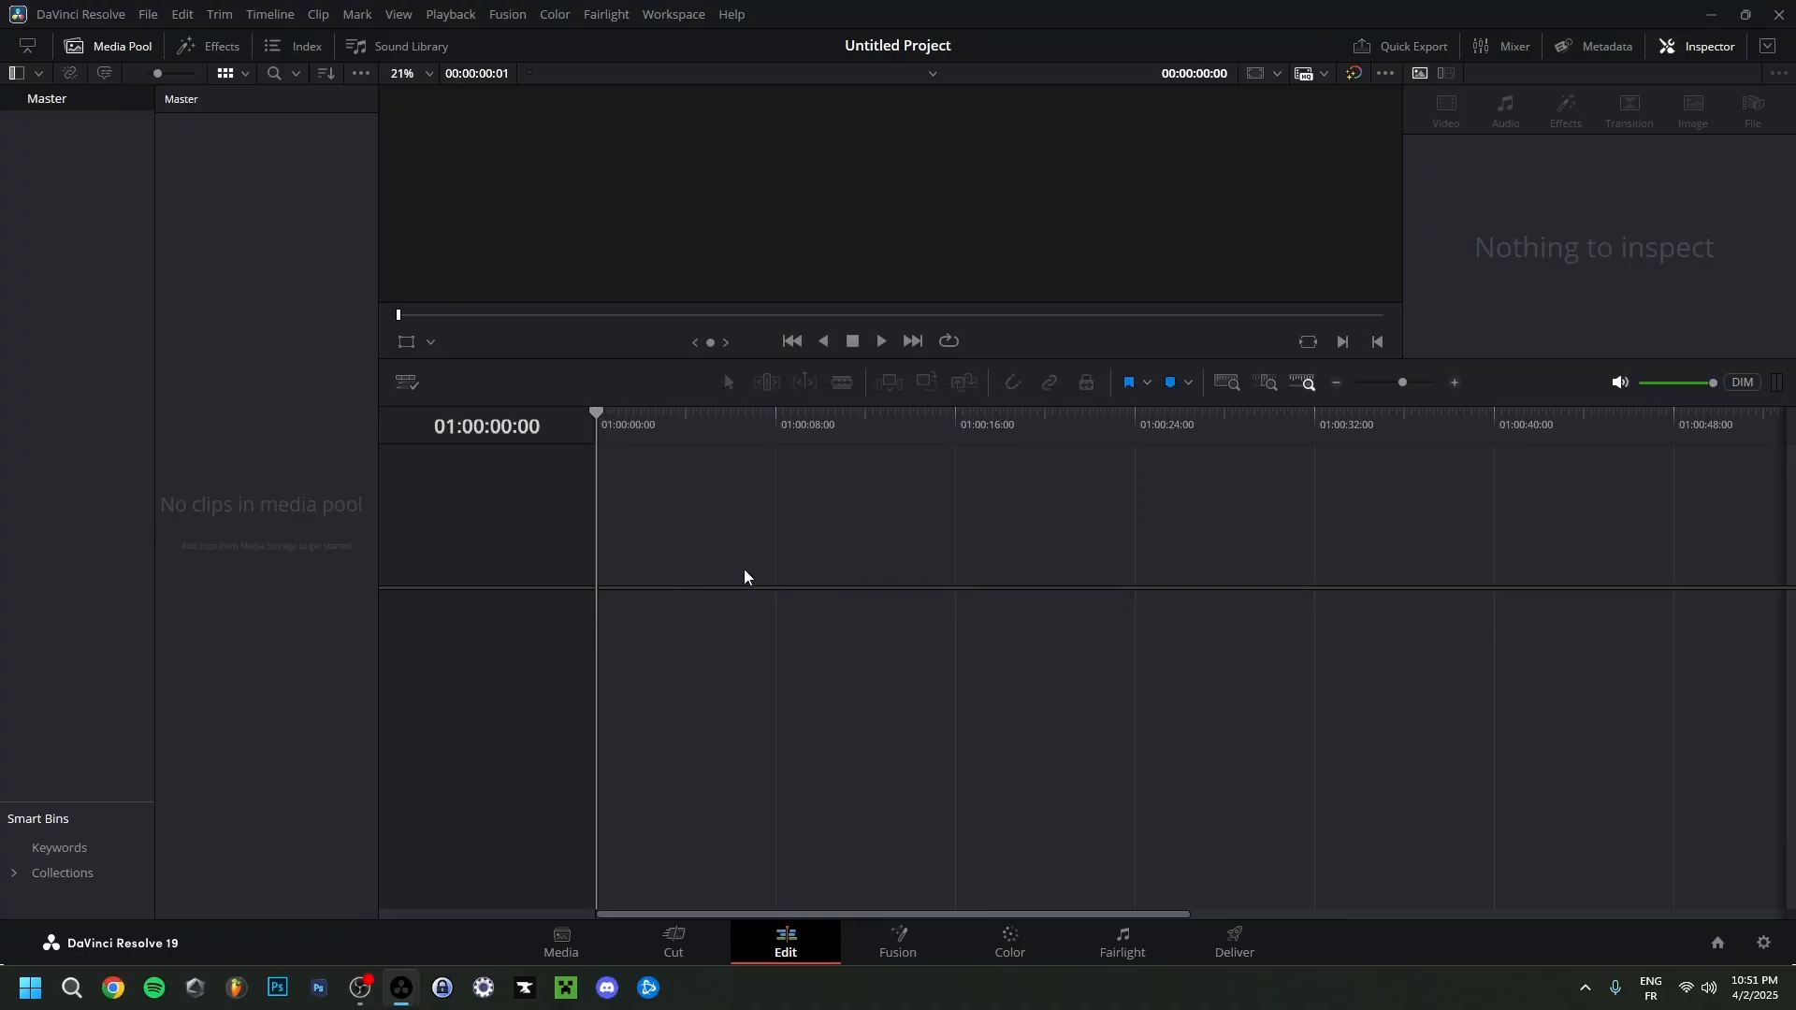